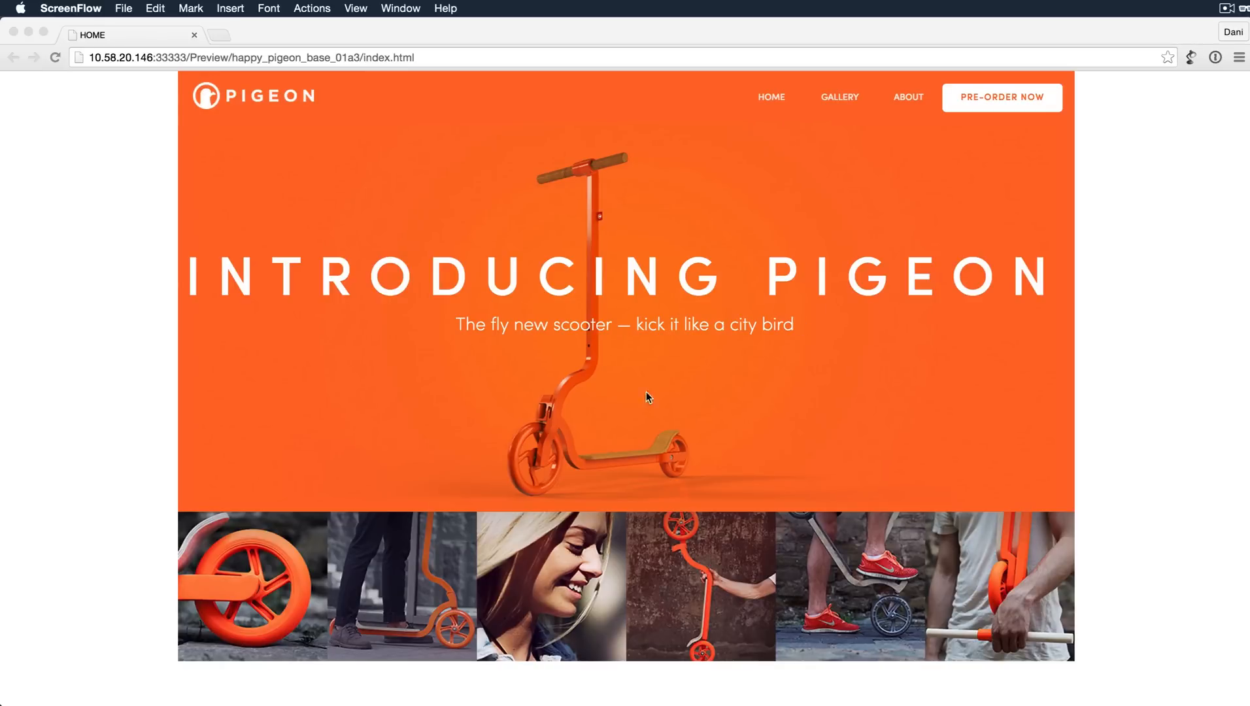
mouse_move(1242, 269)
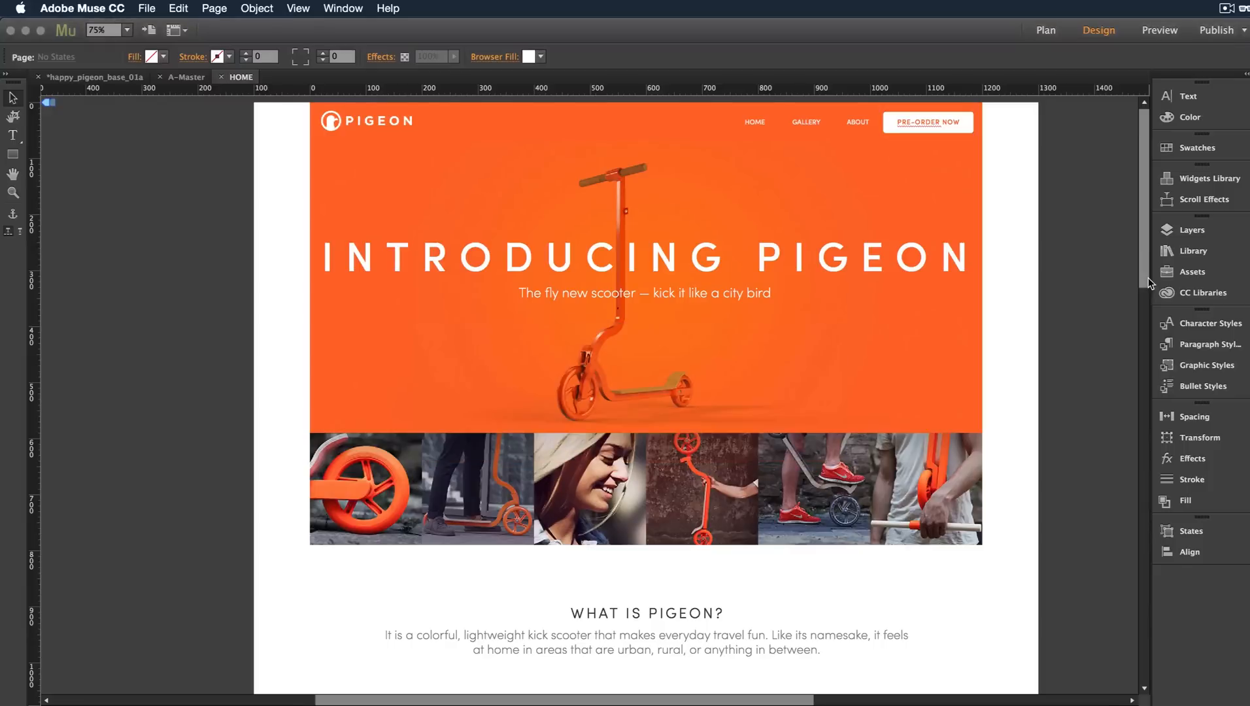
Switch to A-Master and set its breakpoint to Fluid Width in Breakpoint Properties
left_click(1045, 30)
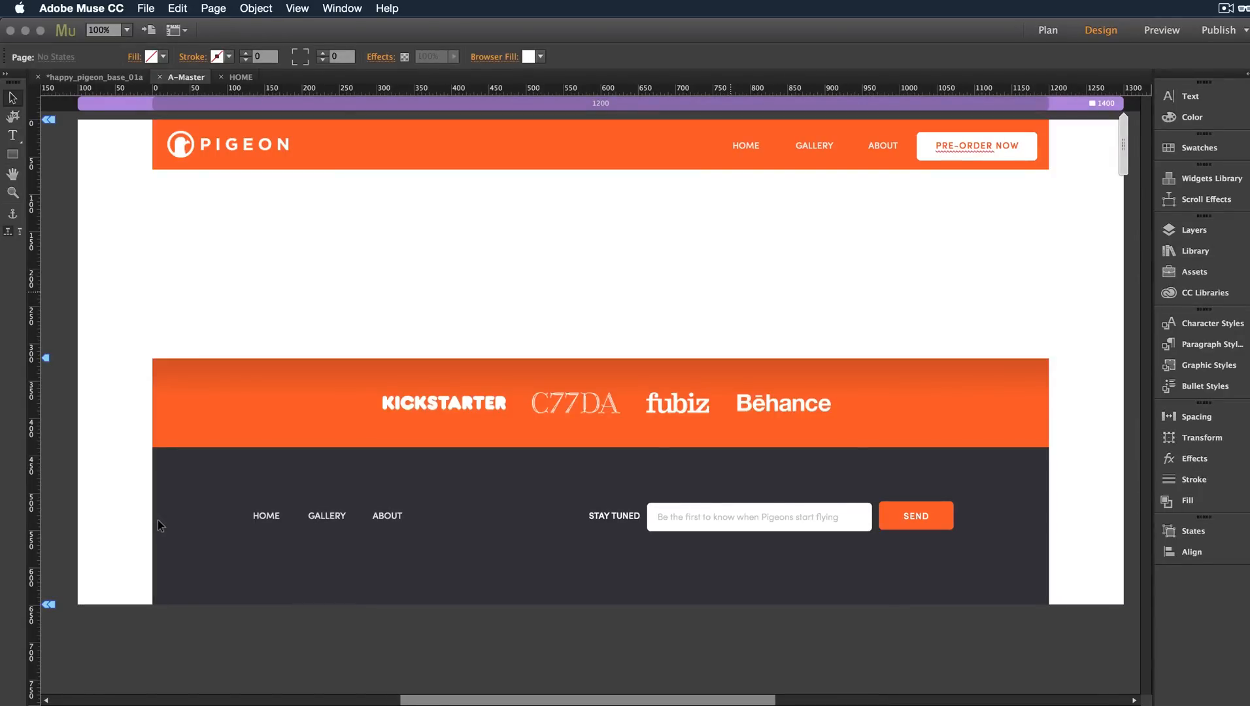
mouse_move(486, 128)
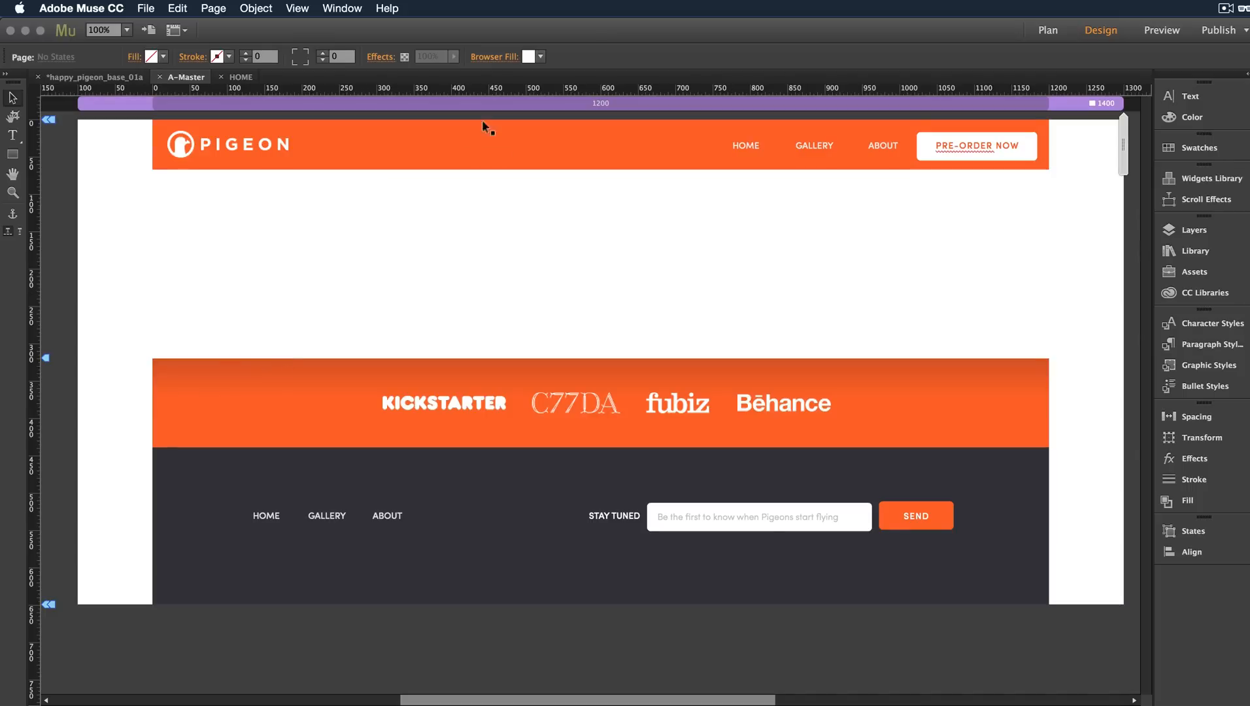
right_click(461, 104)
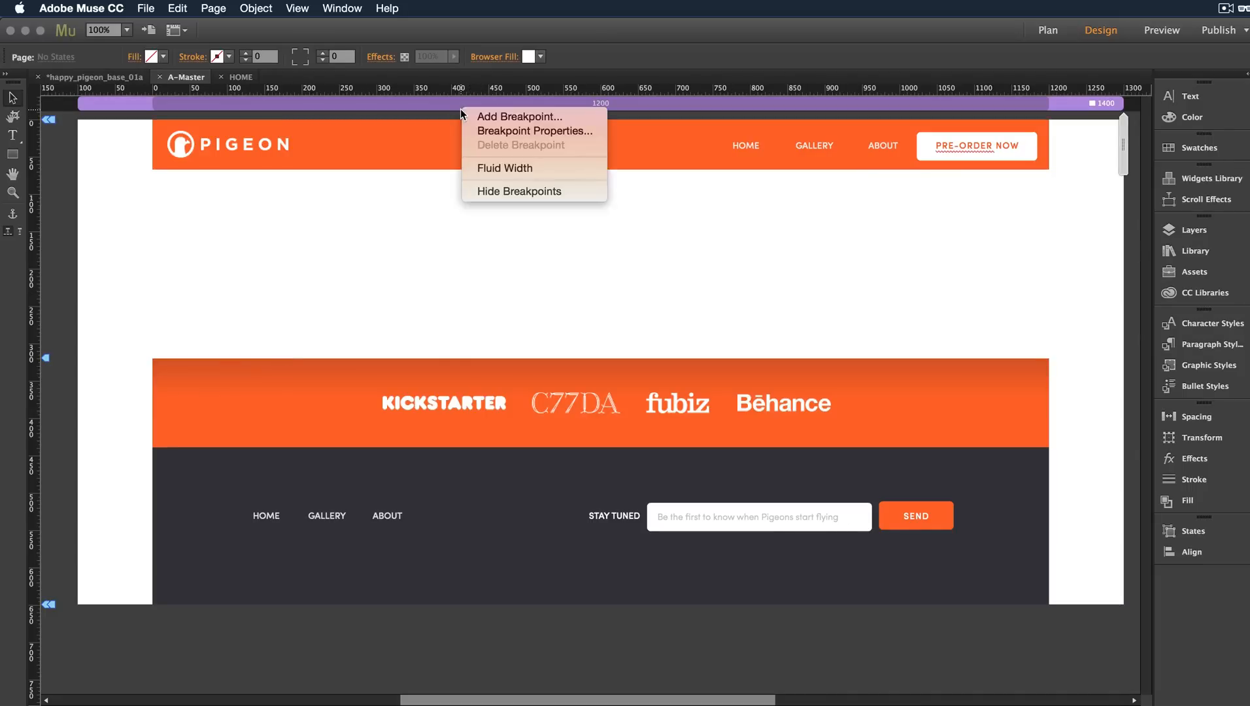
left_click(535, 131)
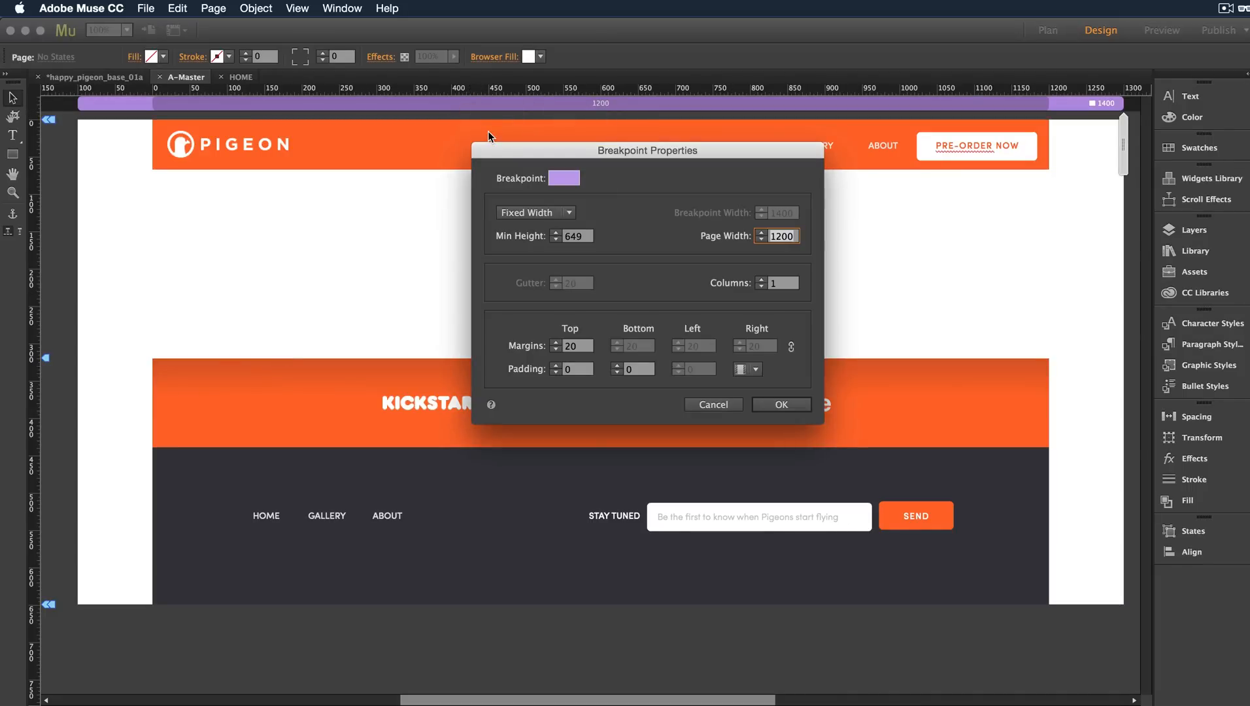
mouse_move(582, 207)
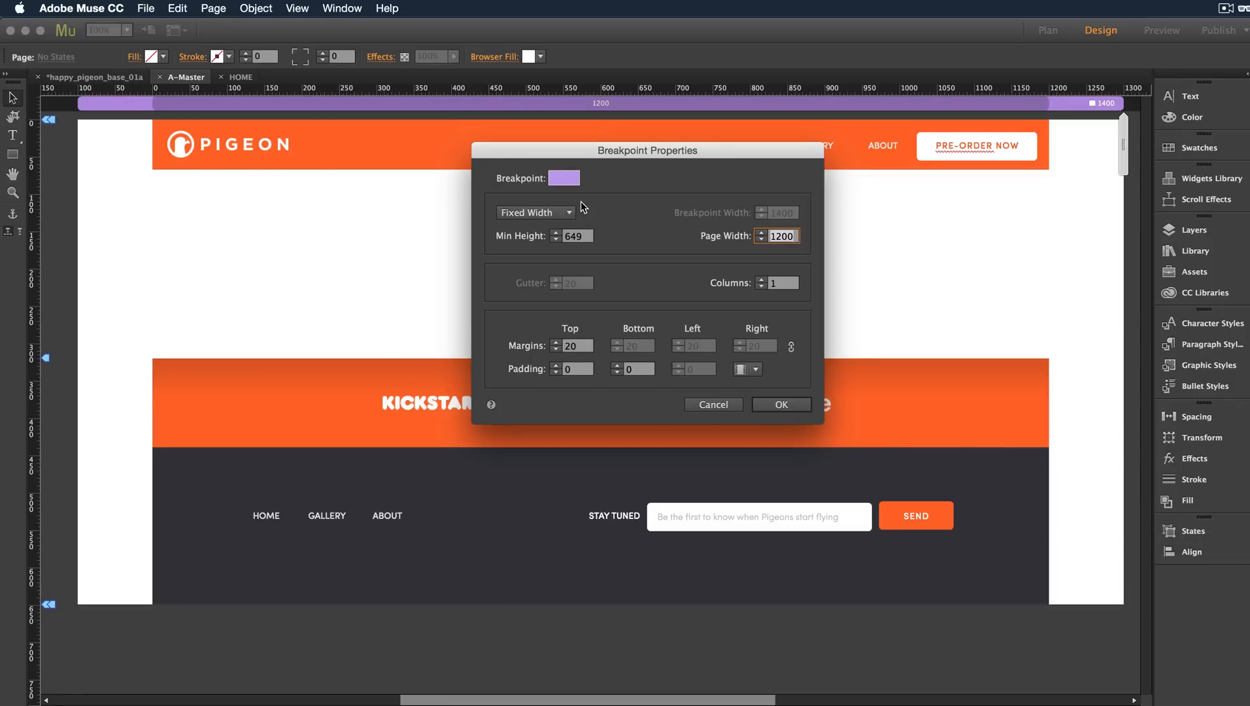
left_click(535, 212)
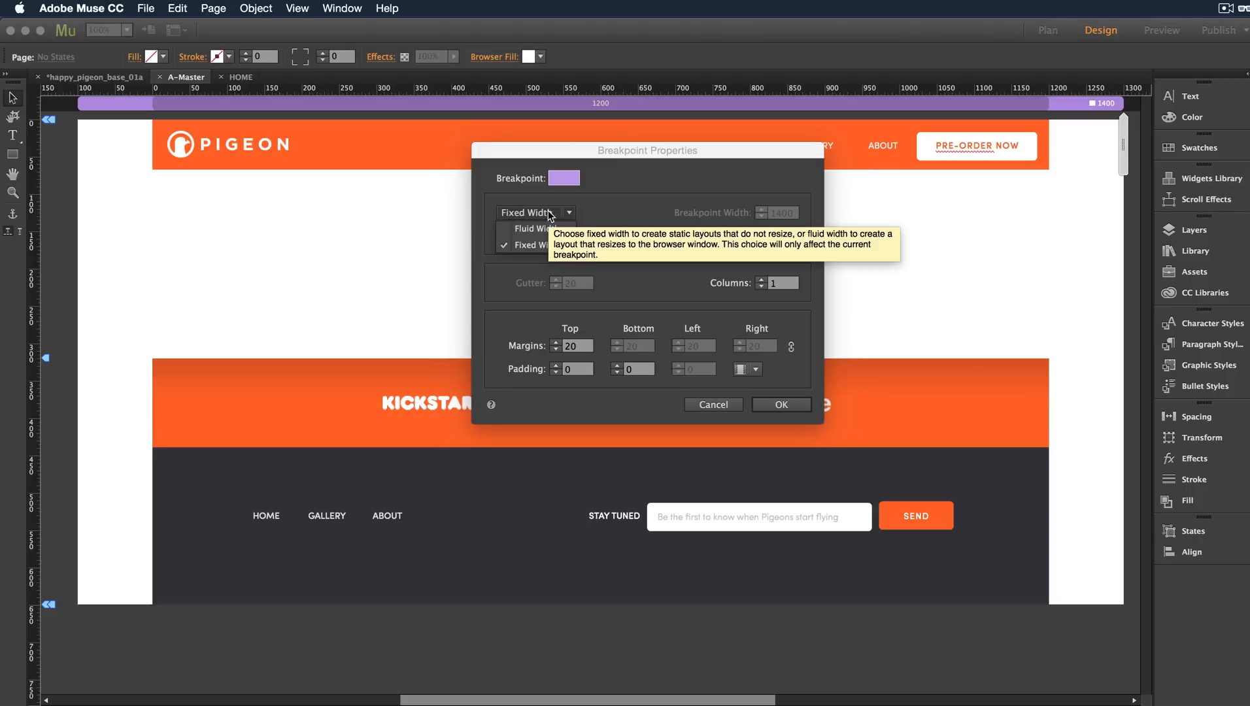
left_click(530, 212)
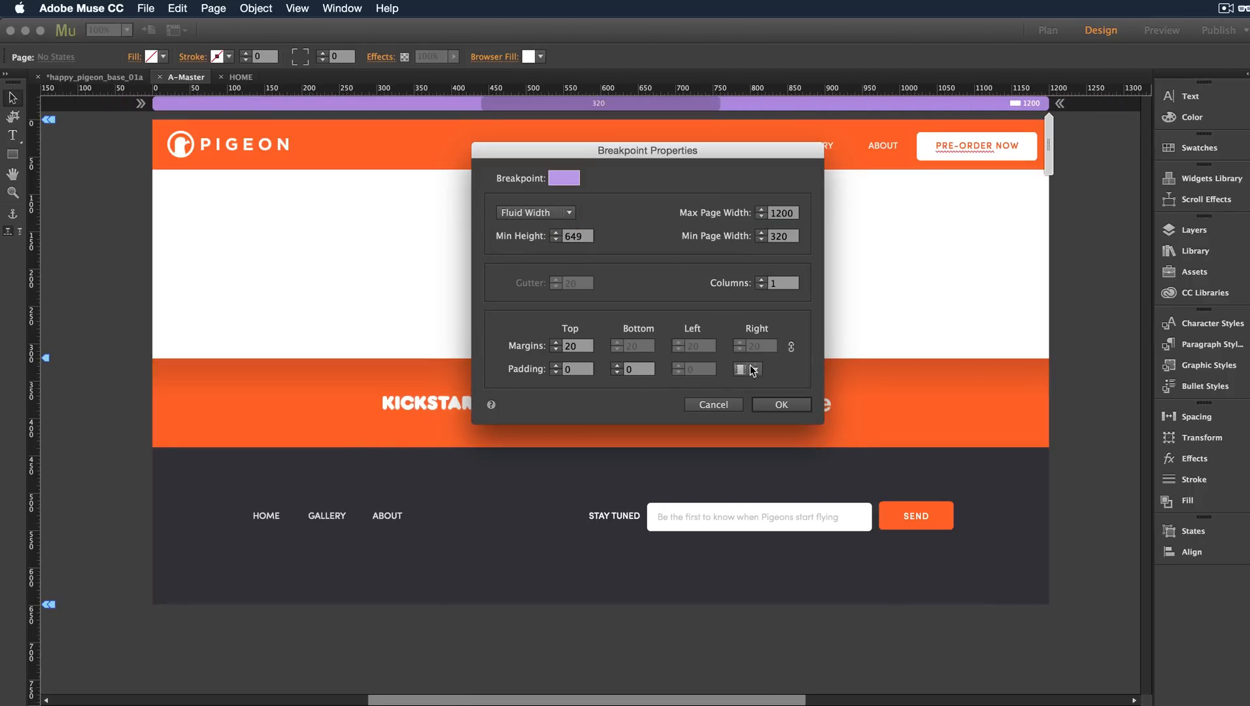
left_click(780, 404)
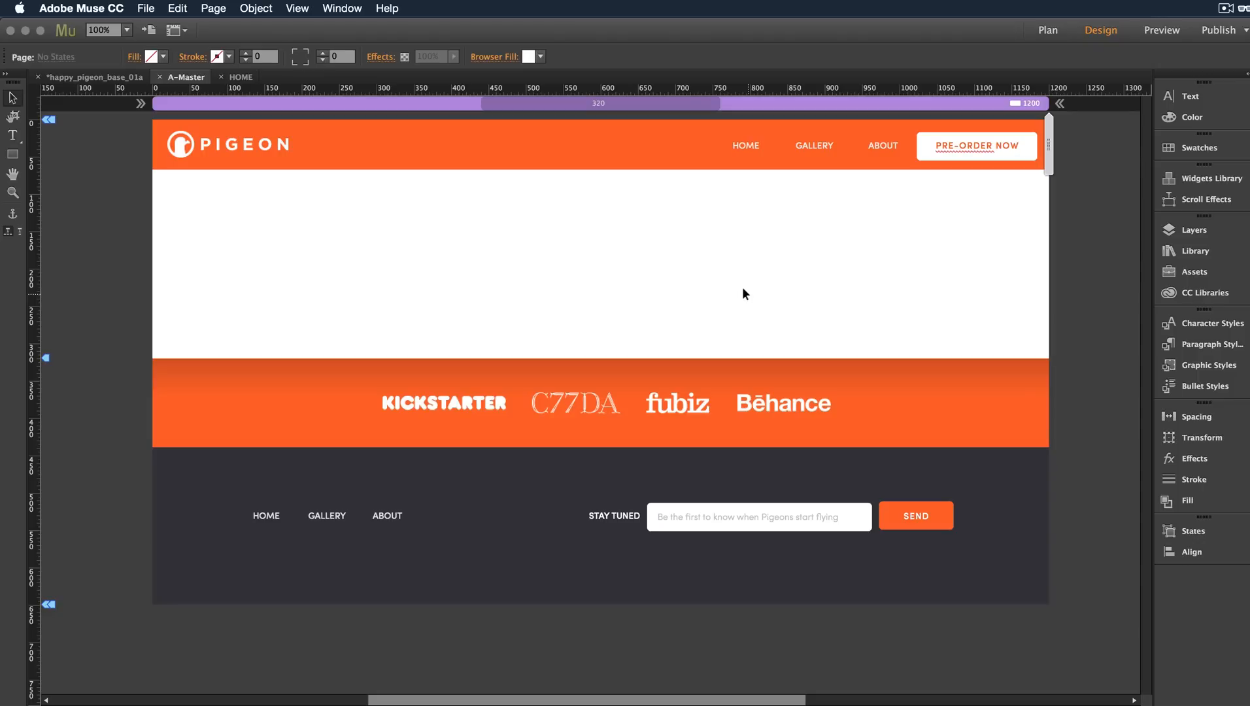
mouse_move(247, 189)
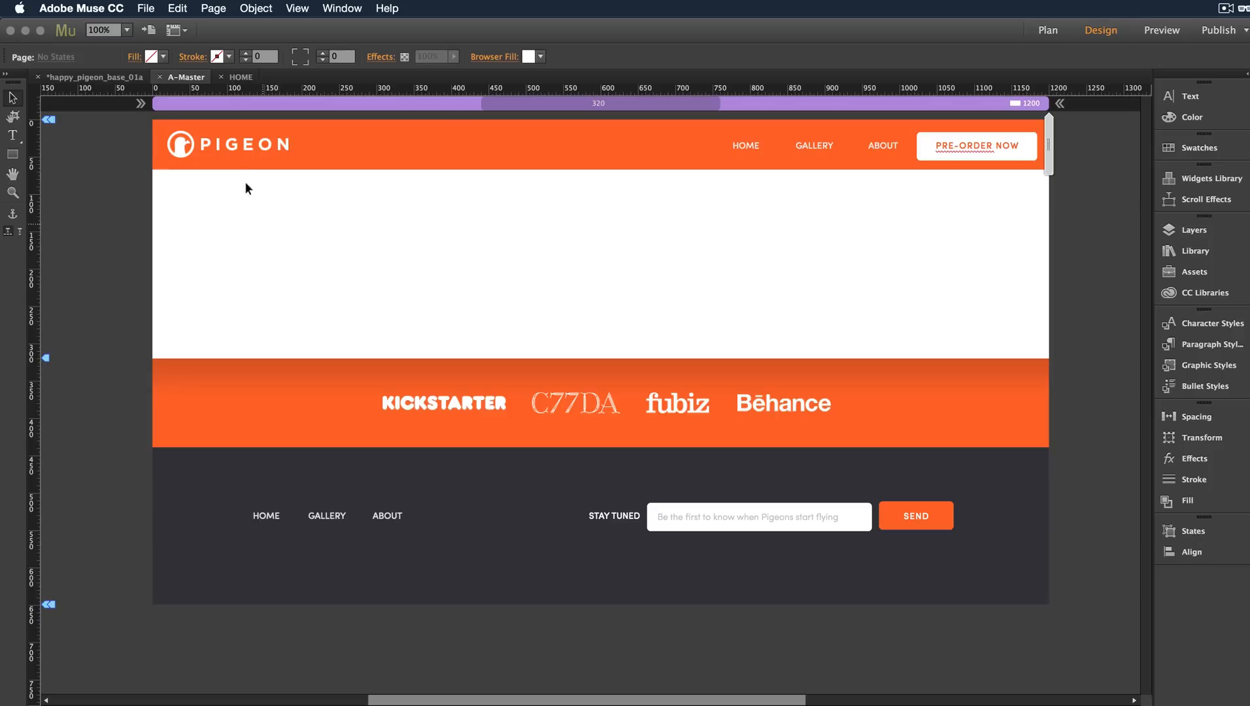
Check the PIGEON logo's Resize setting (None), then select the header menu and PRE-ORDER NOW button
left_click(226, 144)
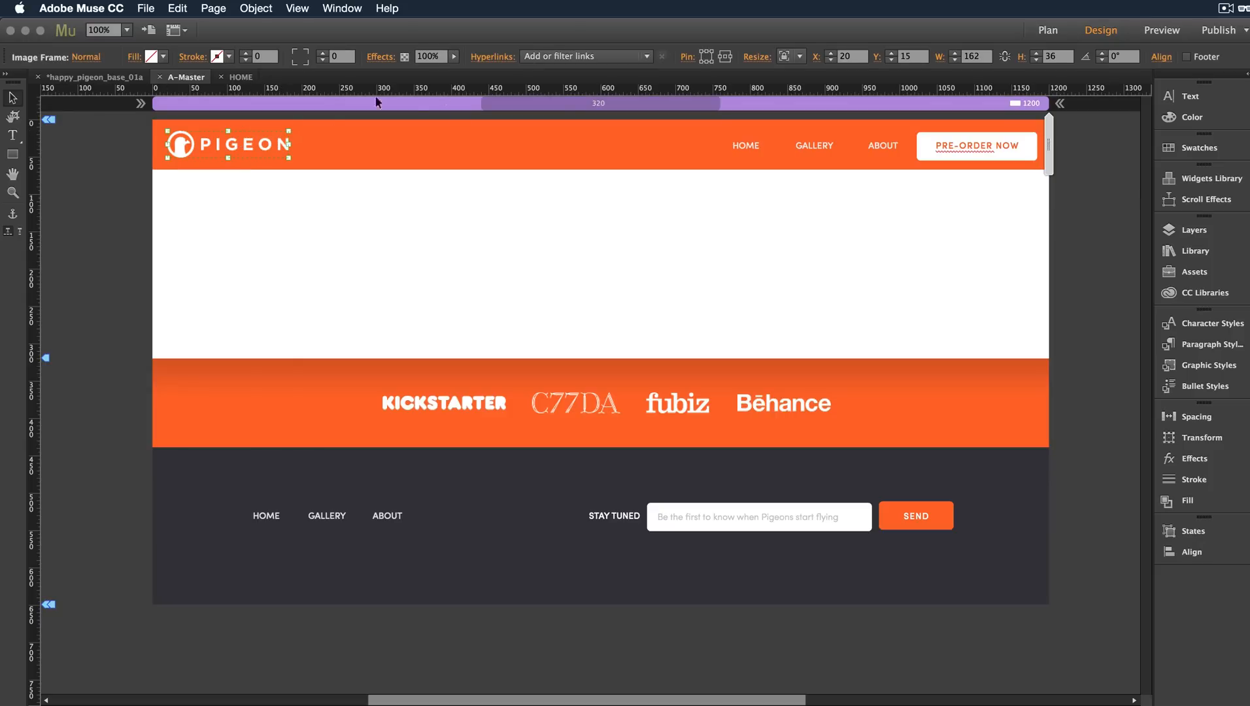
mouse_move(714, 57)
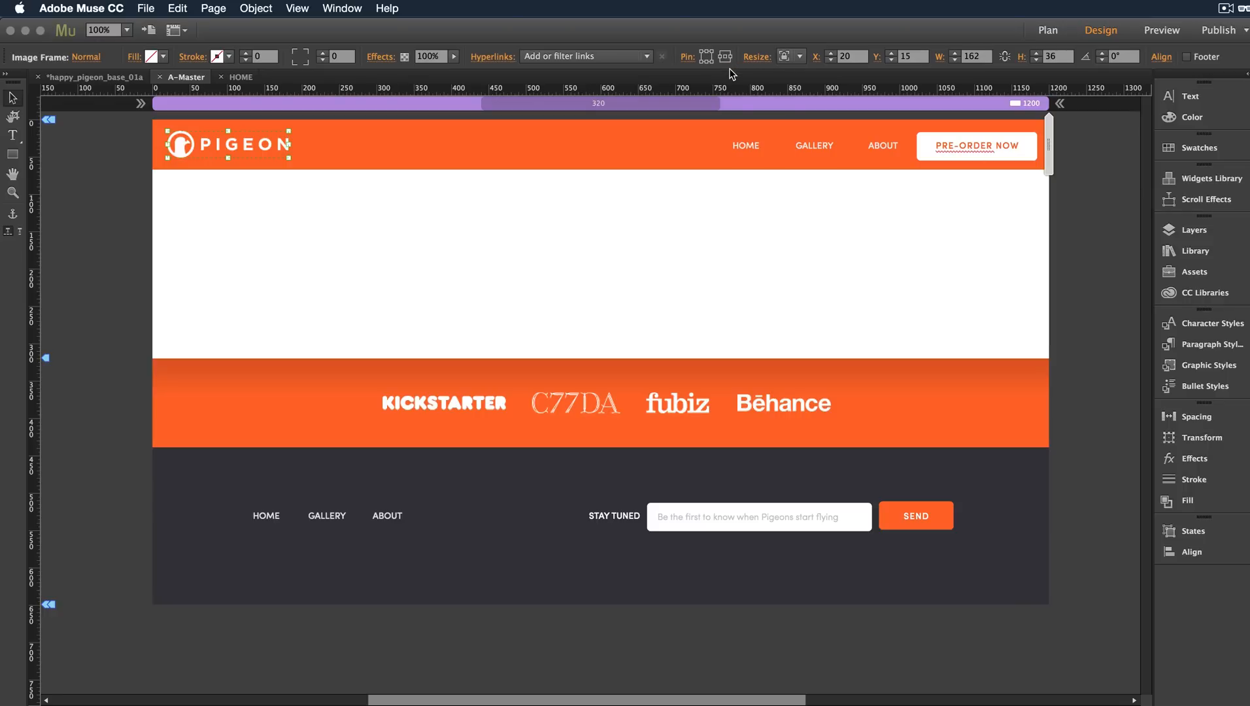
mouse_move(722, 63)
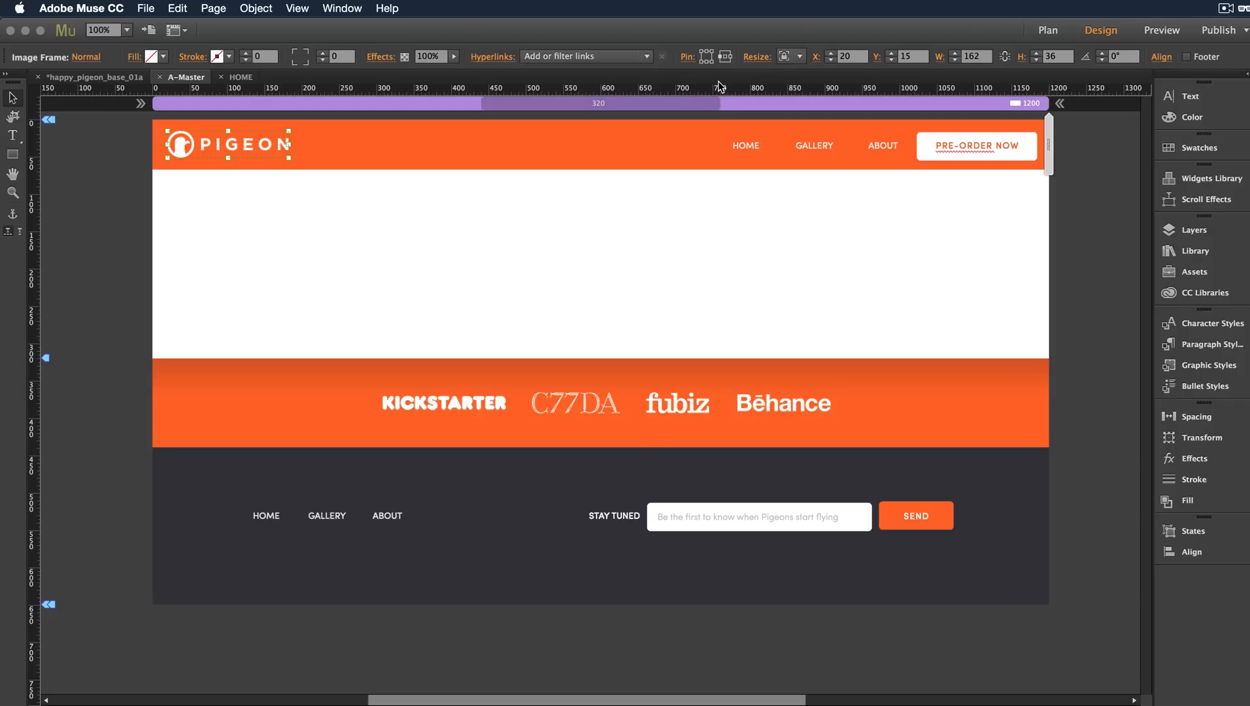
left_click(801, 56)
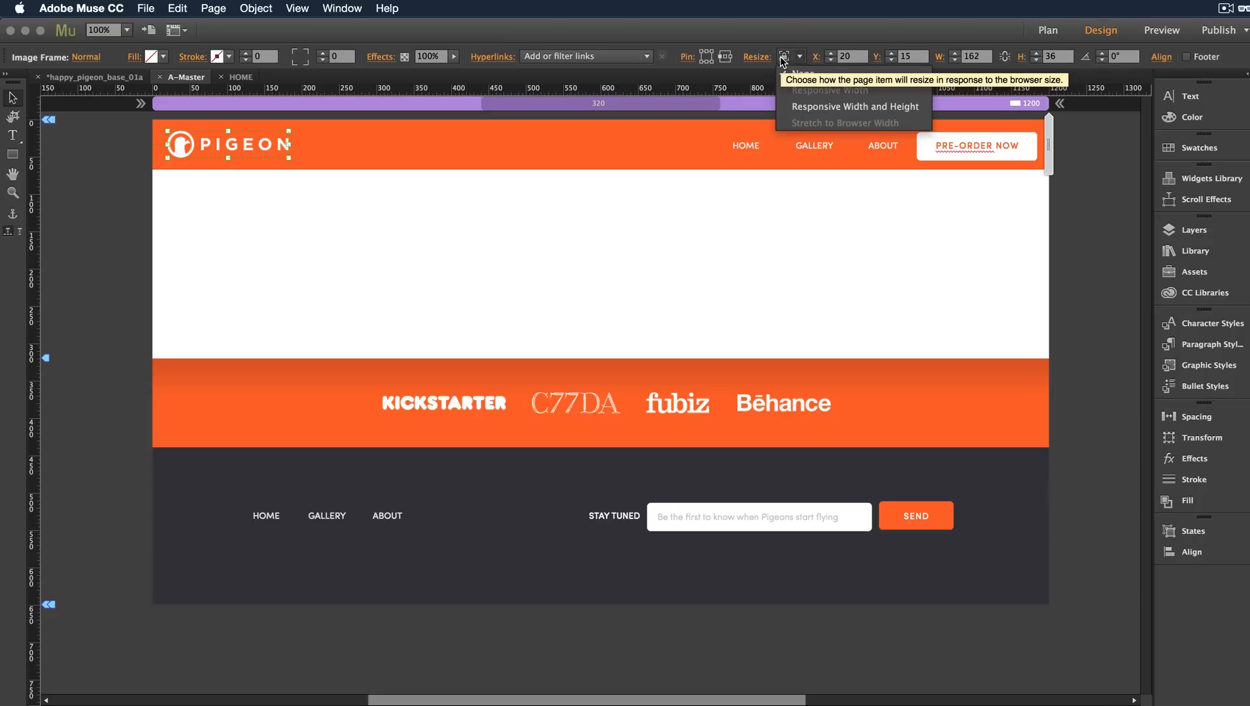
mouse_move(802, 73)
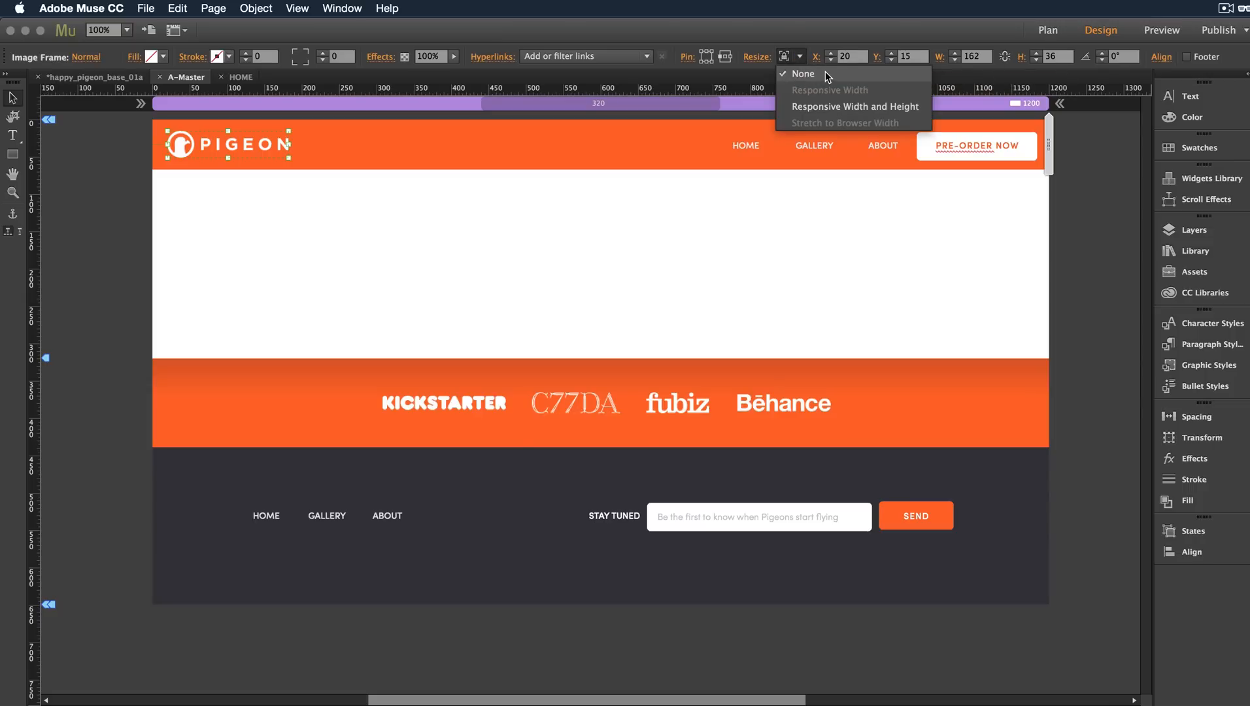
left_click(802, 73)
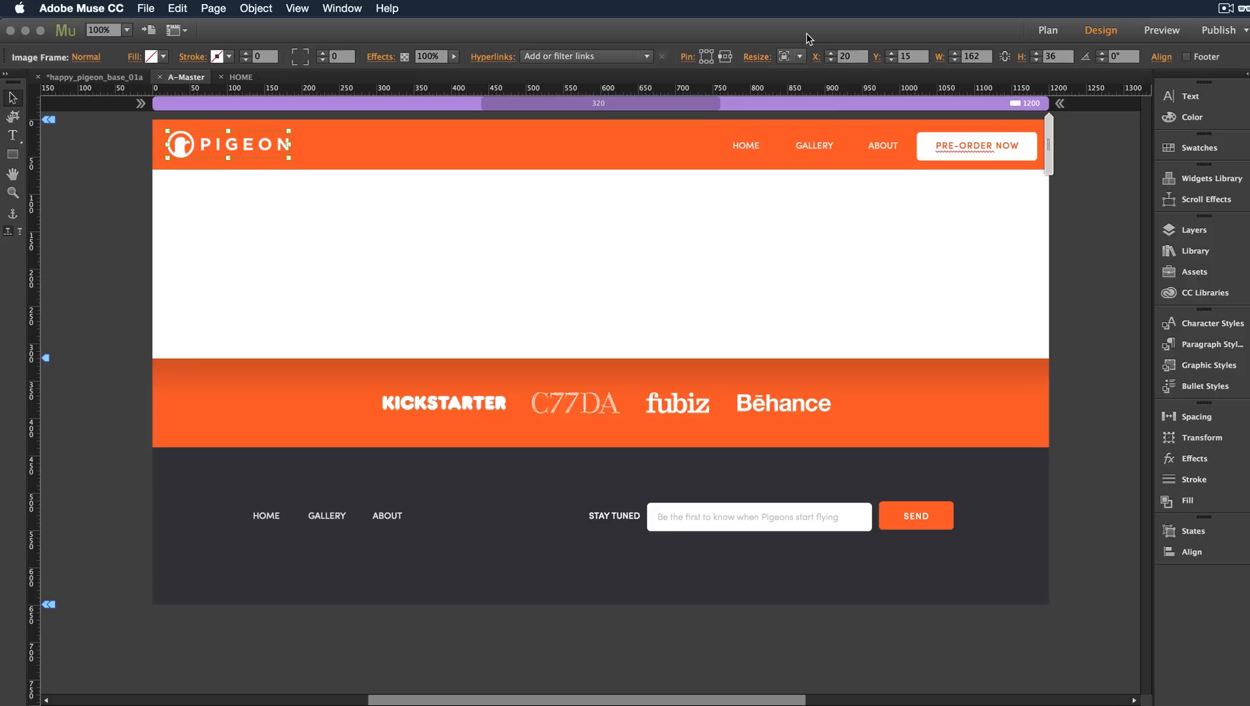
left_click(743, 147)
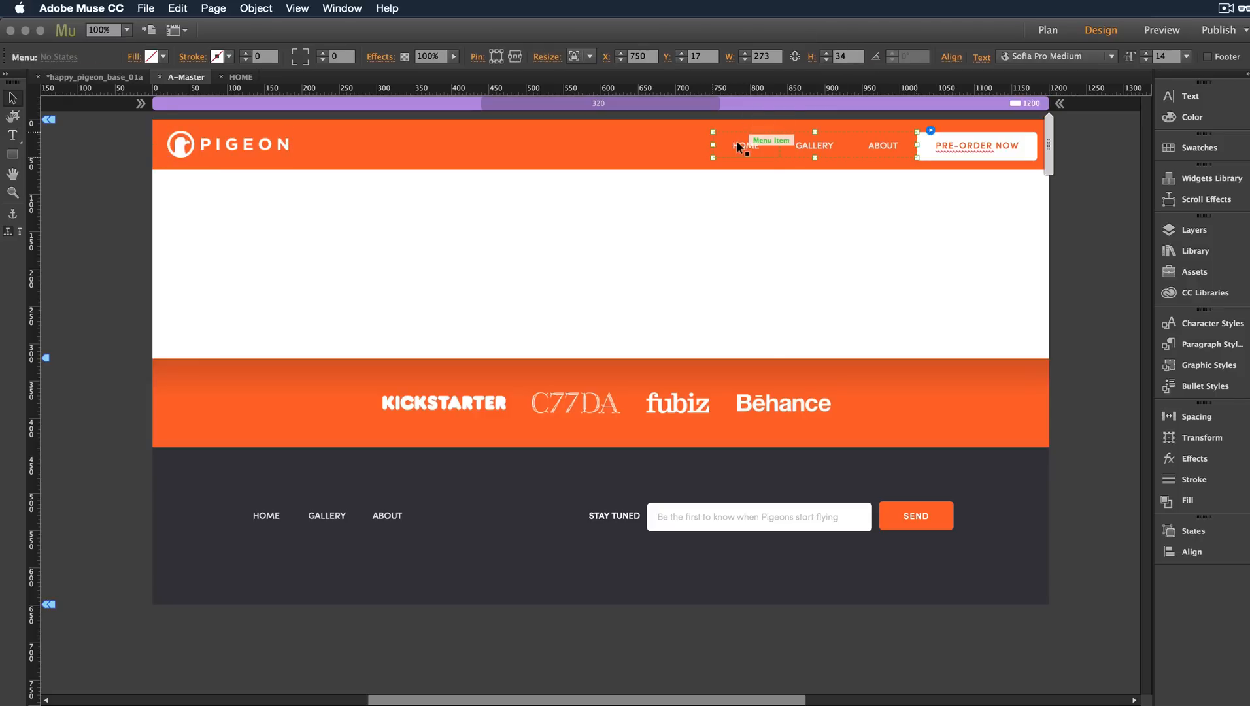
mouse_move(525, 66)
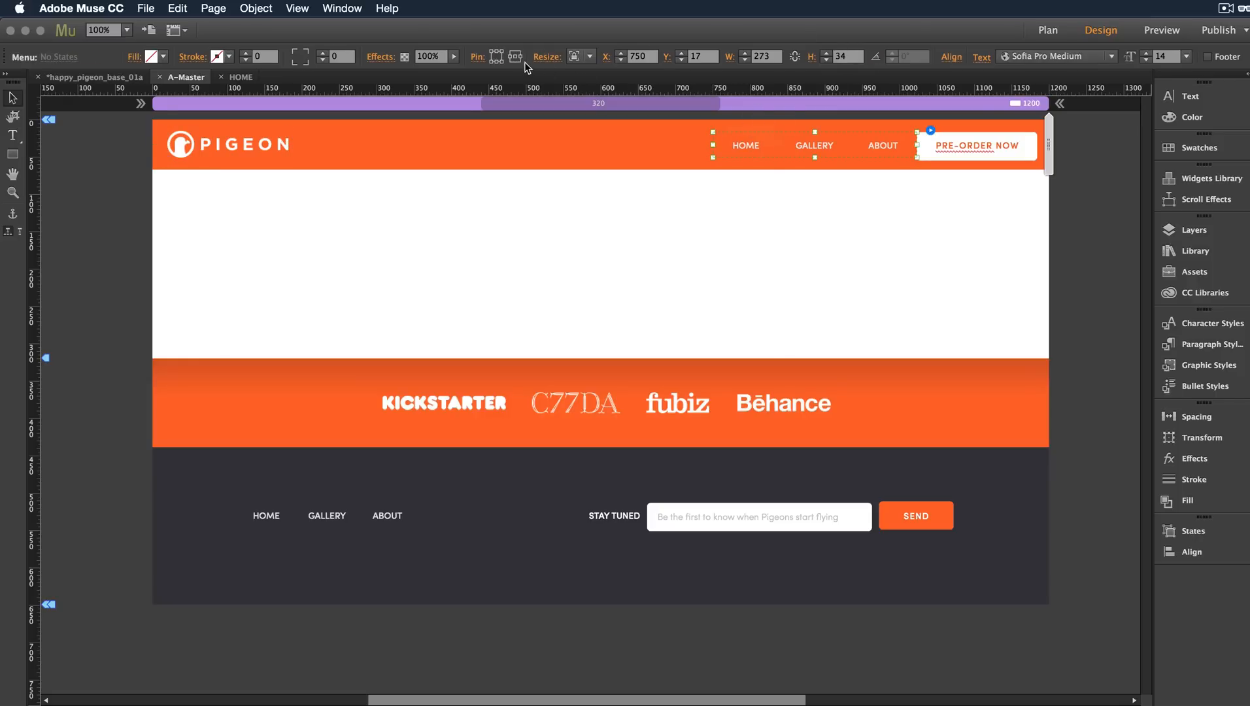
mouse_move(932, 163)
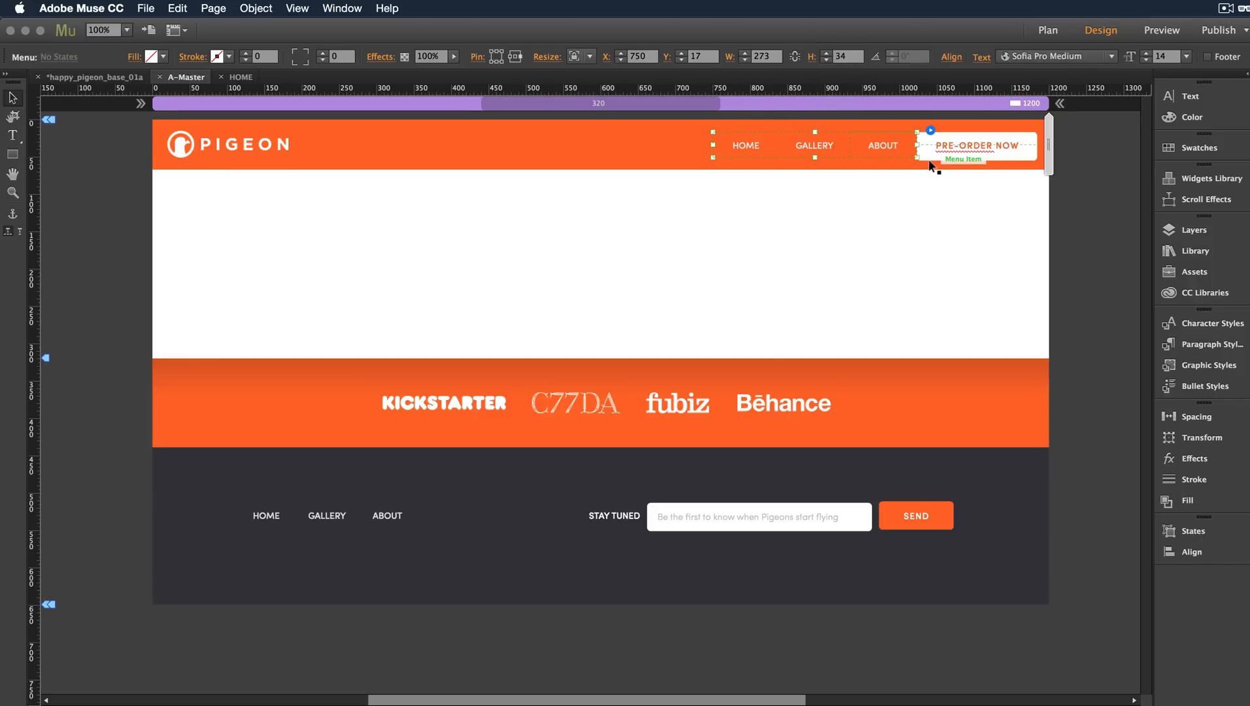
left_click(977, 145)
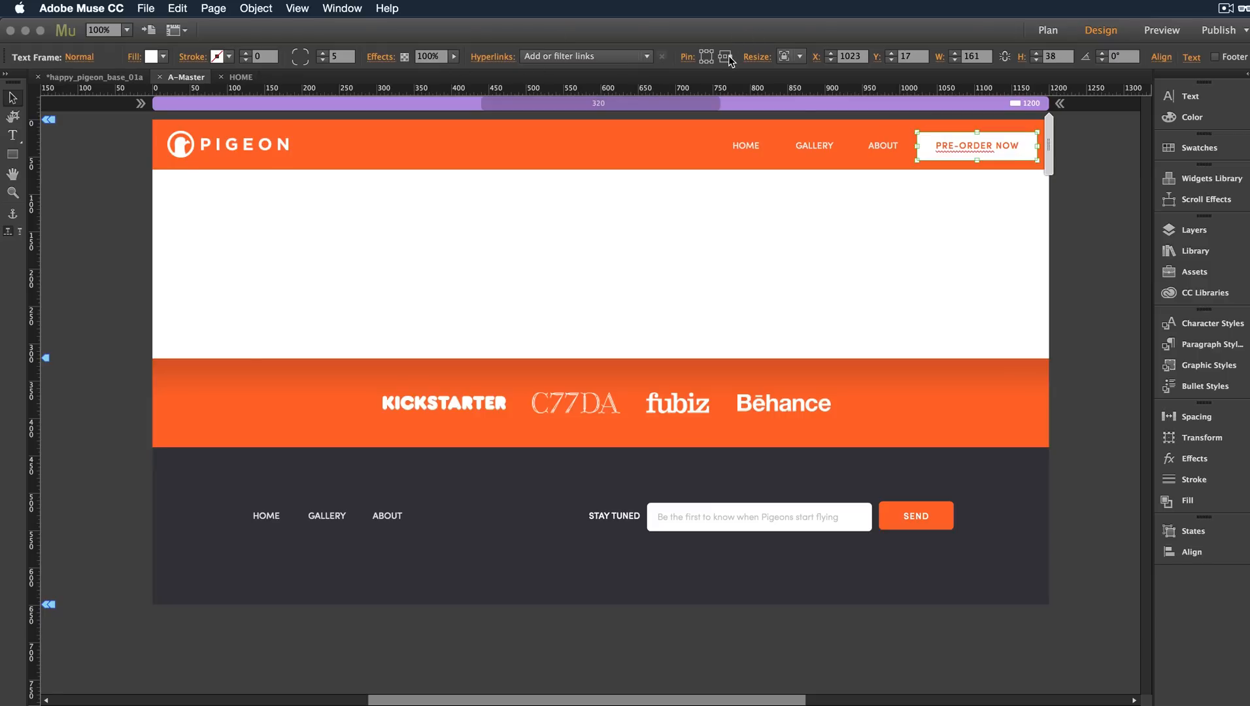
Inspect the footer menu, STAY TUNED form and partner logos' resize behaviour, then bring up the File menu
left_click(327, 516)
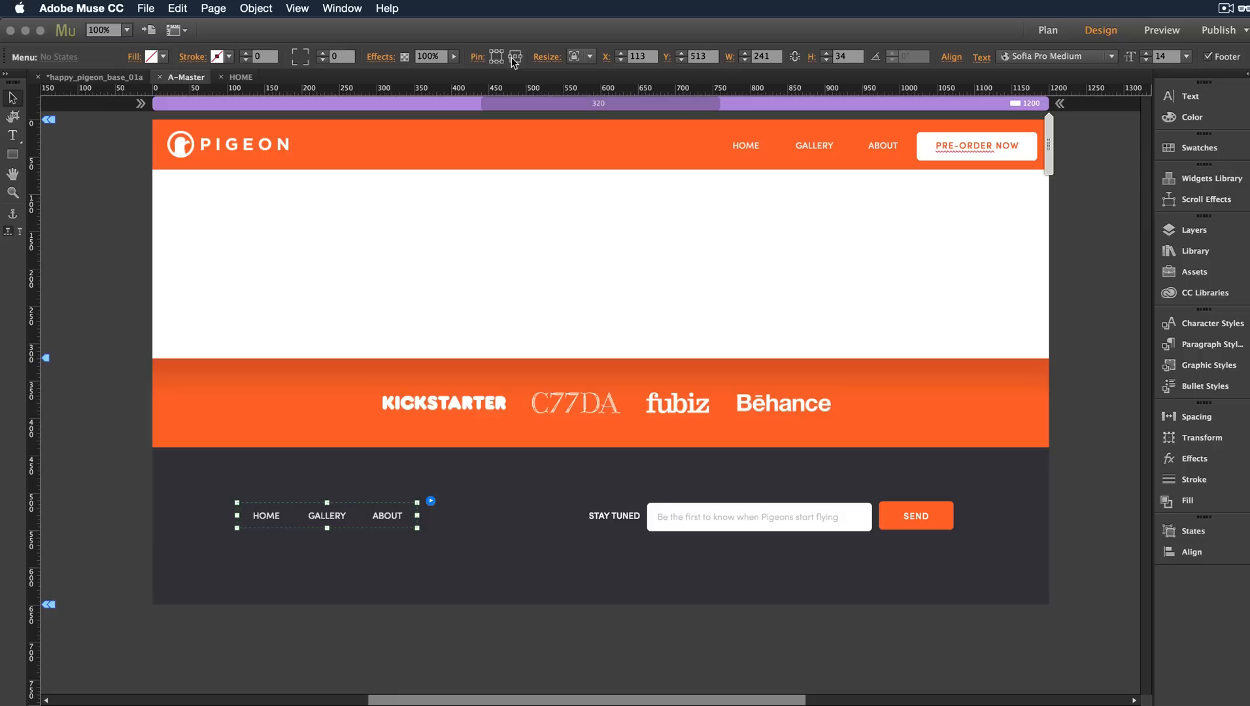
left_click(756, 516)
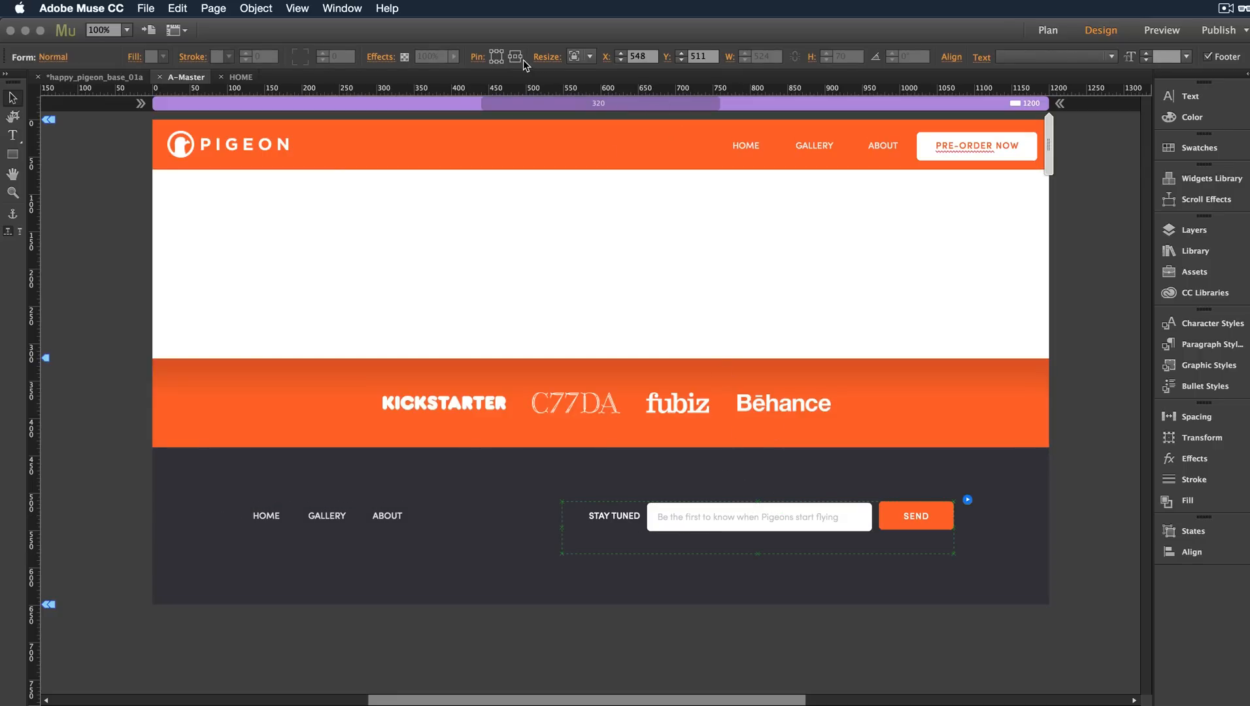
mouse_move(538, 180)
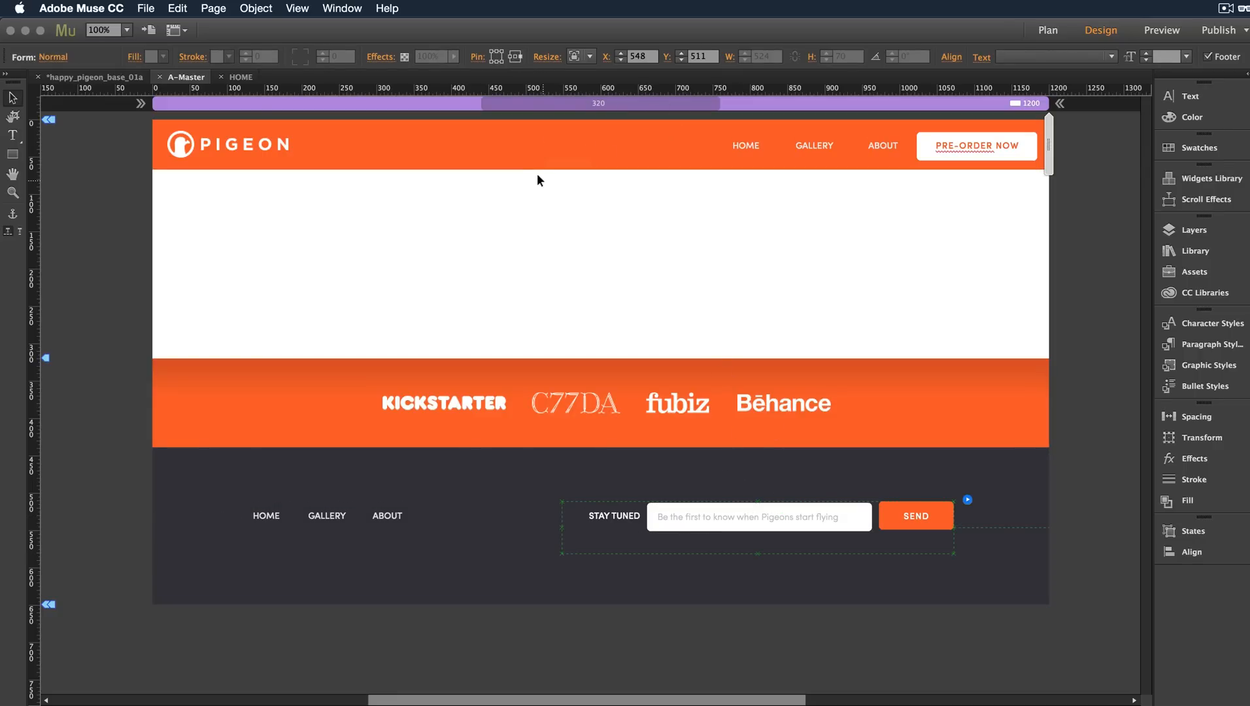
mouse_move(580, 65)
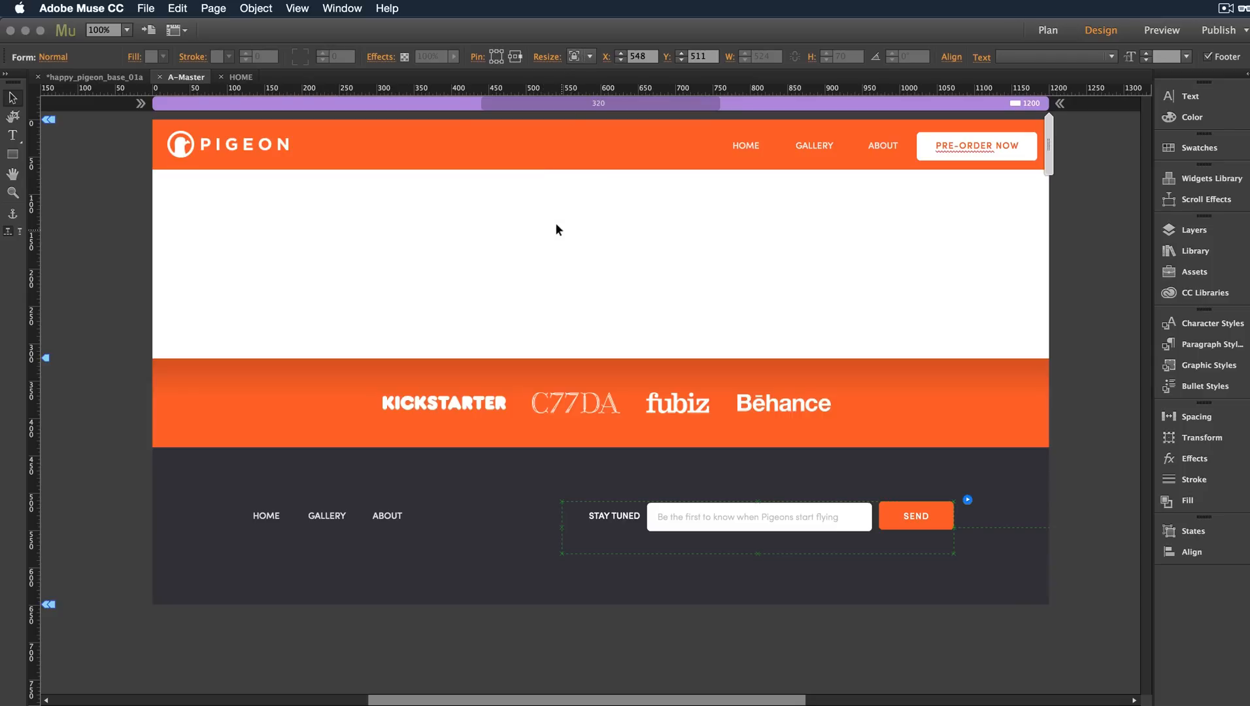
left_click(574, 402)
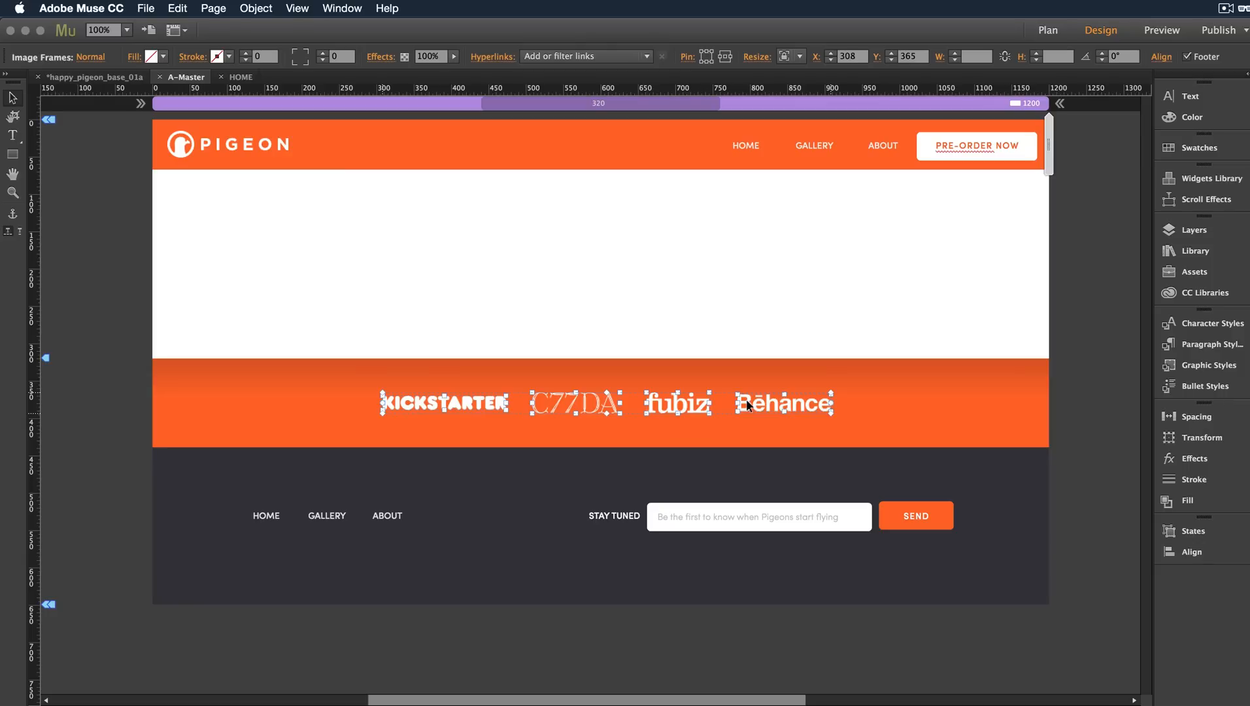
mouse_move(765, 119)
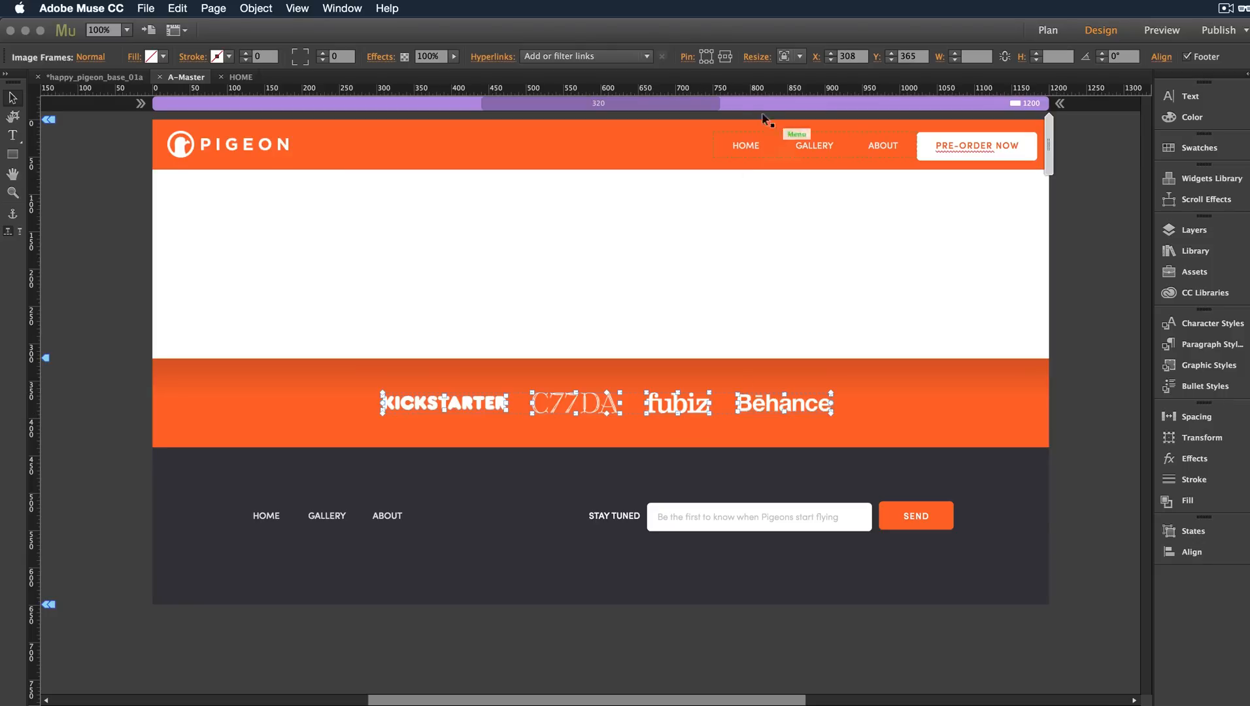
left_click(800, 56)
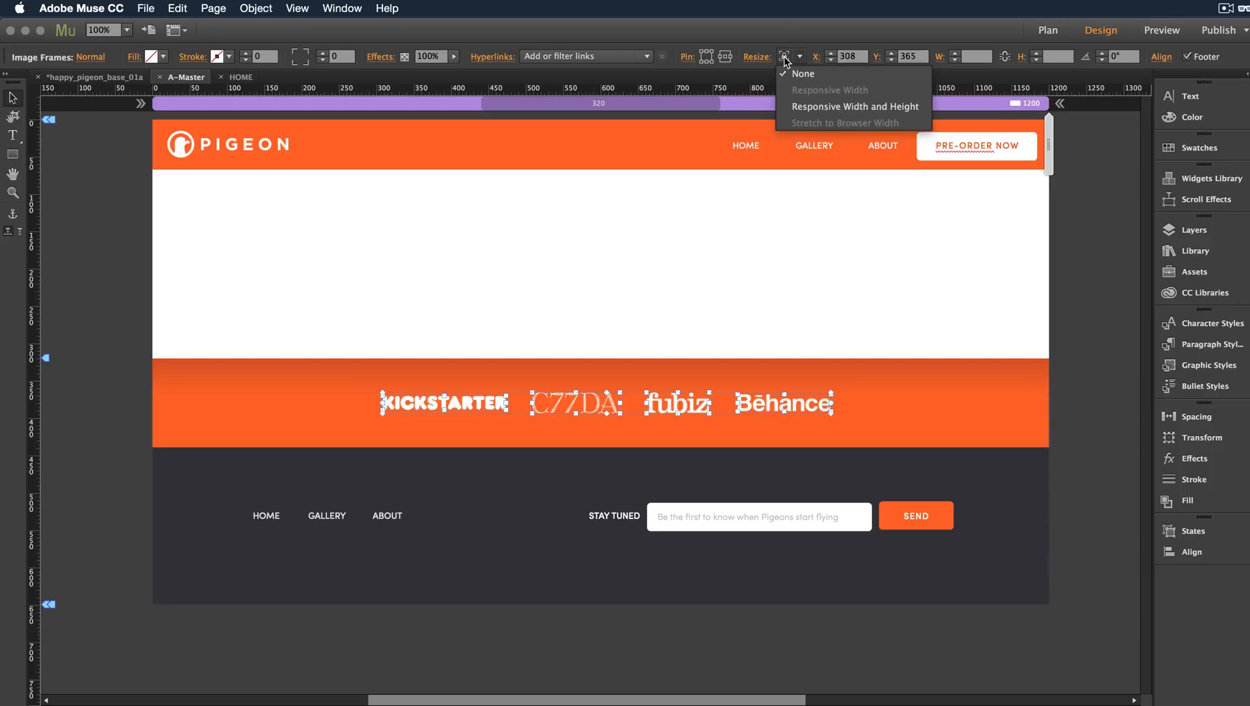
mouse_move(921, 111)
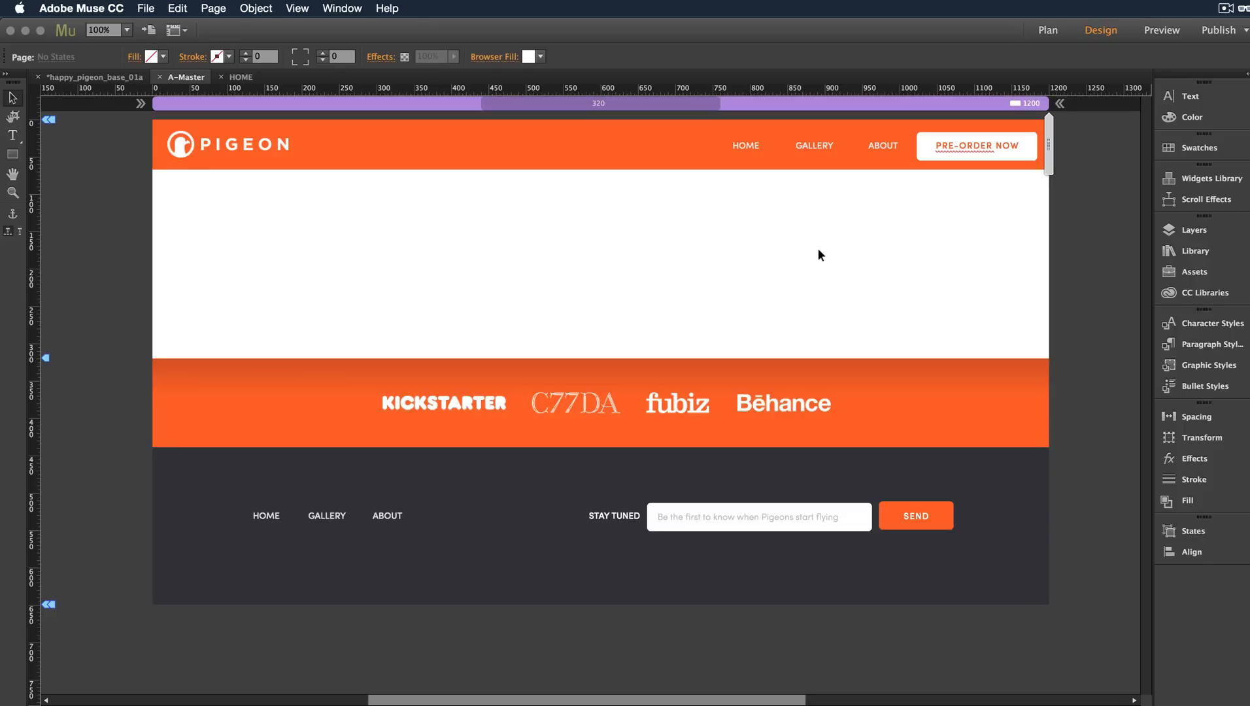
mouse_move(186, 18)
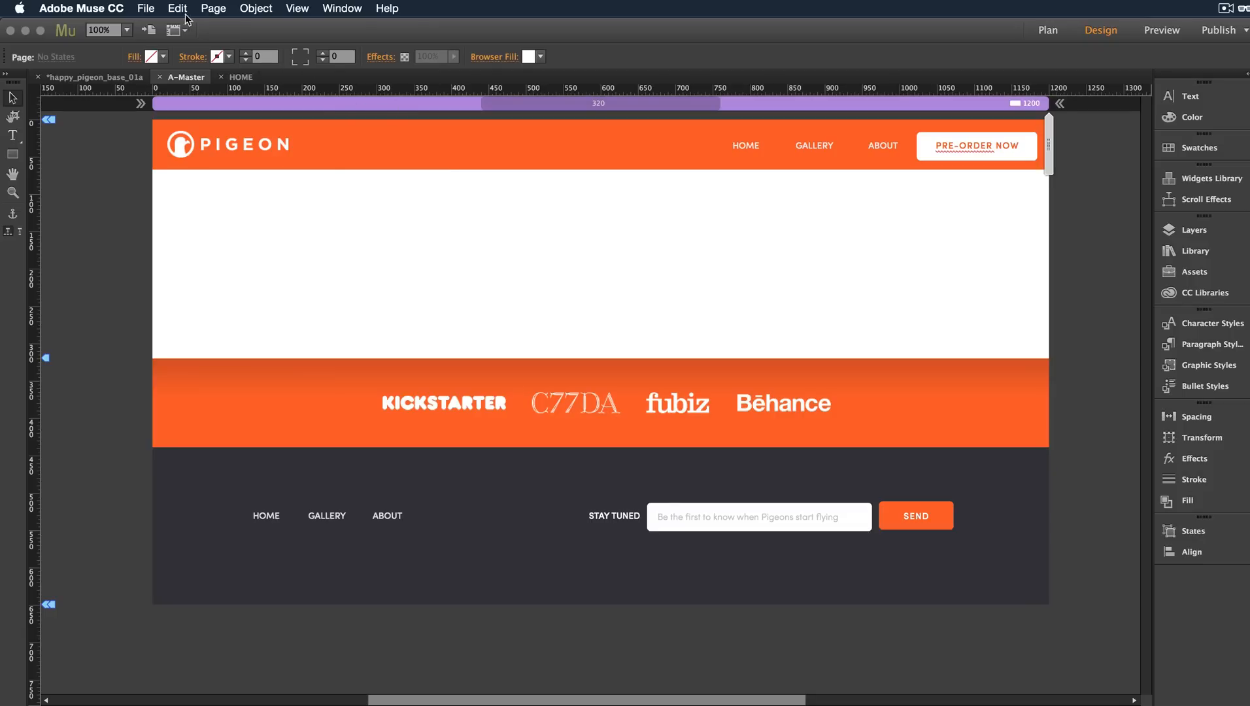
left_click(147, 10)
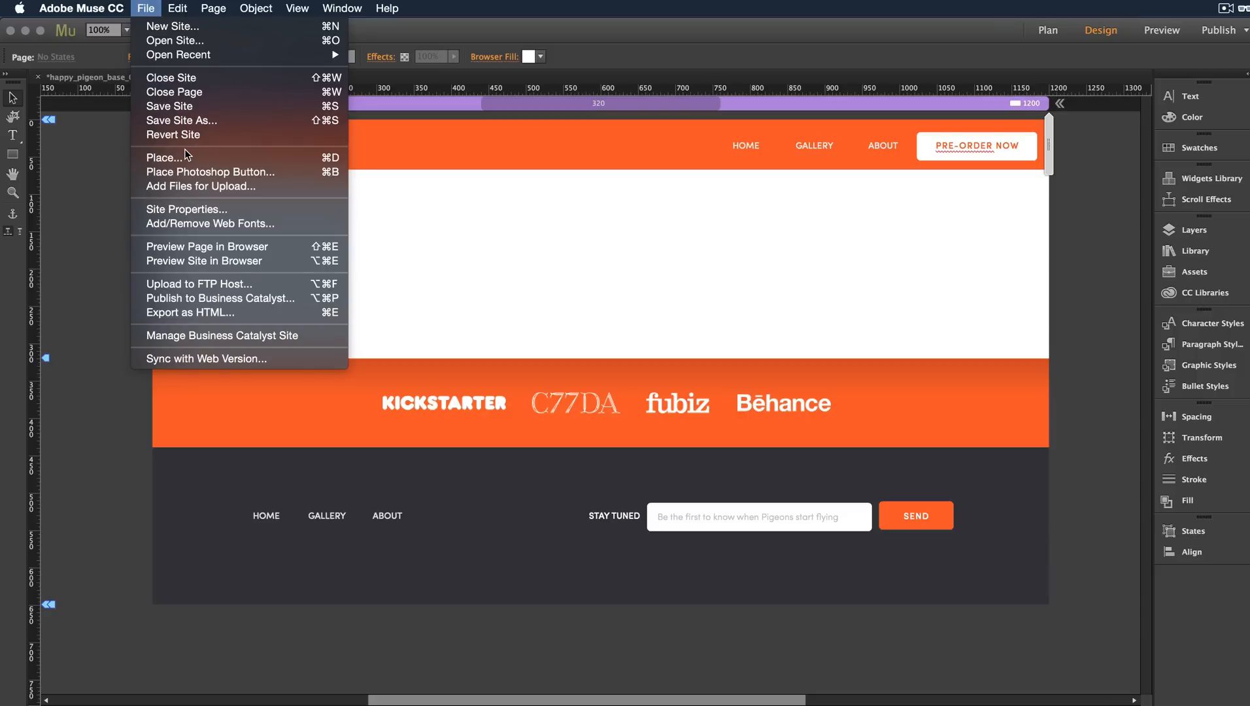
mouse_move(199, 253)
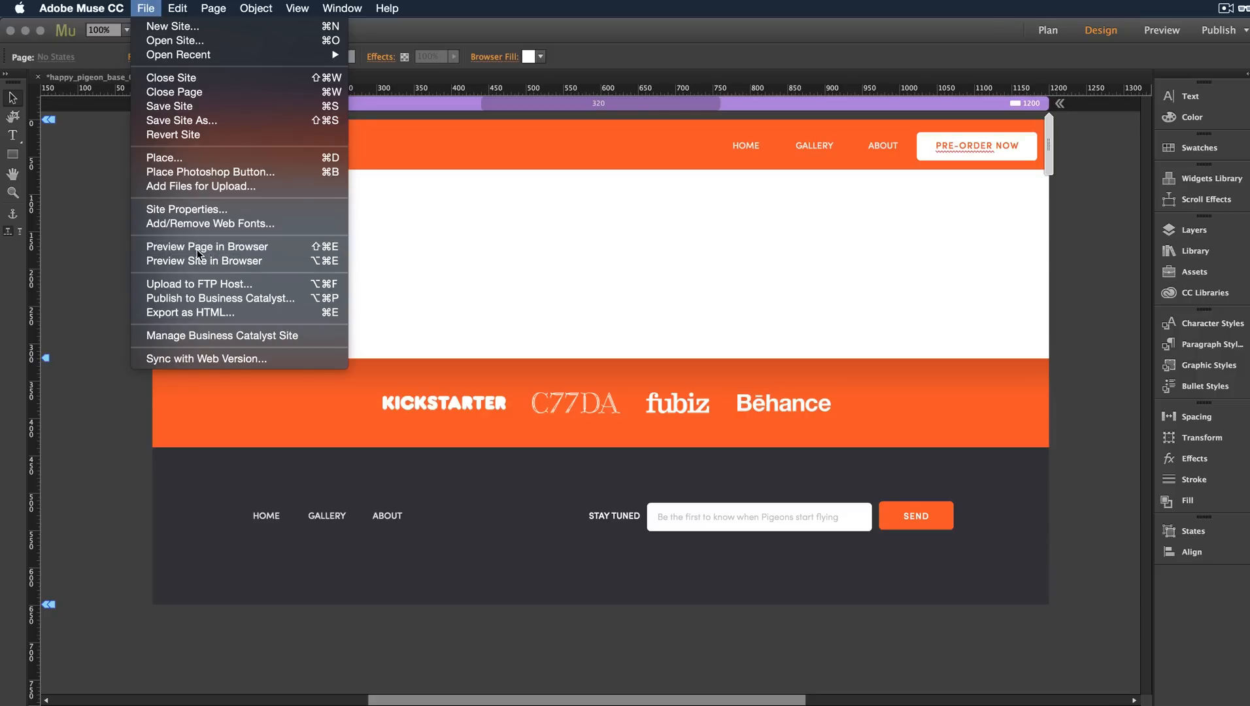
left_click(190, 312)
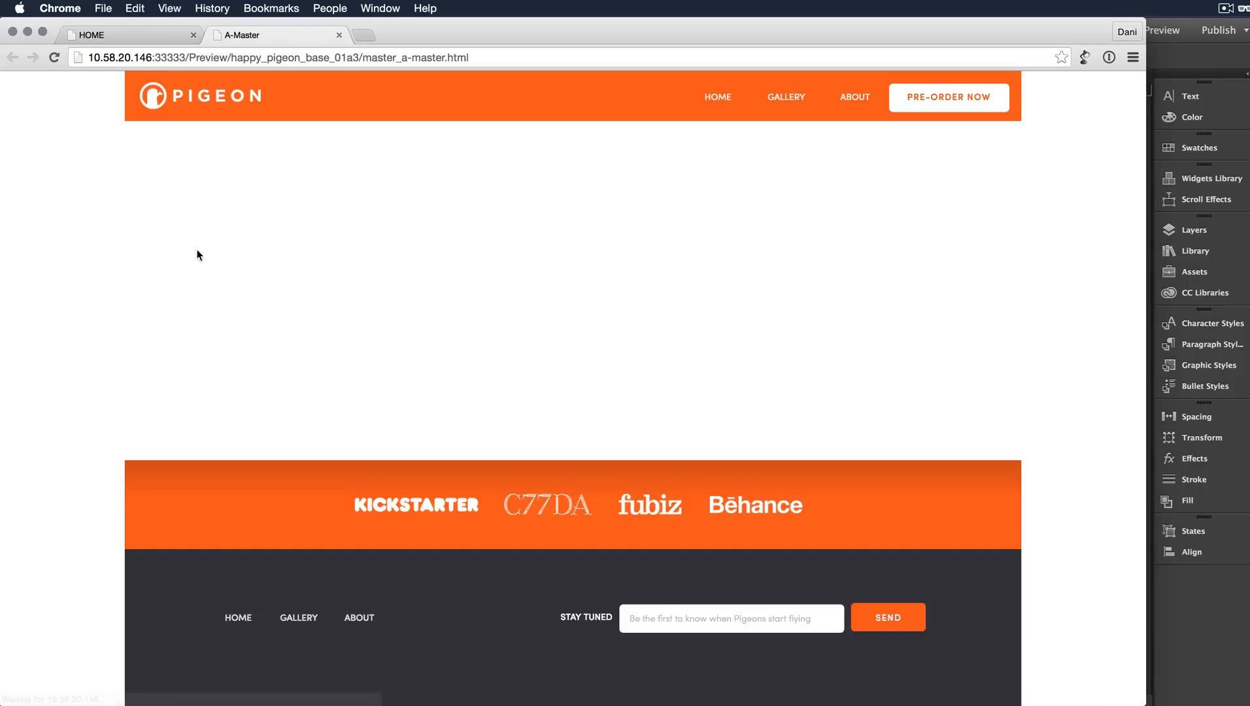
mouse_move(1103, 268)
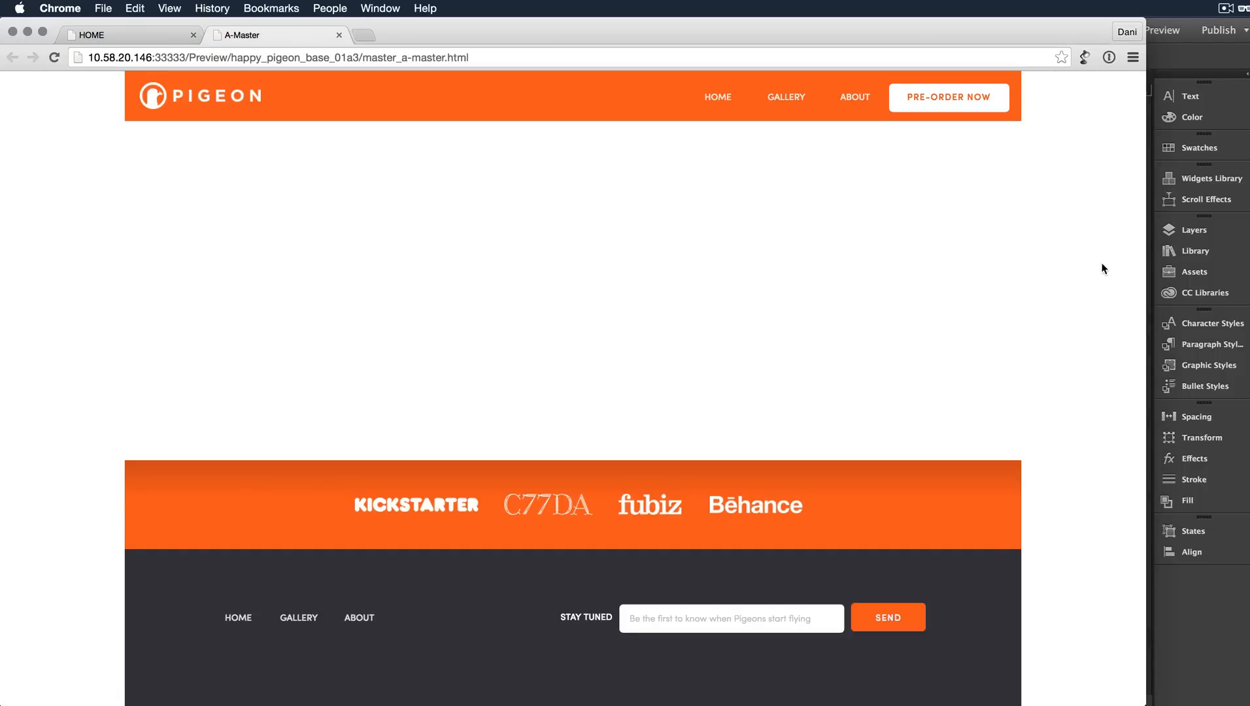
mouse_move(1027, 116)
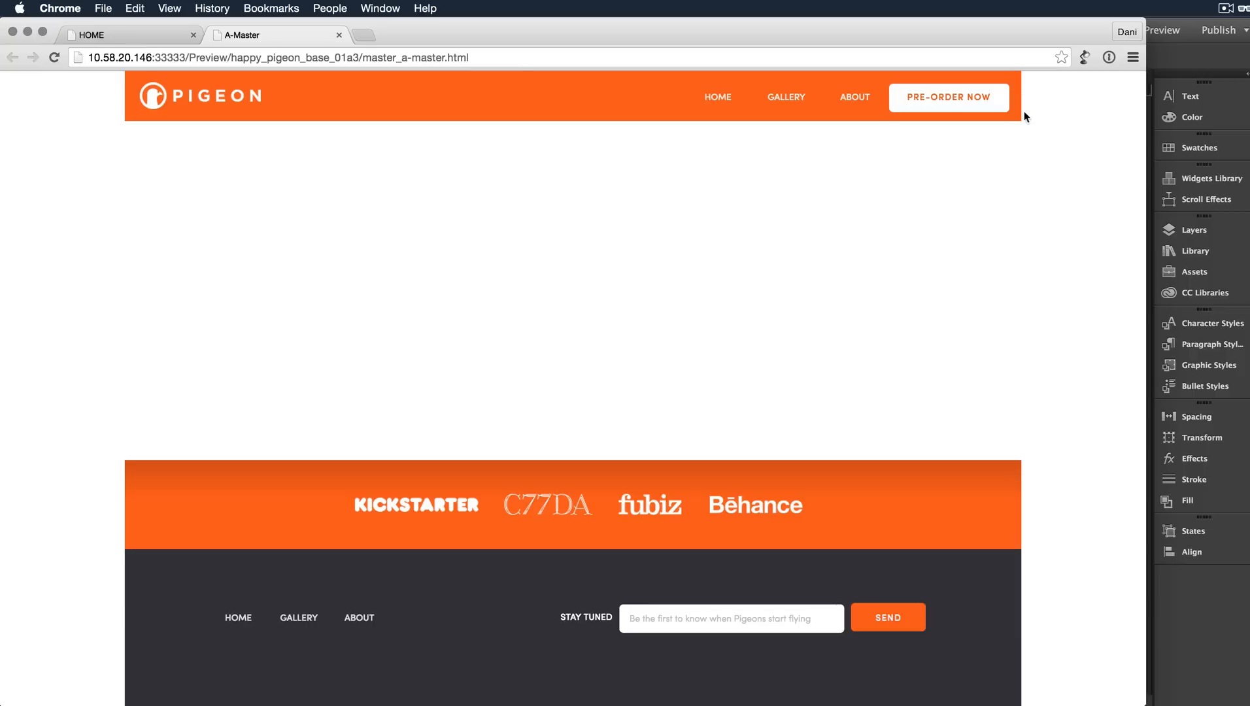
mouse_move(1026, 97)
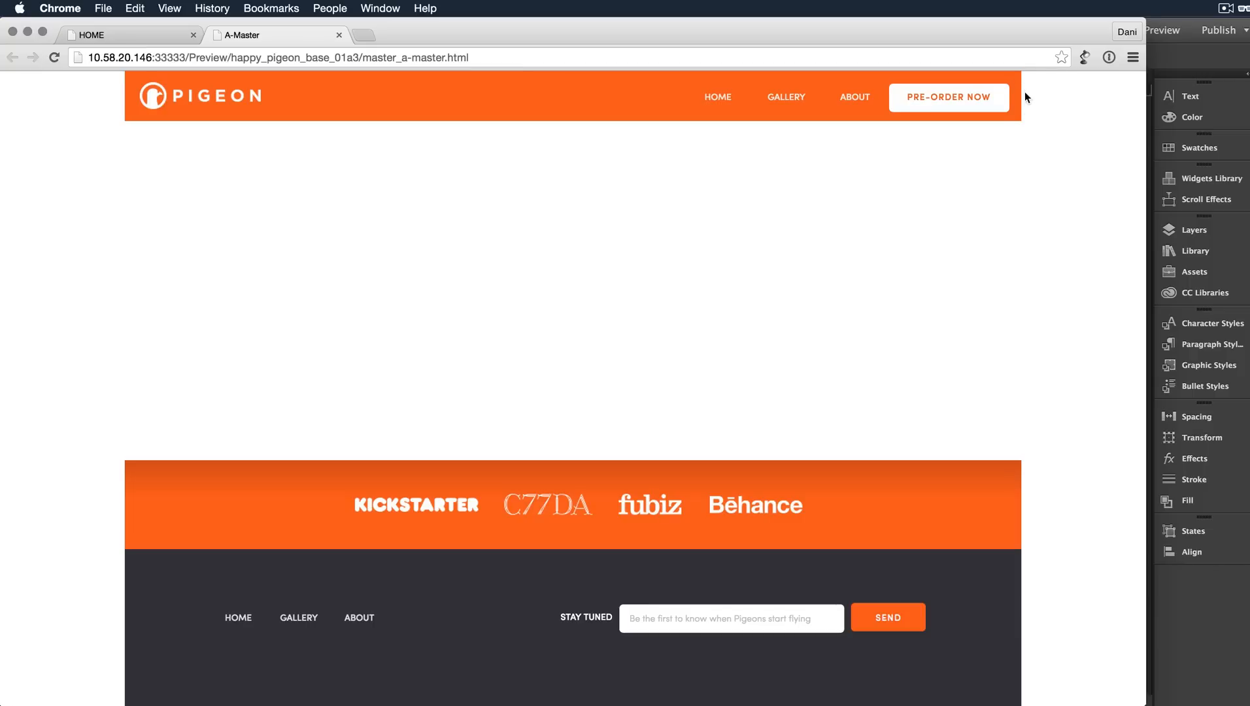
mouse_move(1053, 158)
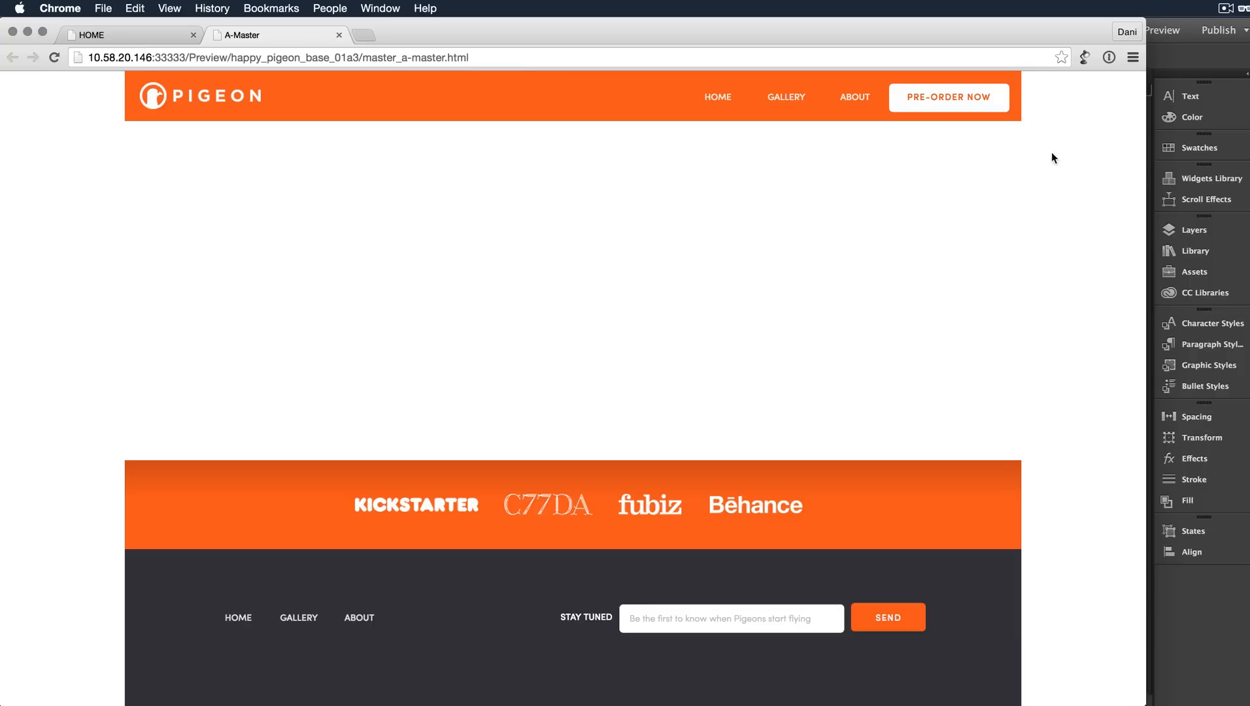
mouse_move(1087, 176)
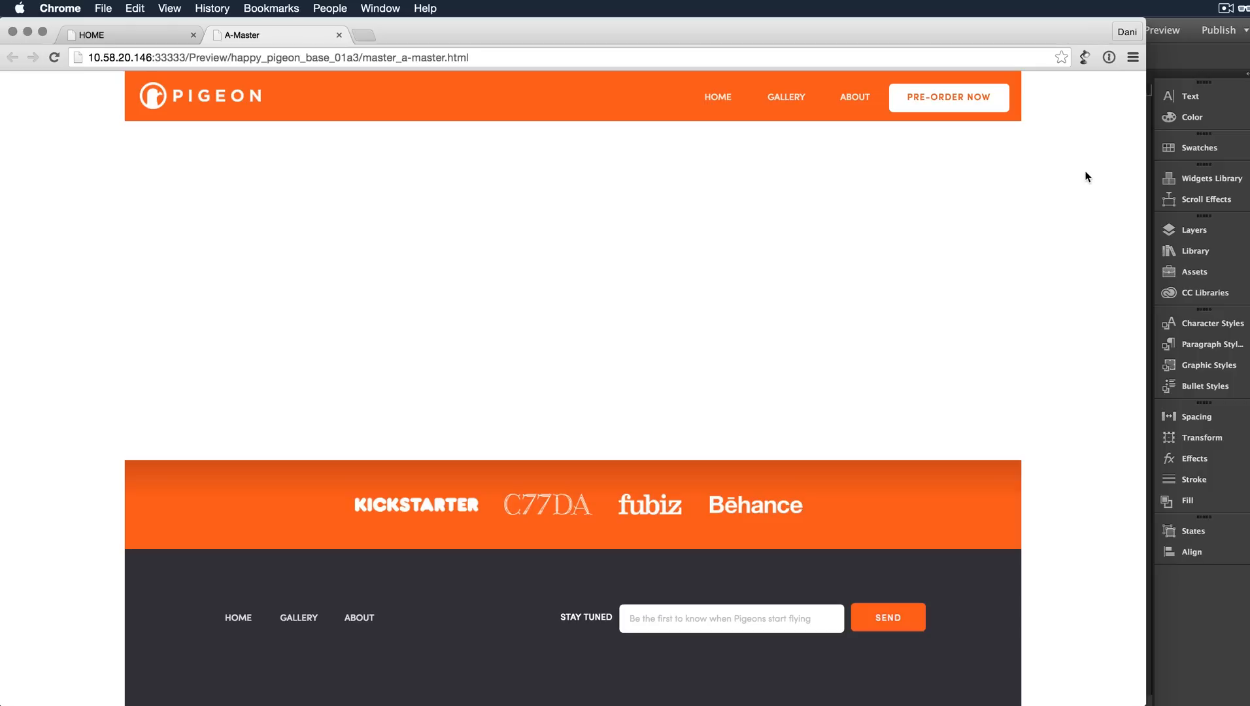
mouse_move(1147, 178)
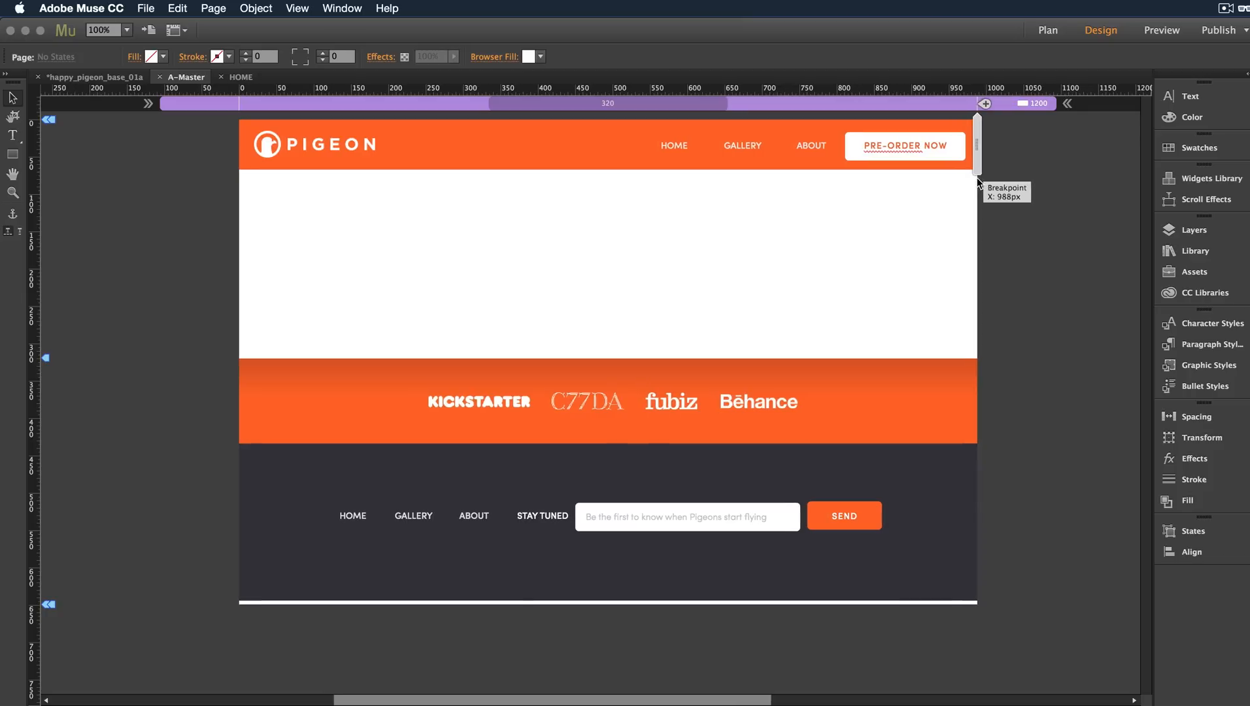
mouse_move(979, 182)
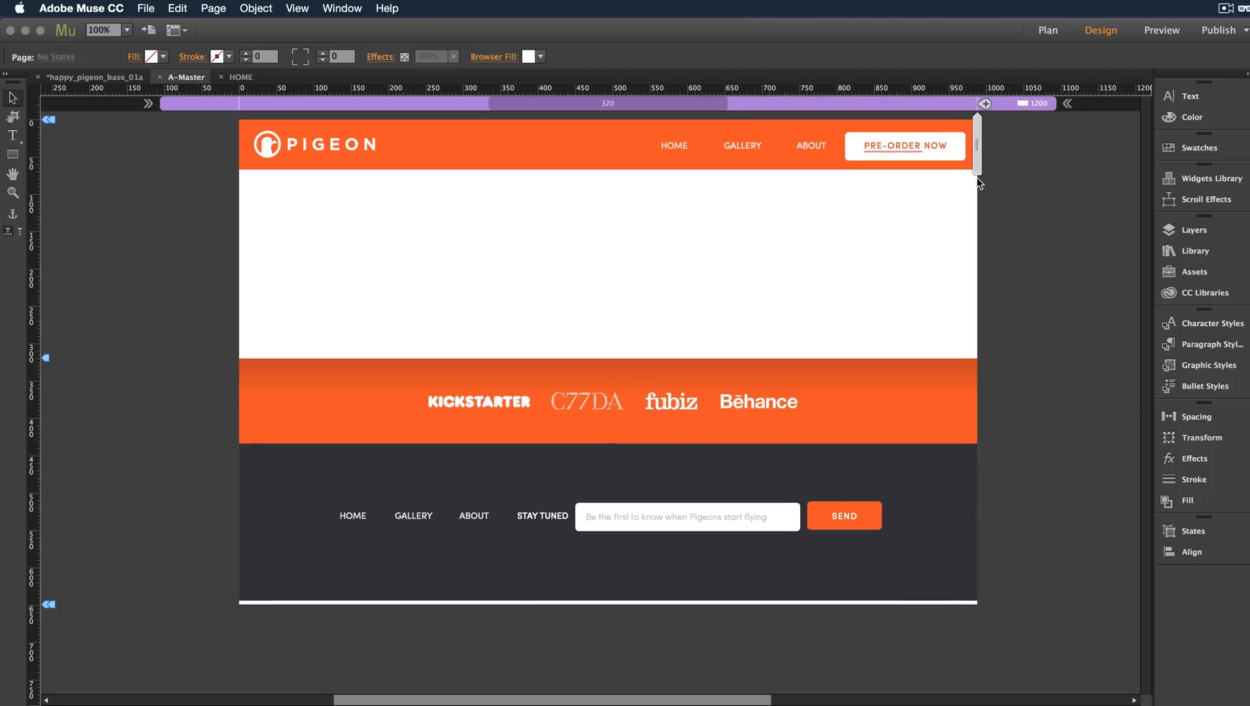
mouse_move(1030, 152)
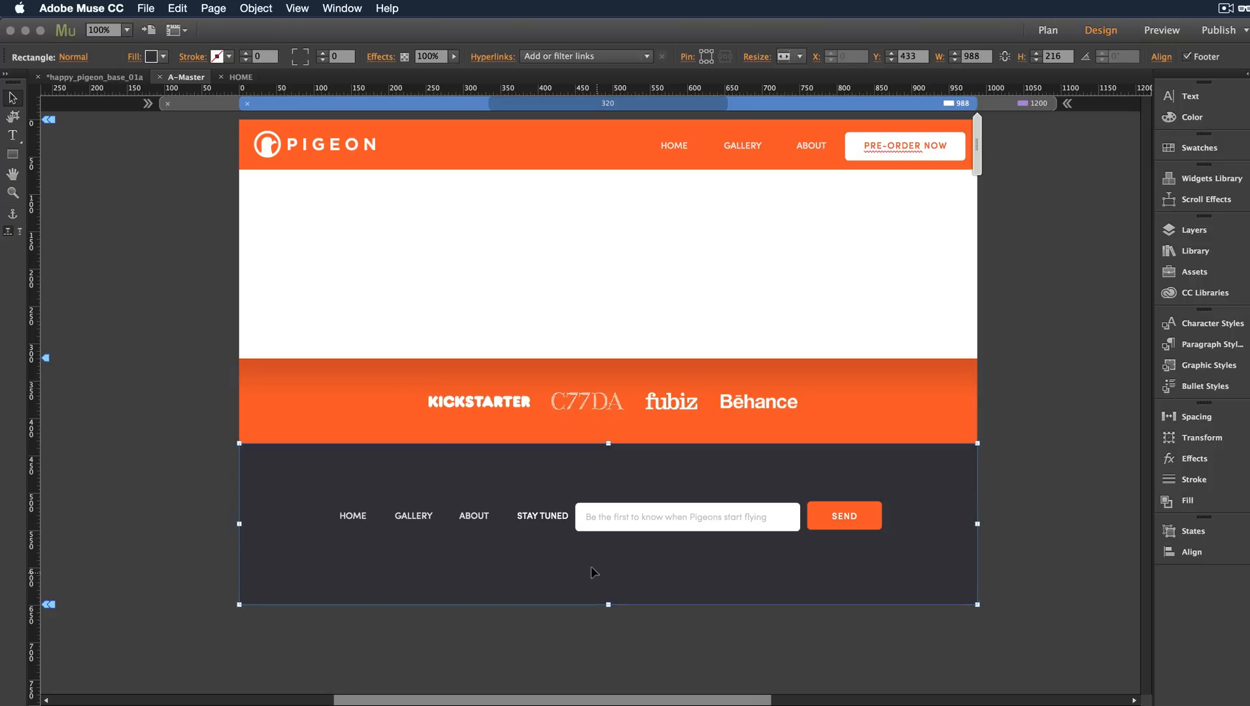
Use the Align panel to stack the footer menu above the newsletter form, centred horizontally
left_click(475, 516)
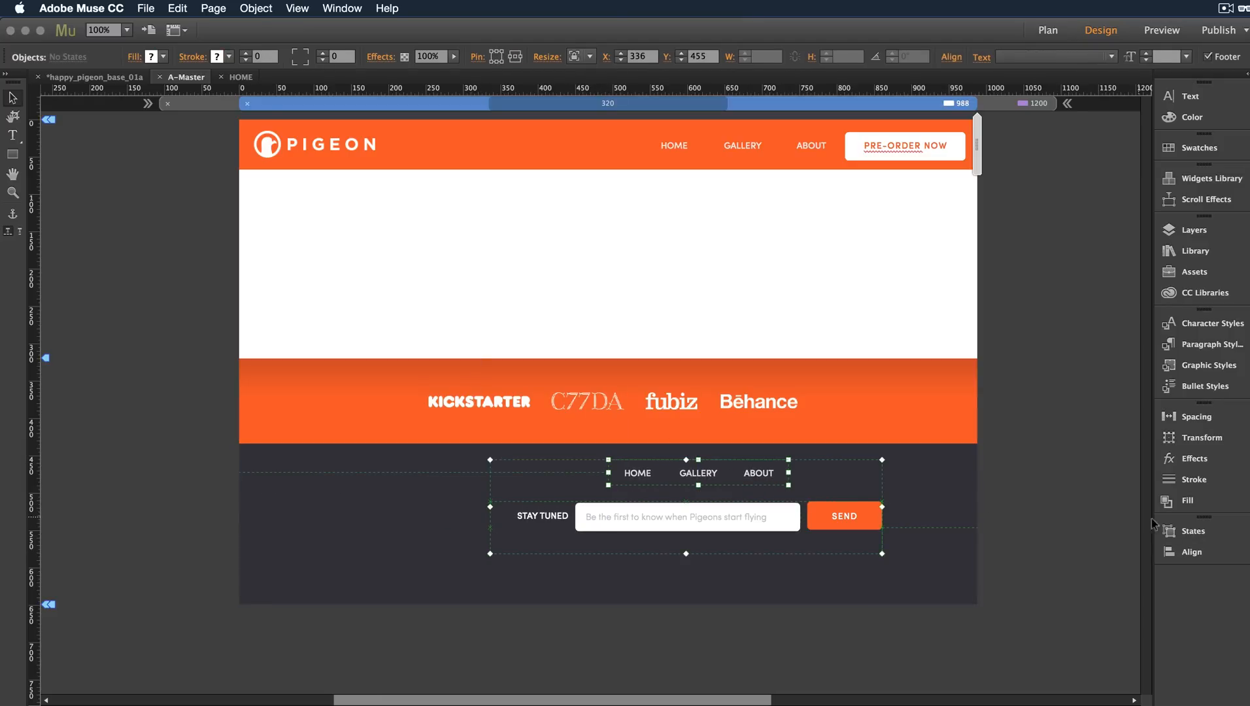
left_click(1194, 550)
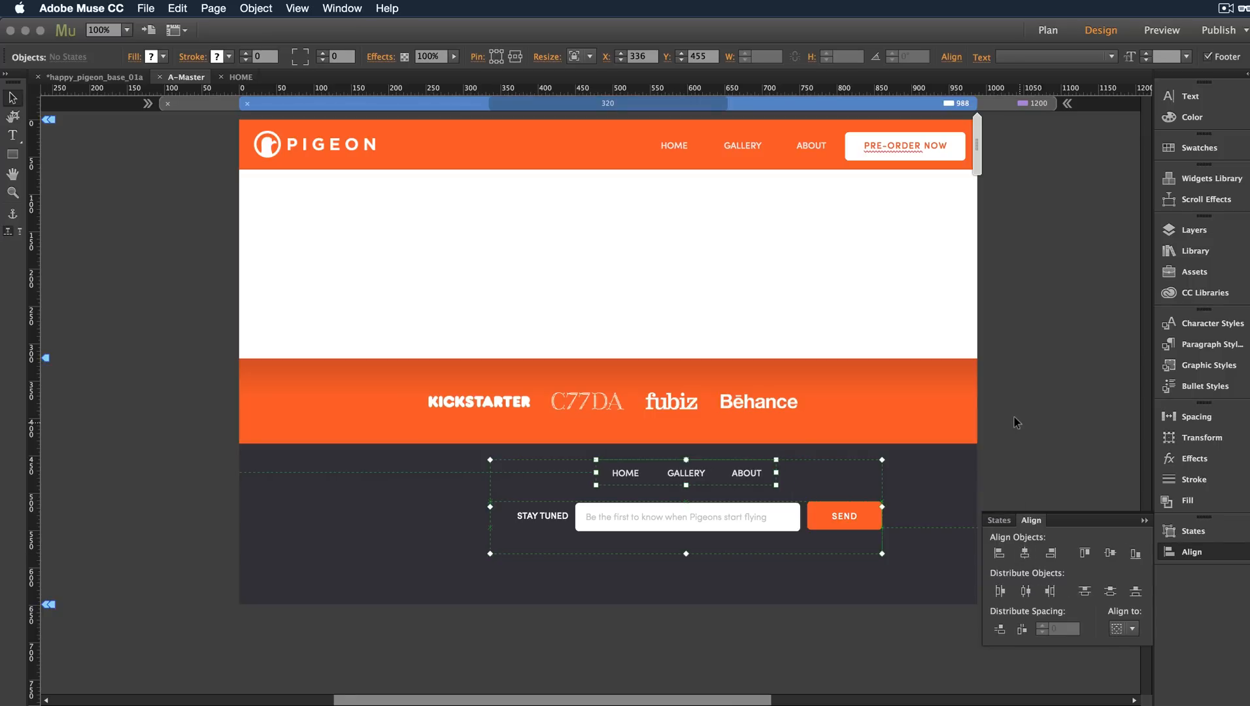
mouse_move(691, 487)
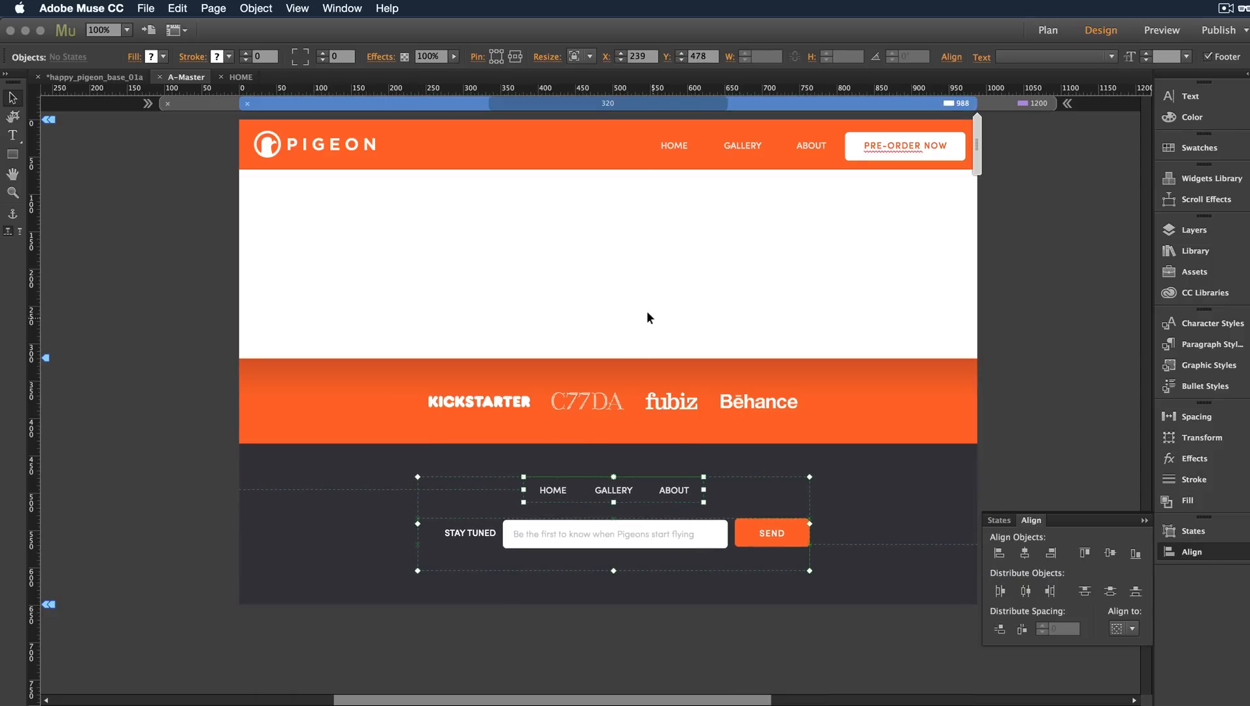
left_click(563, 366)
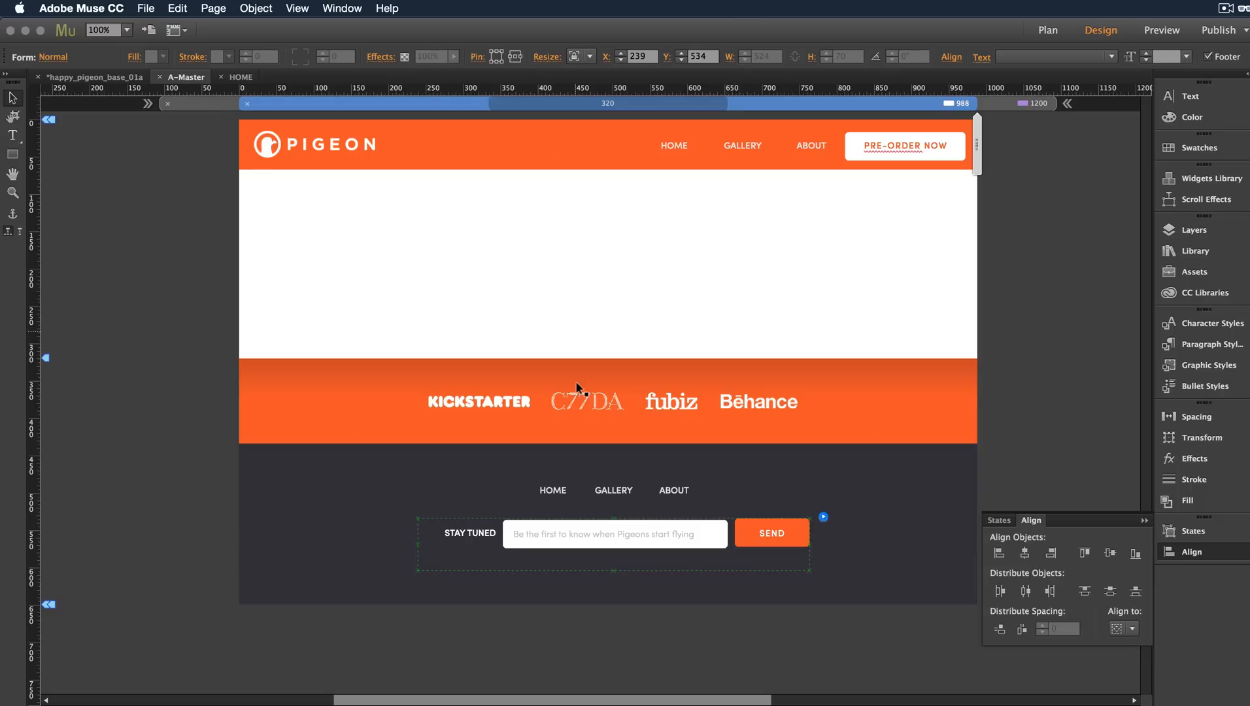
left_click(614, 491)
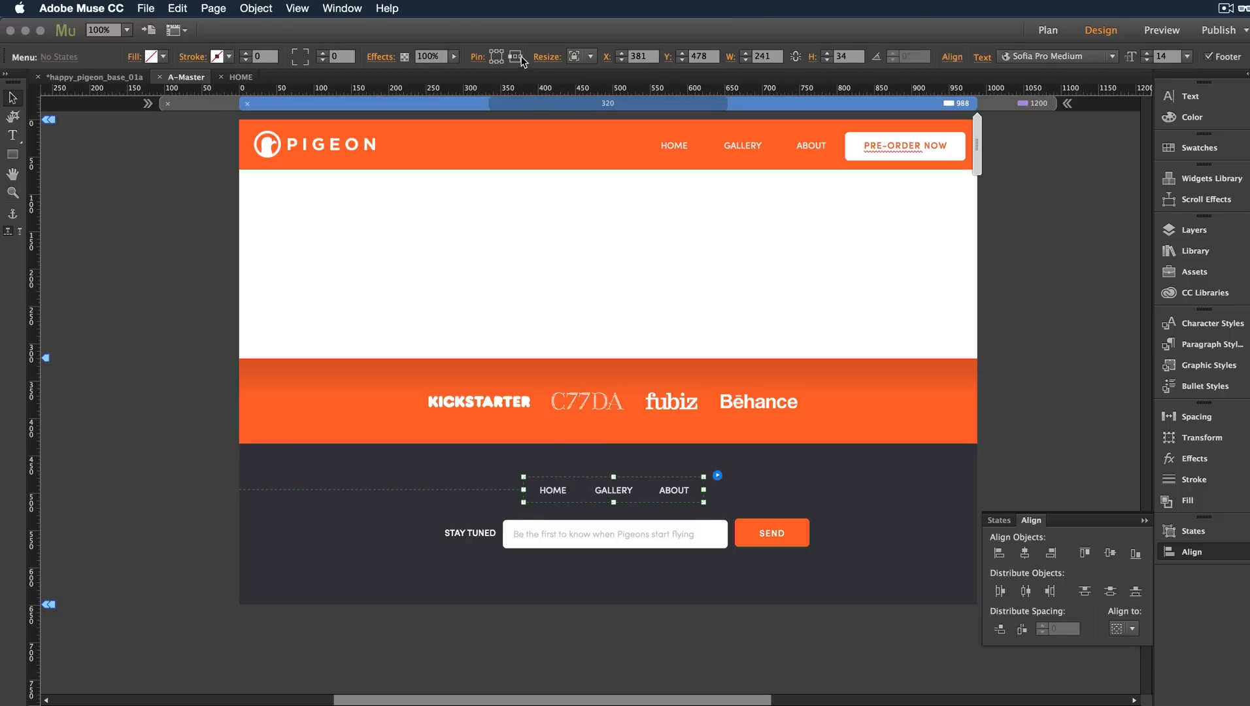
left_click(517, 184)
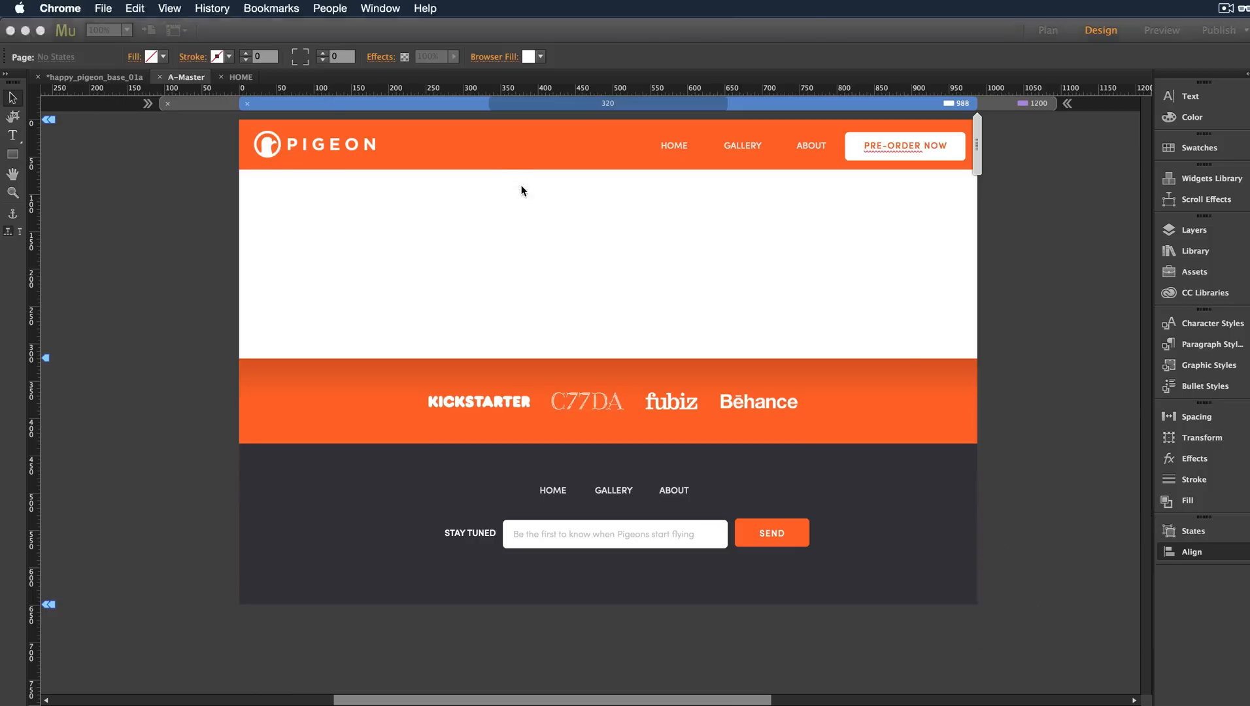
Preview the page in Chrome at a narrow width, then return to the Muse editor
left_click(1162, 30)
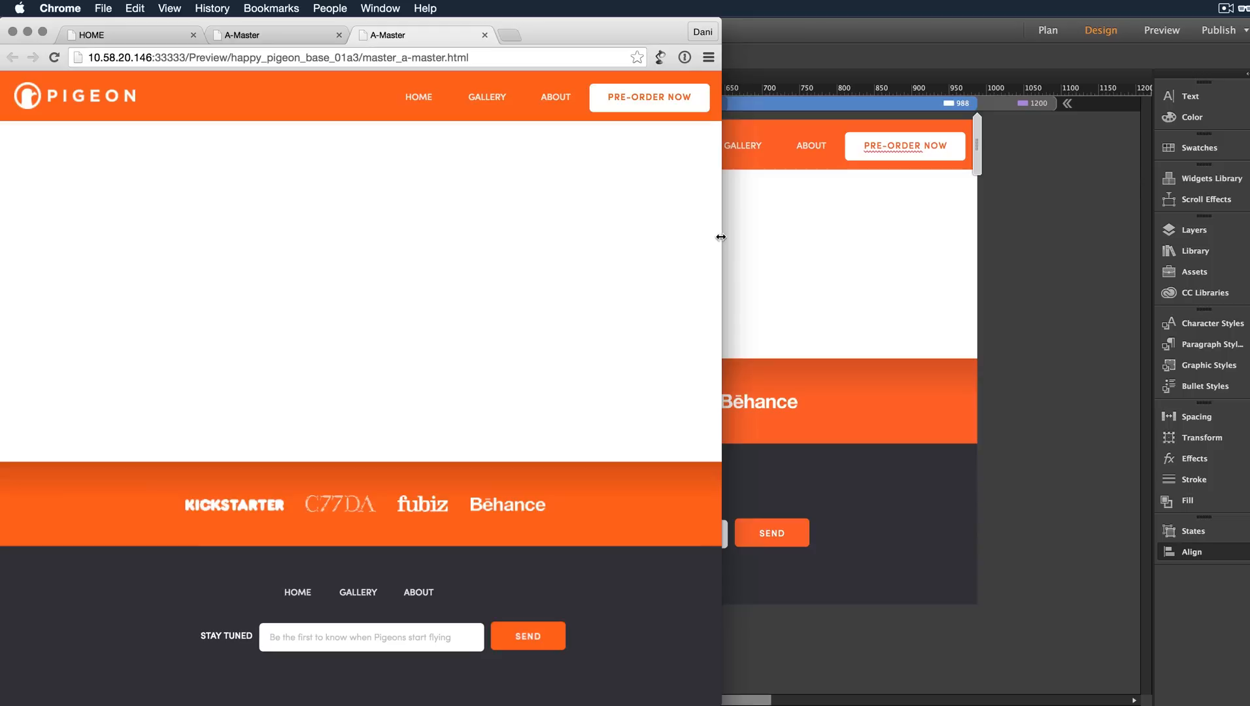
left_click(81, 8)
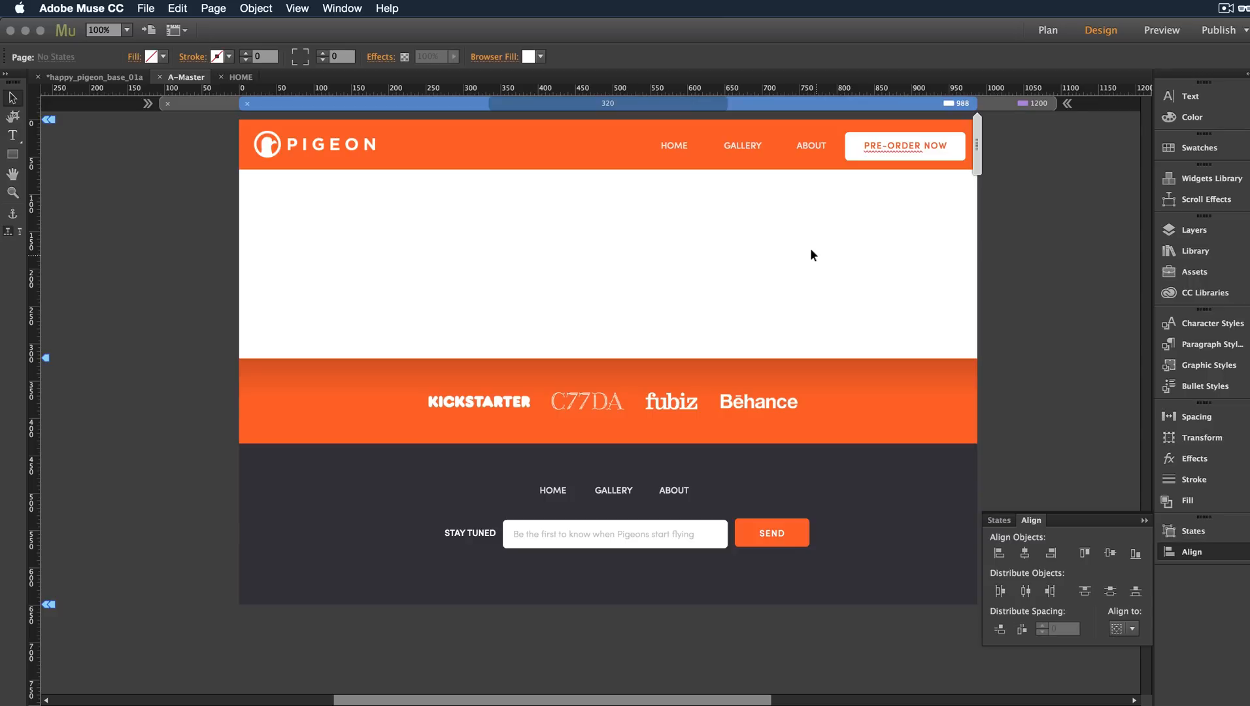
Close the Align panel and add a new breakpoint at 768 px
left_click(1145, 524)
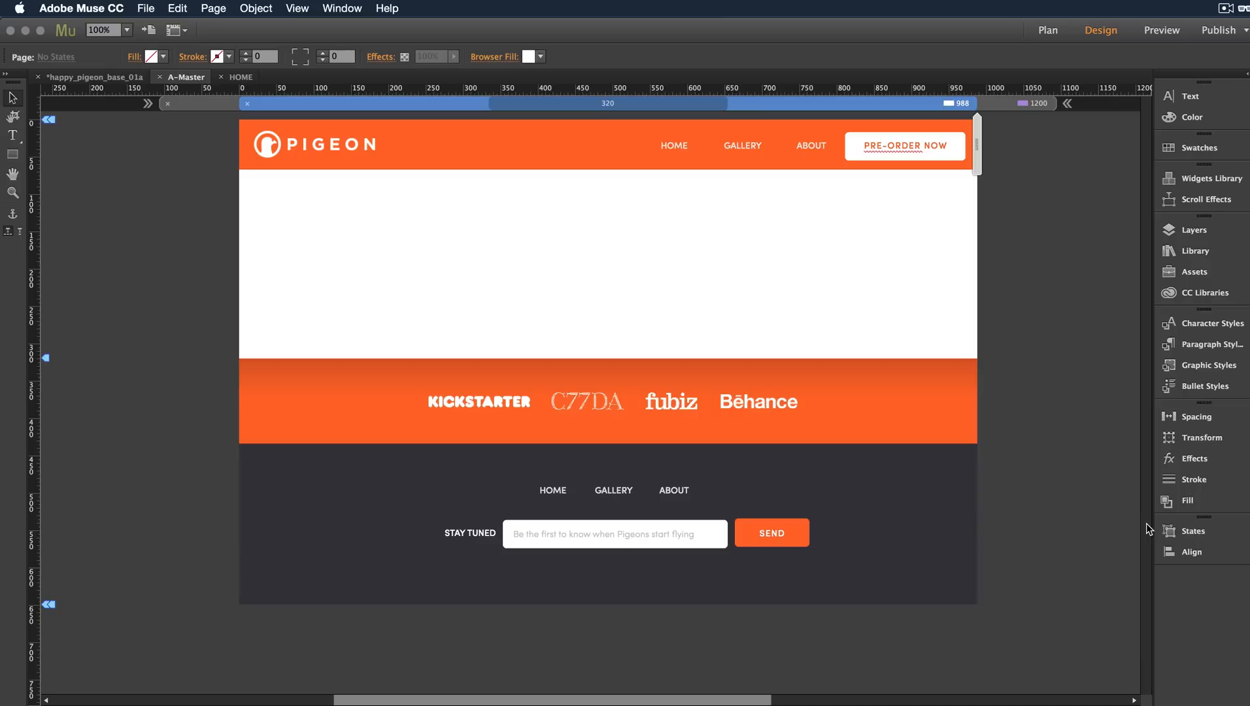
mouse_move(827, 117)
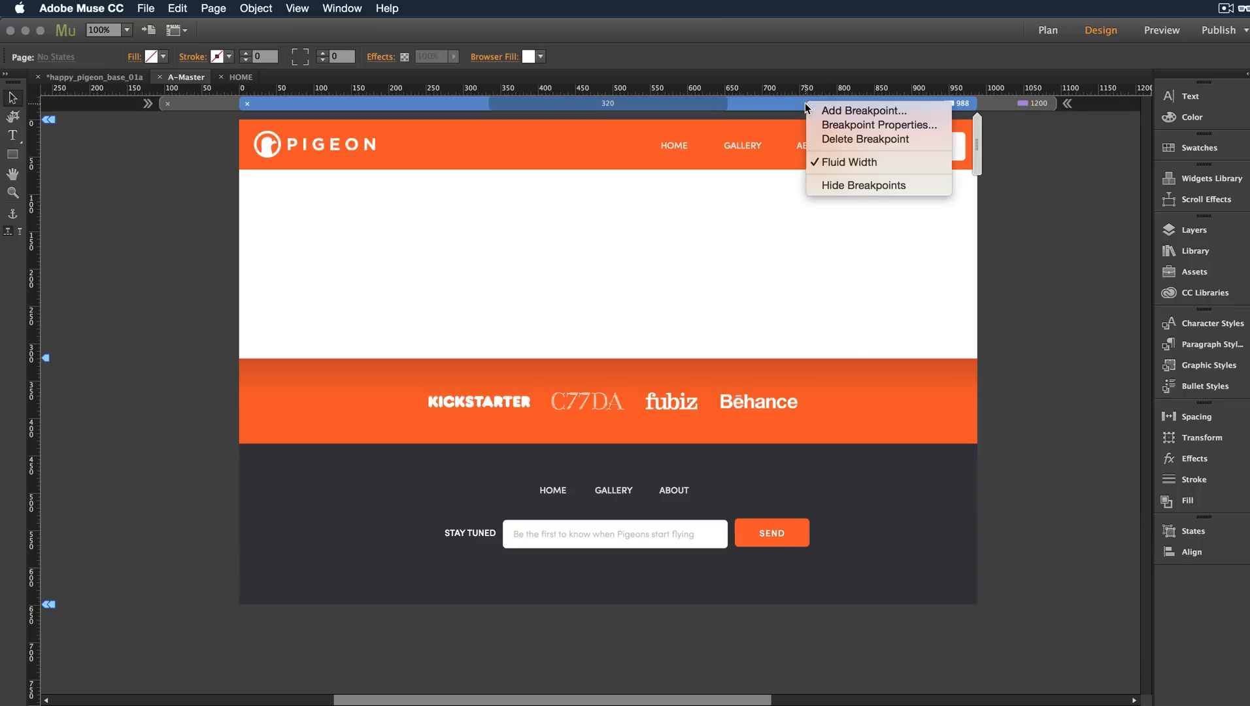
mouse_move(825, 116)
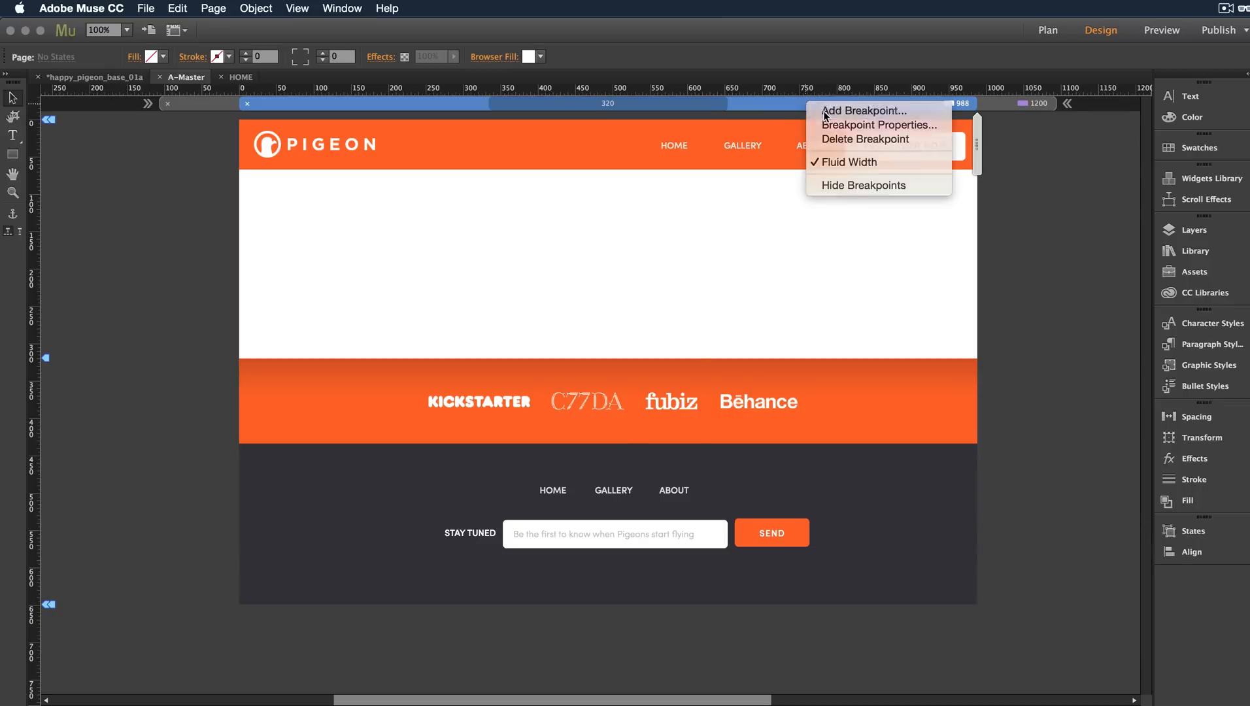
left_click(859, 111)
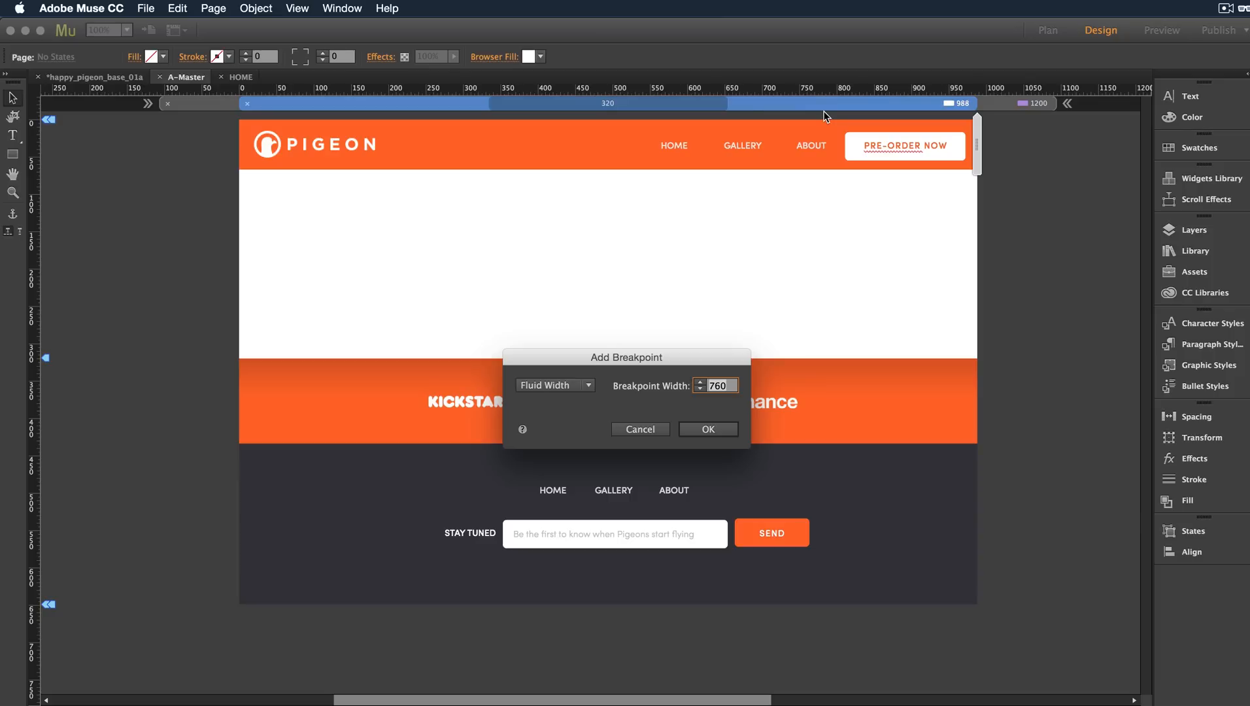
type("768")
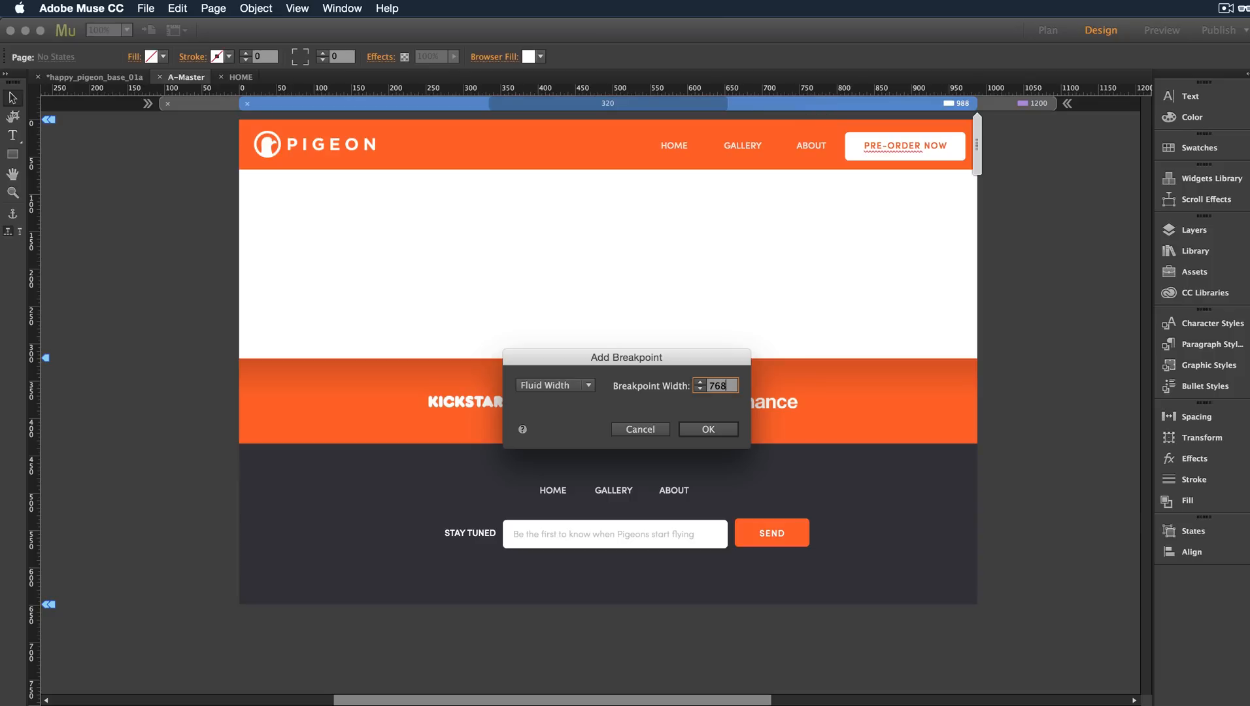
left_click(707, 429)
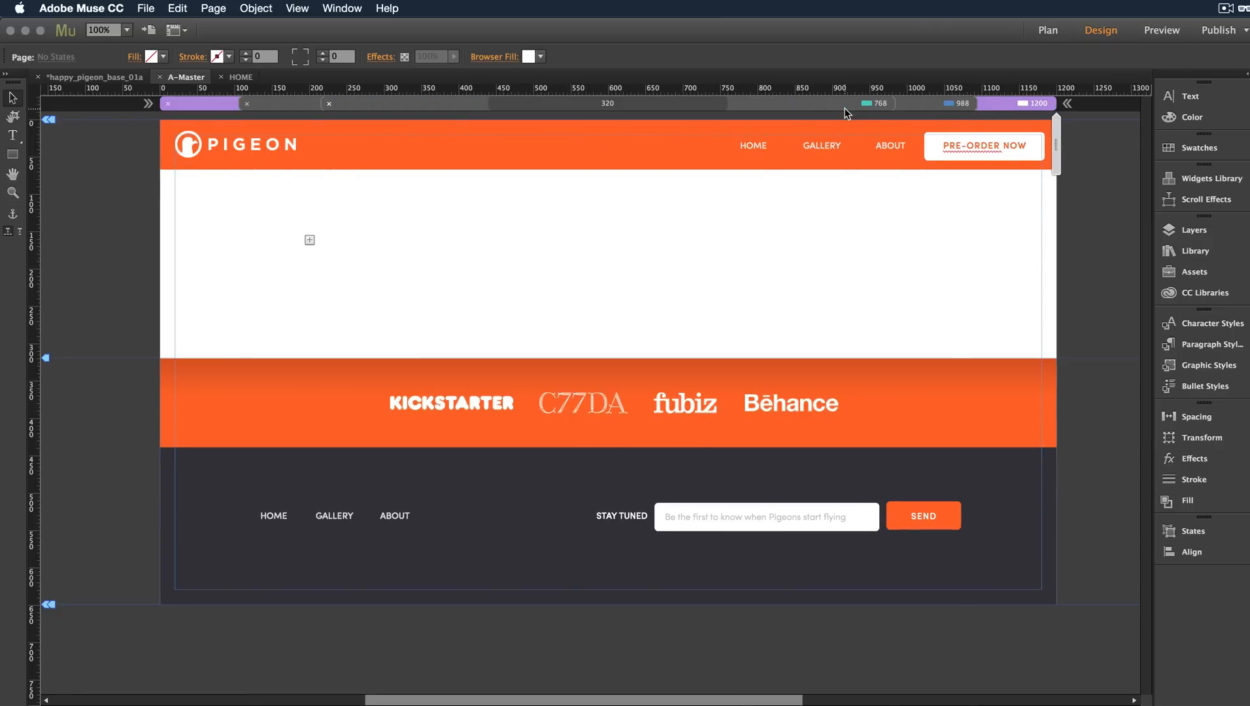
Switch to the 768 layout and pick the Accordion widget from the Widgets Library
left_click(867, 103)
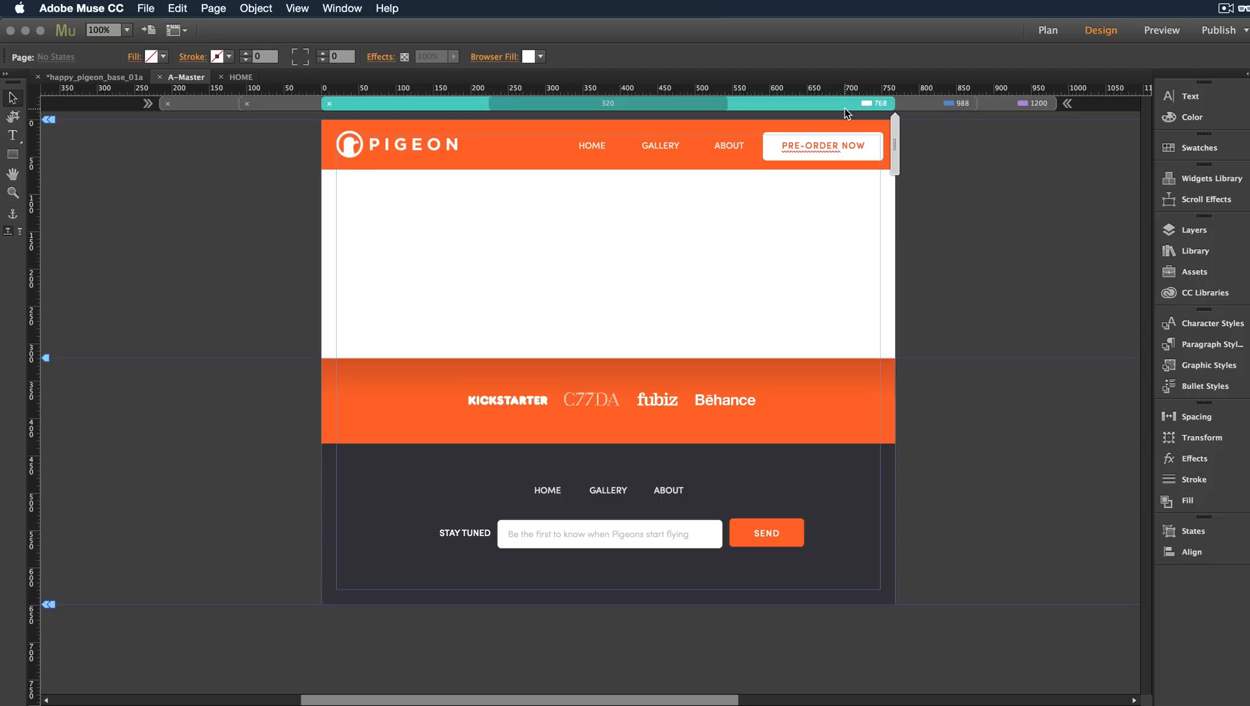
mouse_move(1195, 257)
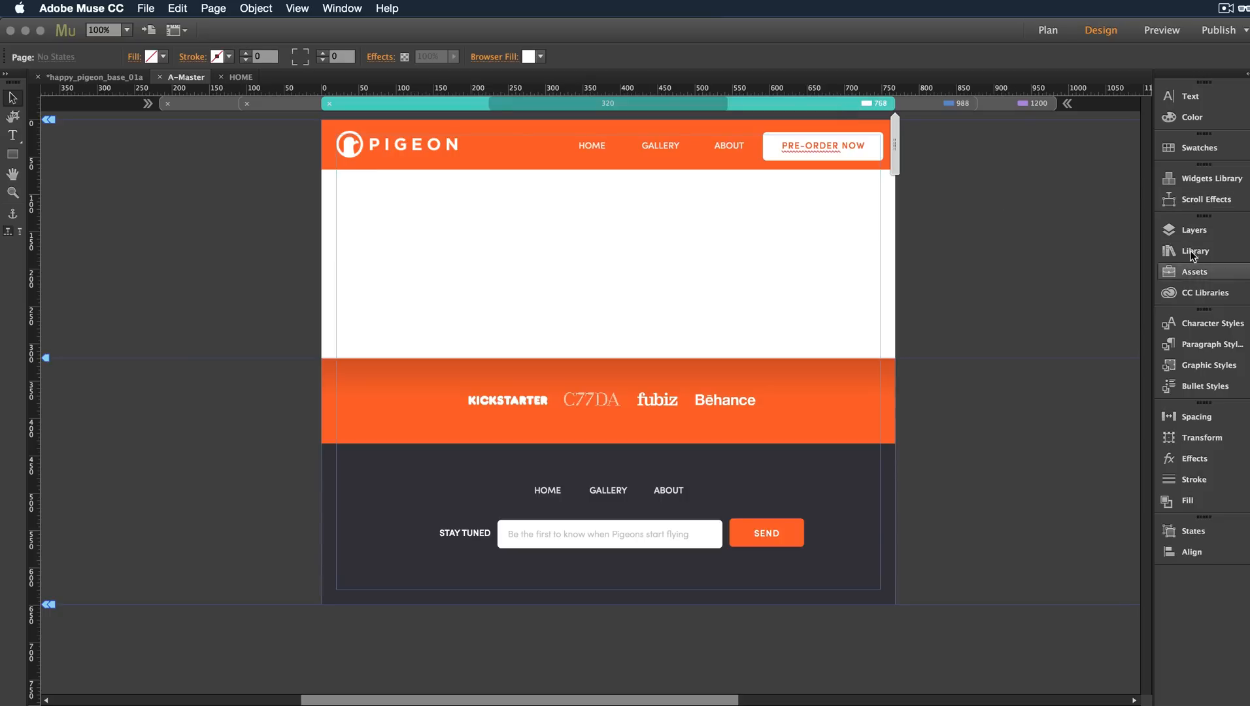
left_click(1210, 177)
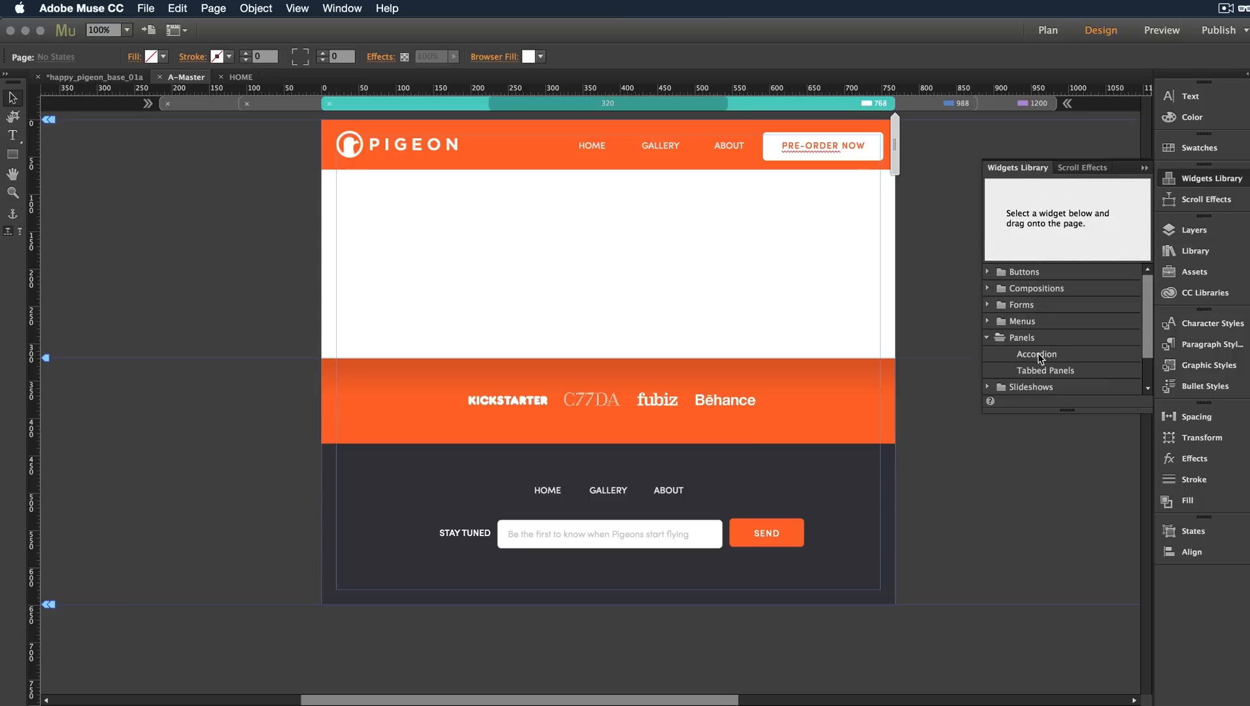
left_click(1144, 169)
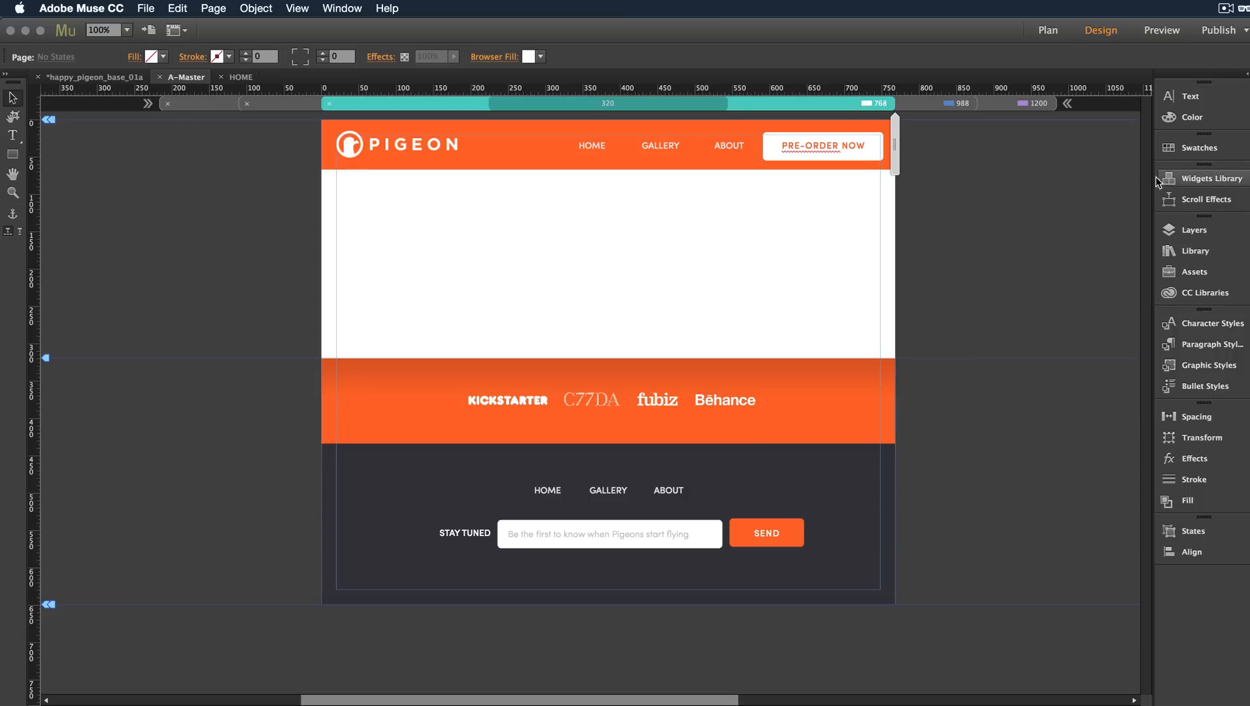
mouse_move(900, 230)
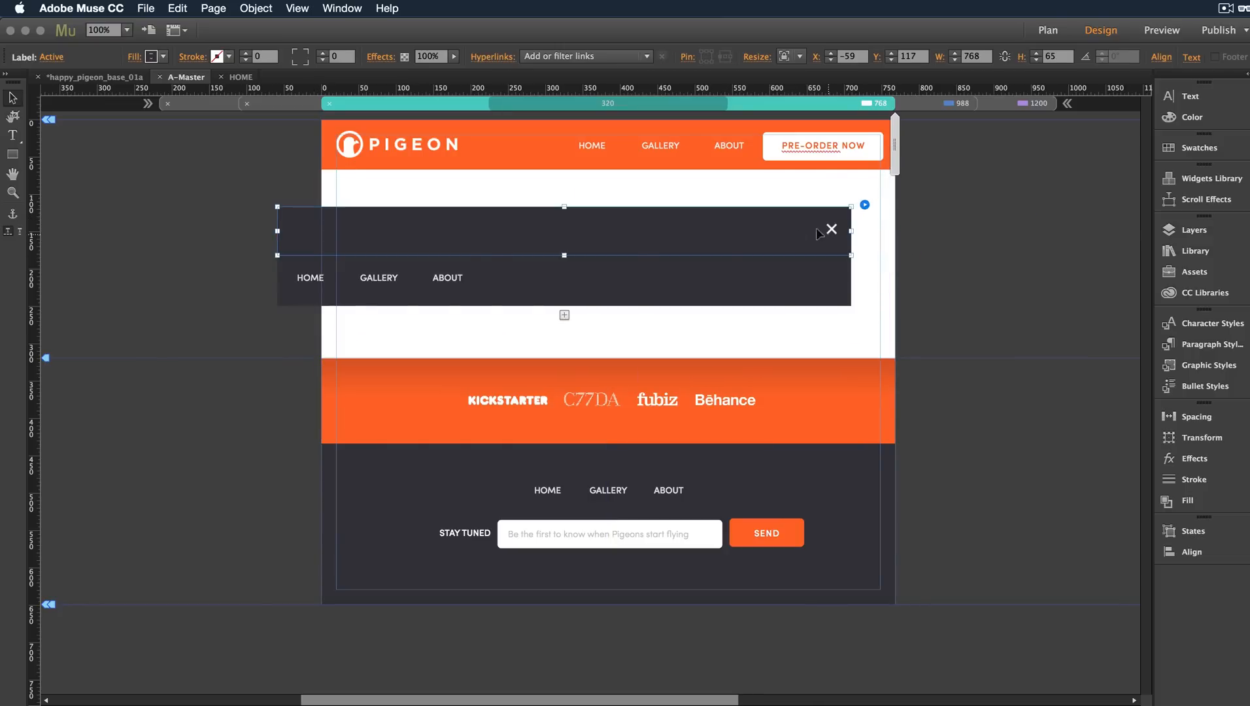
Put the HOME, GALLERY, ABOUT menu into the accordion content and hide the old header items
left_click(446, 278)
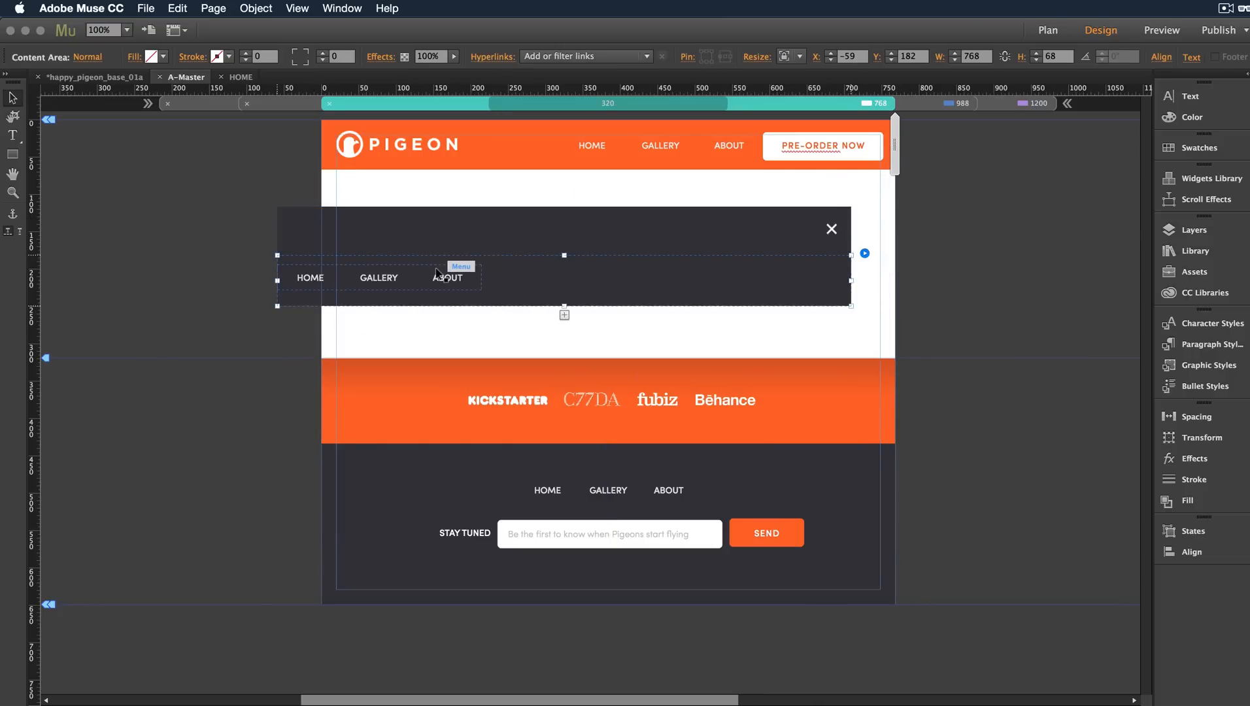
left_click(449, 278)
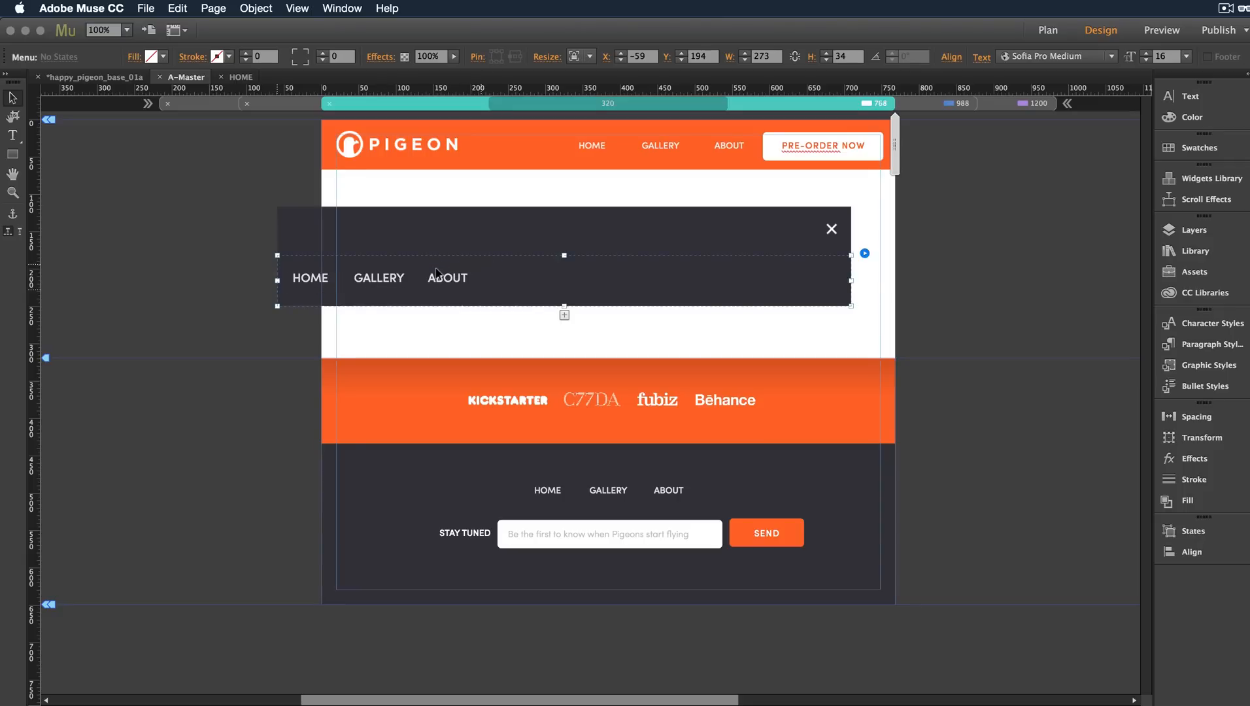
left_click(448, 279)
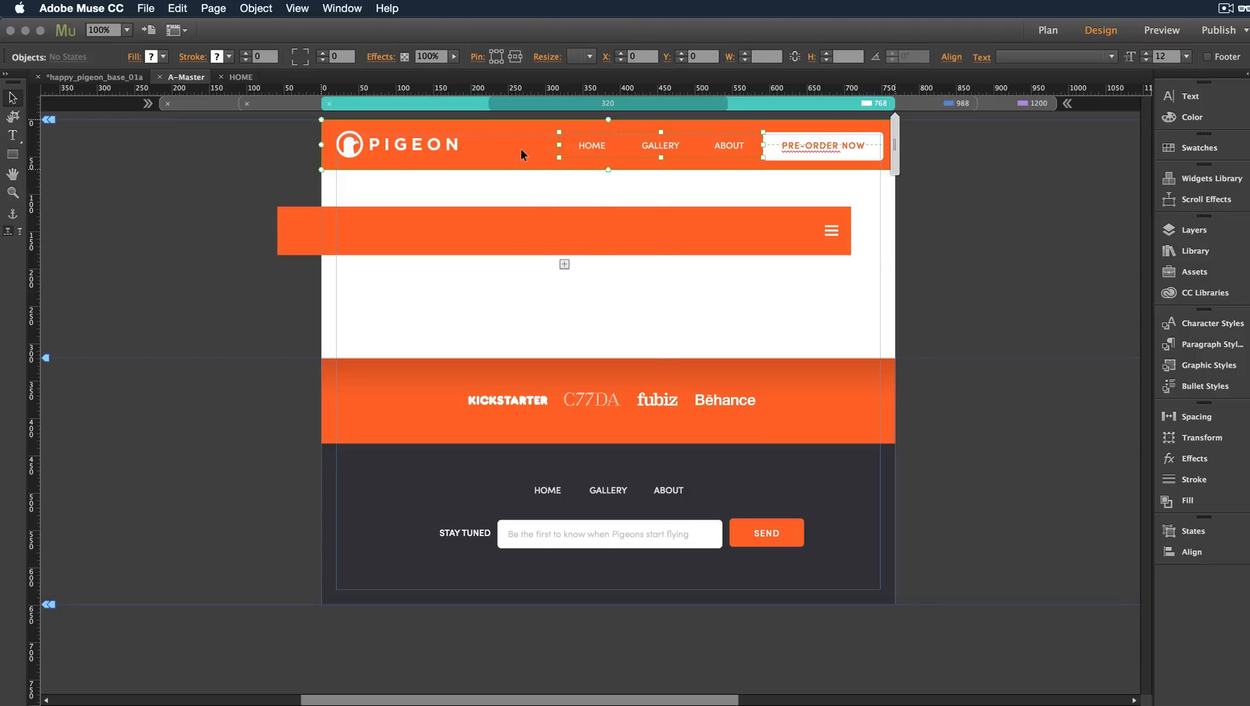
right_click(522, 154)
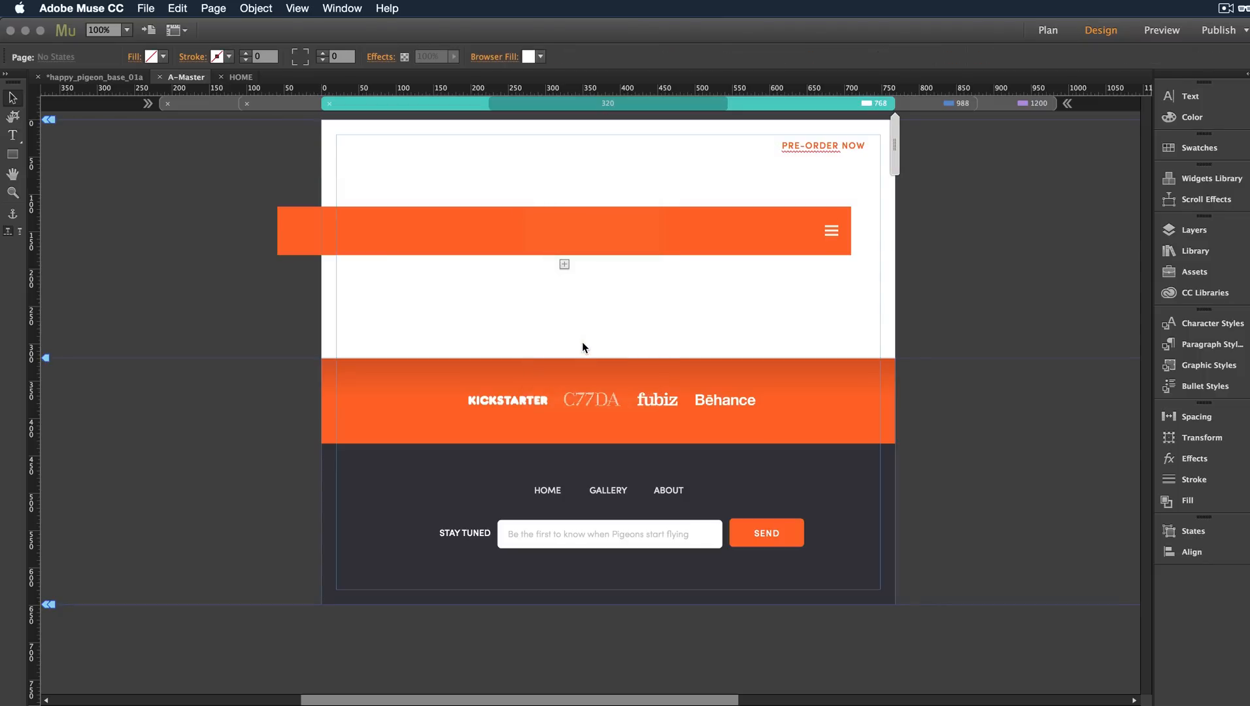
mouse_move(540, 233)
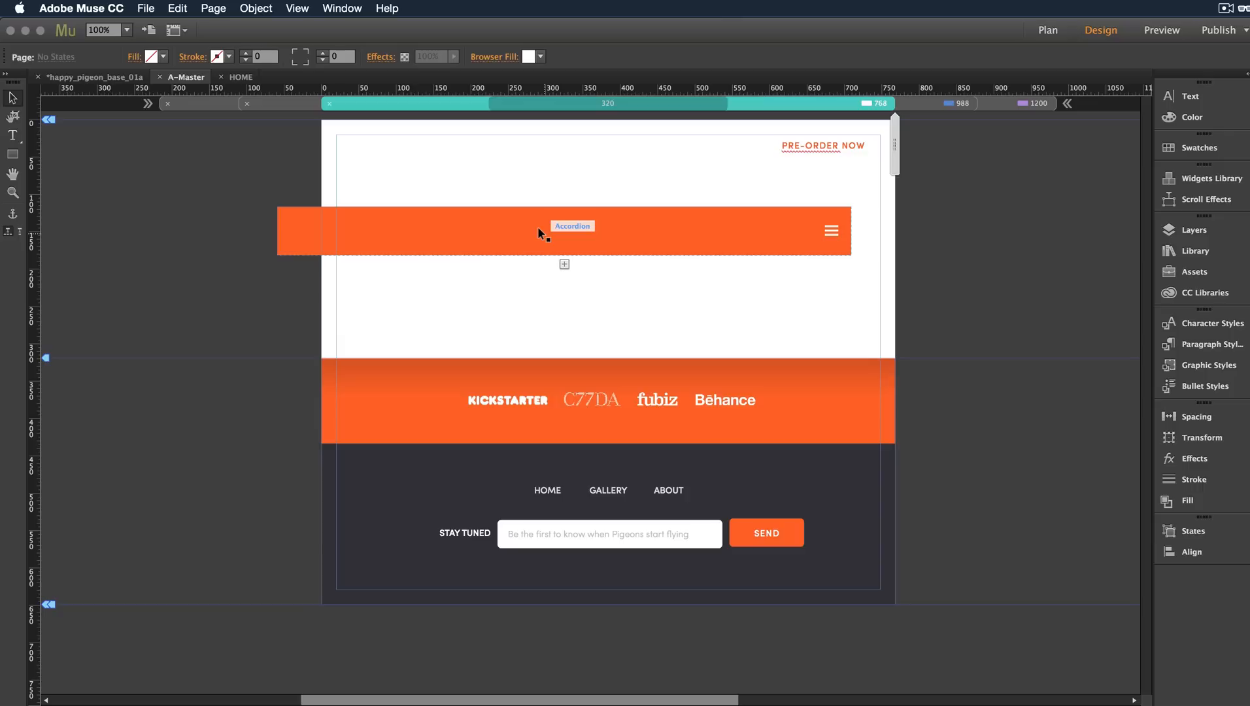
right_click(543, 235)
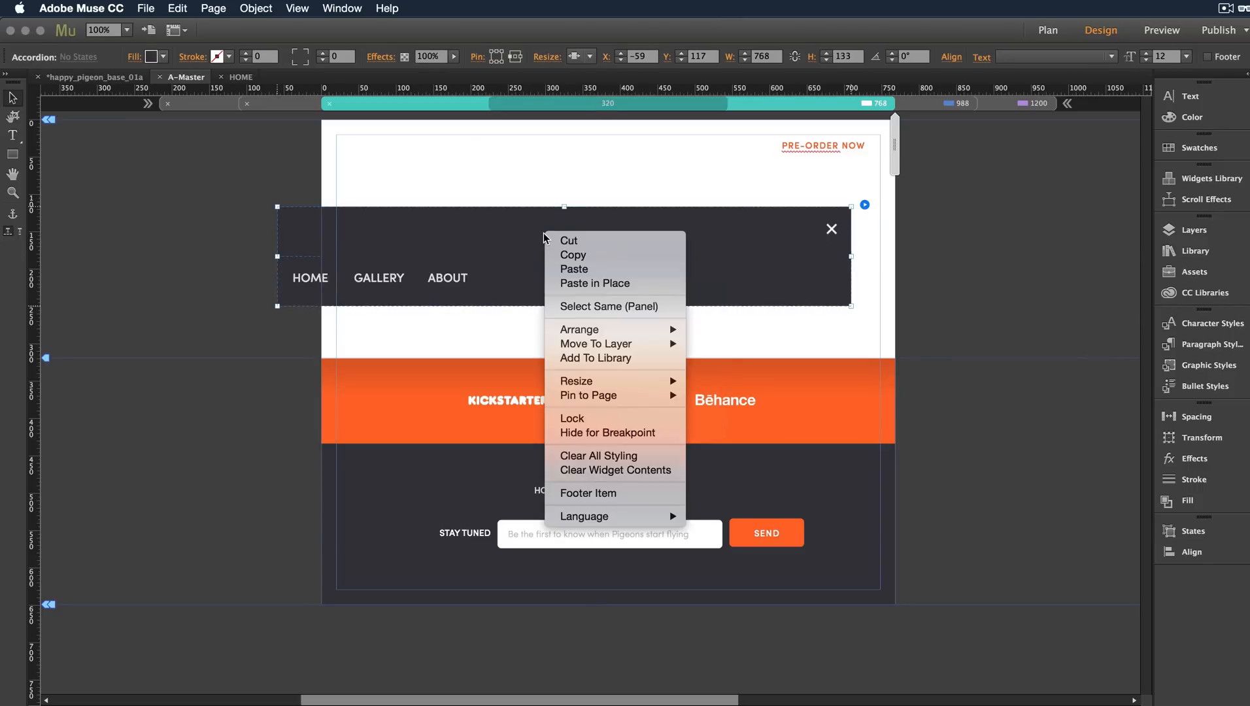
mouse_move(579, 330)
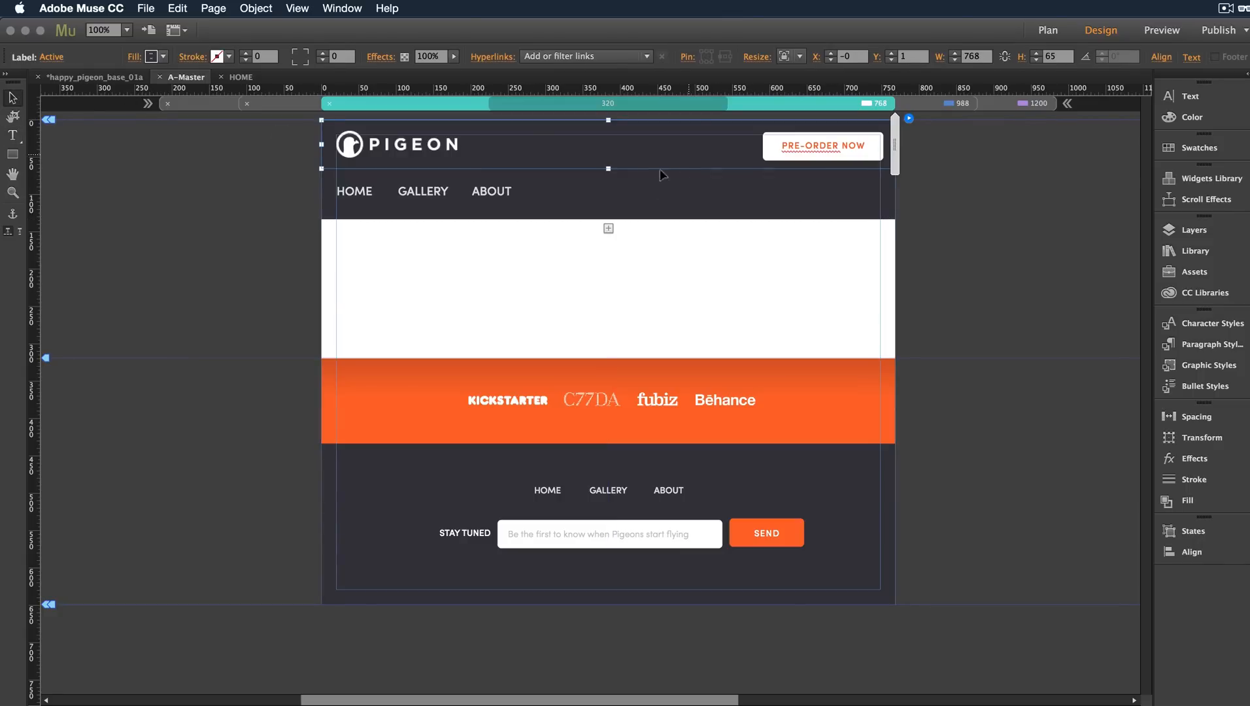
Review the accordion's Options and hide it in the 988 layout
left_click(437, 283)
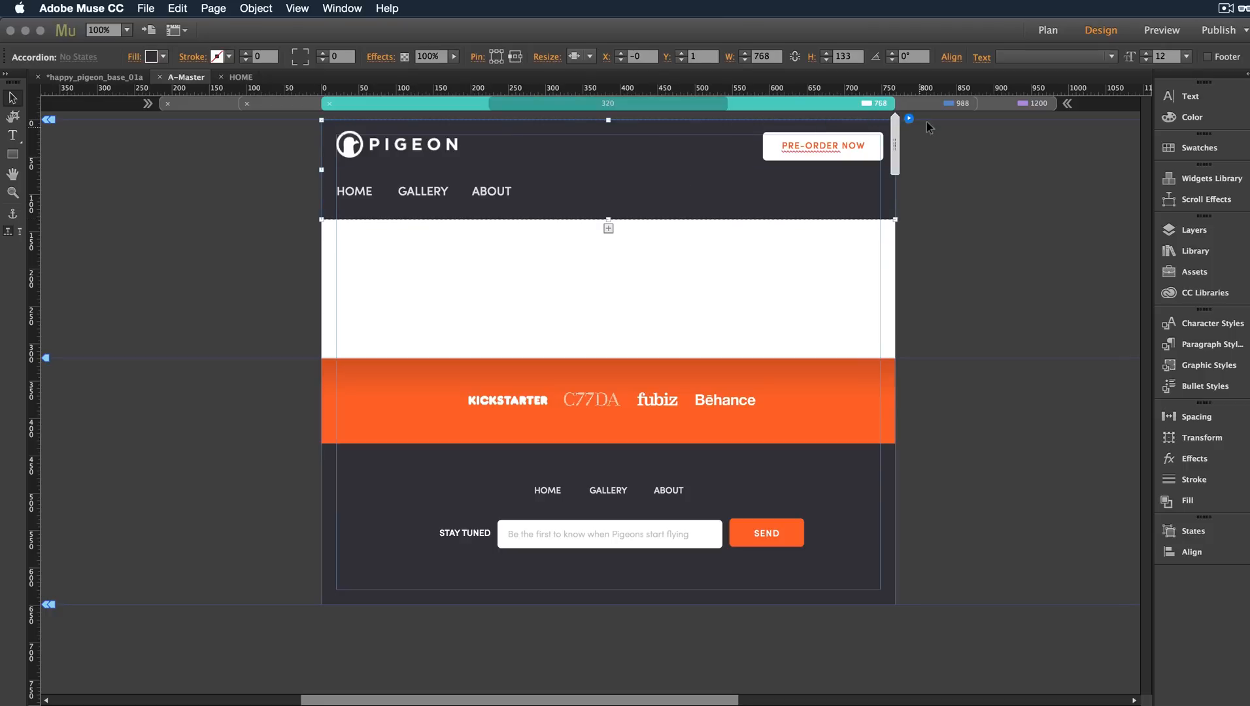
left_click(909, 117)
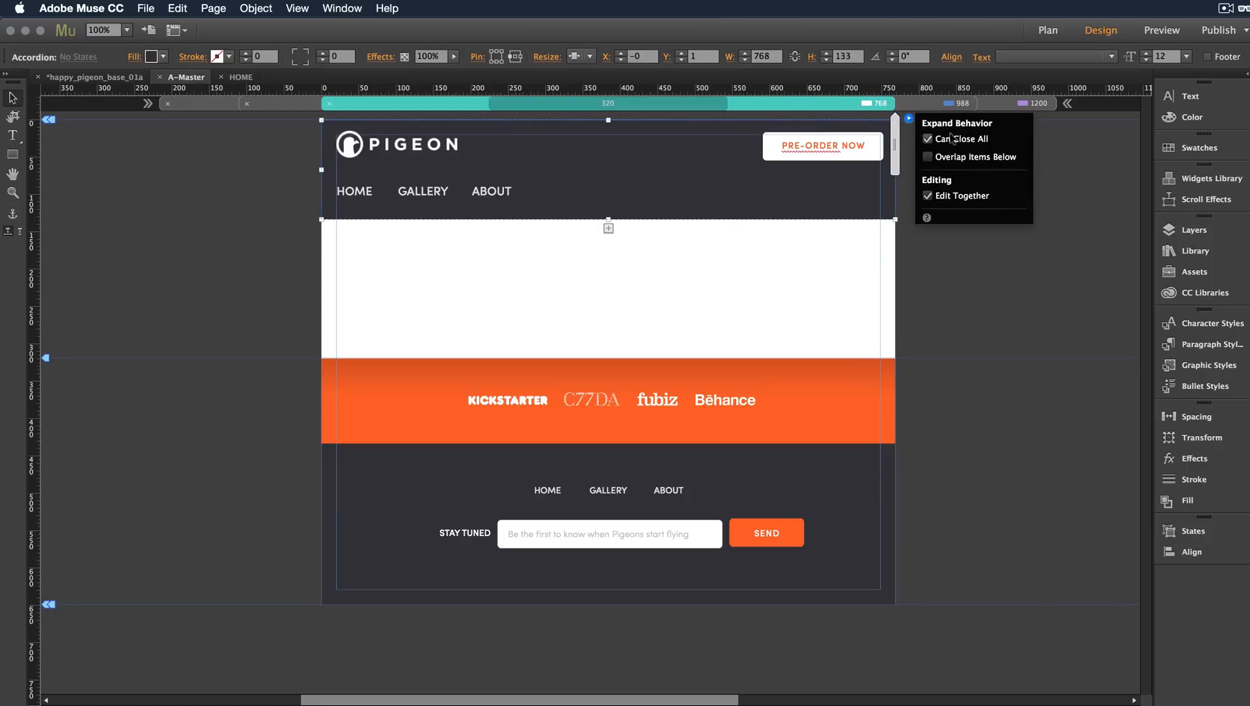
mouse_move(968, 157)
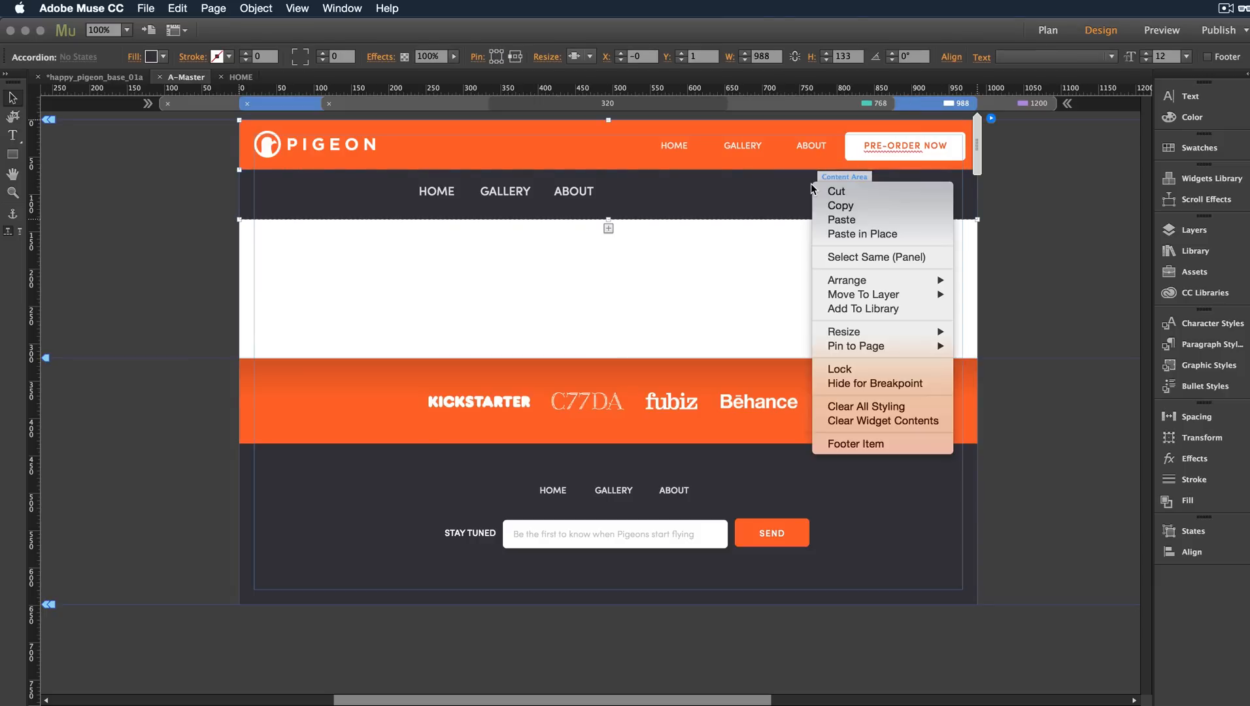
left_click(877, 383)
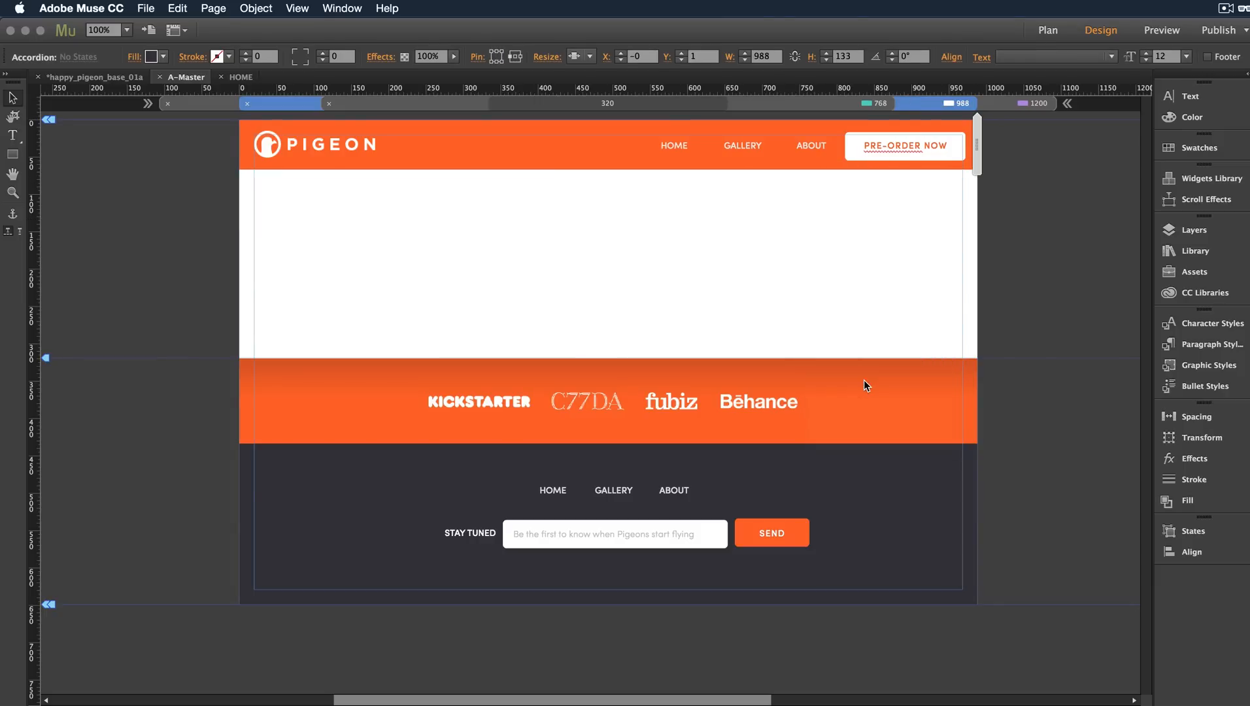
Hide the accordion for the 1200 breakpoint as well, leaving only the orange header menu
left_click(1033, 103)
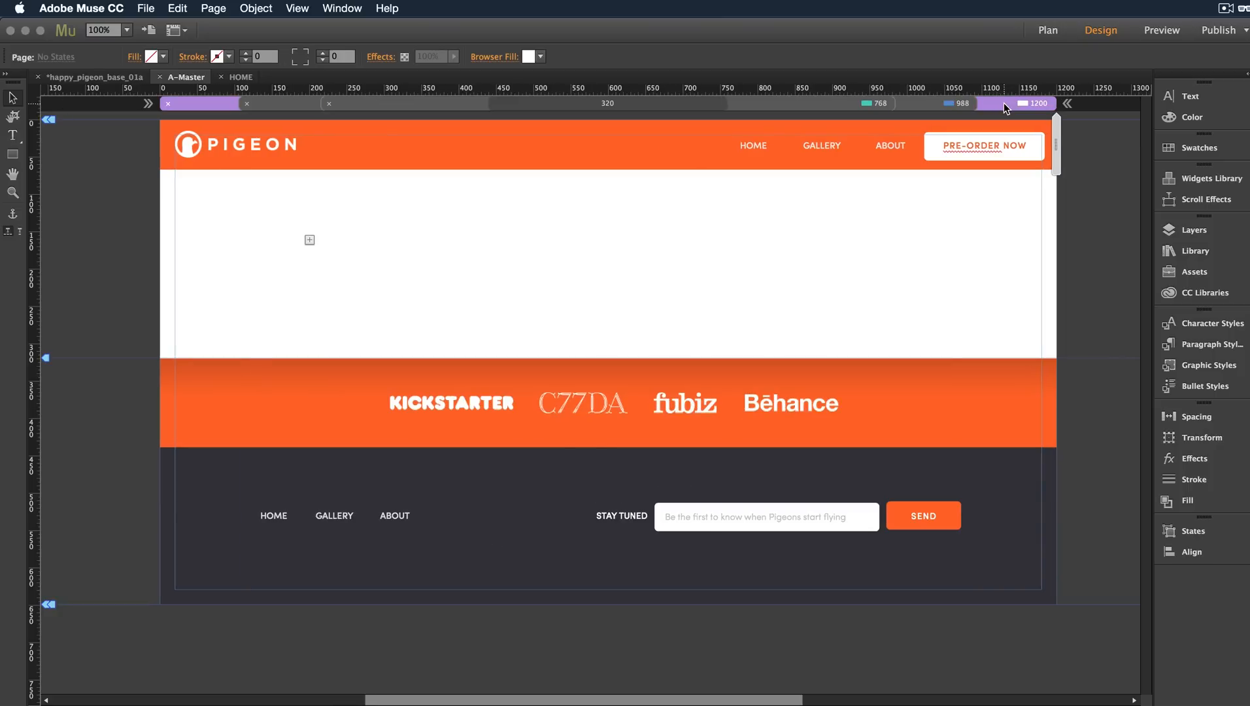
left_click(342, 214)
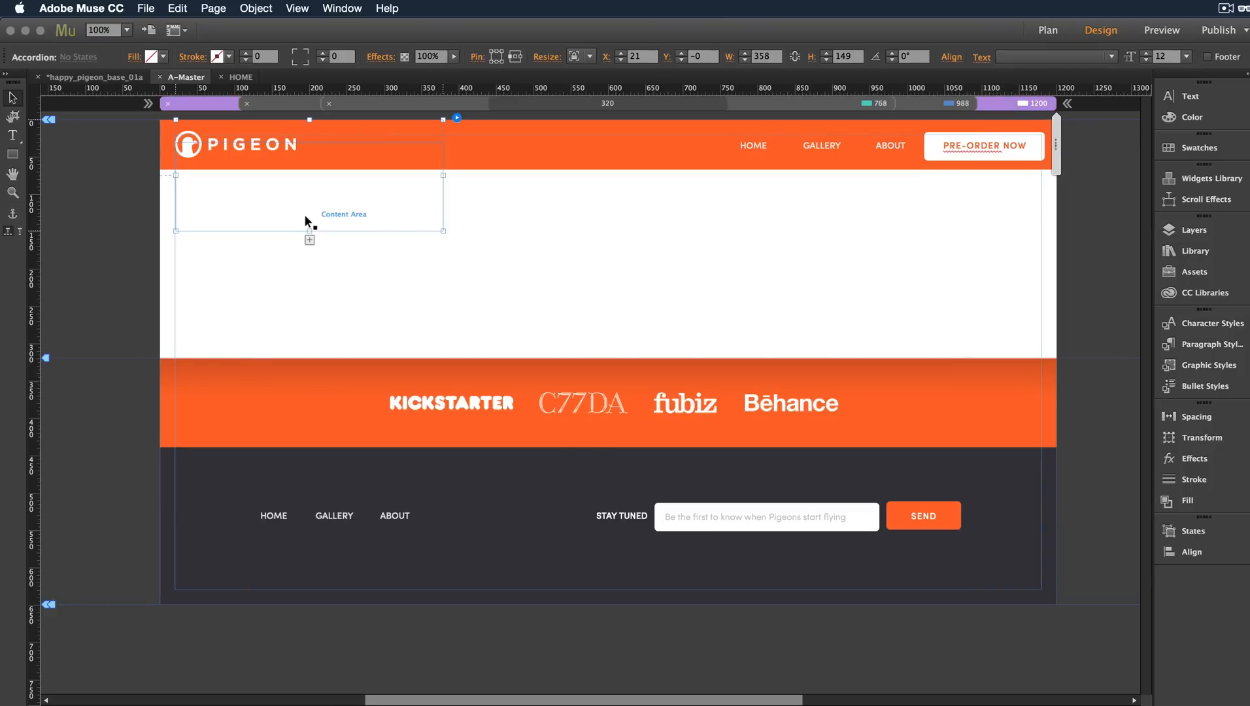
right_click(310, 221)
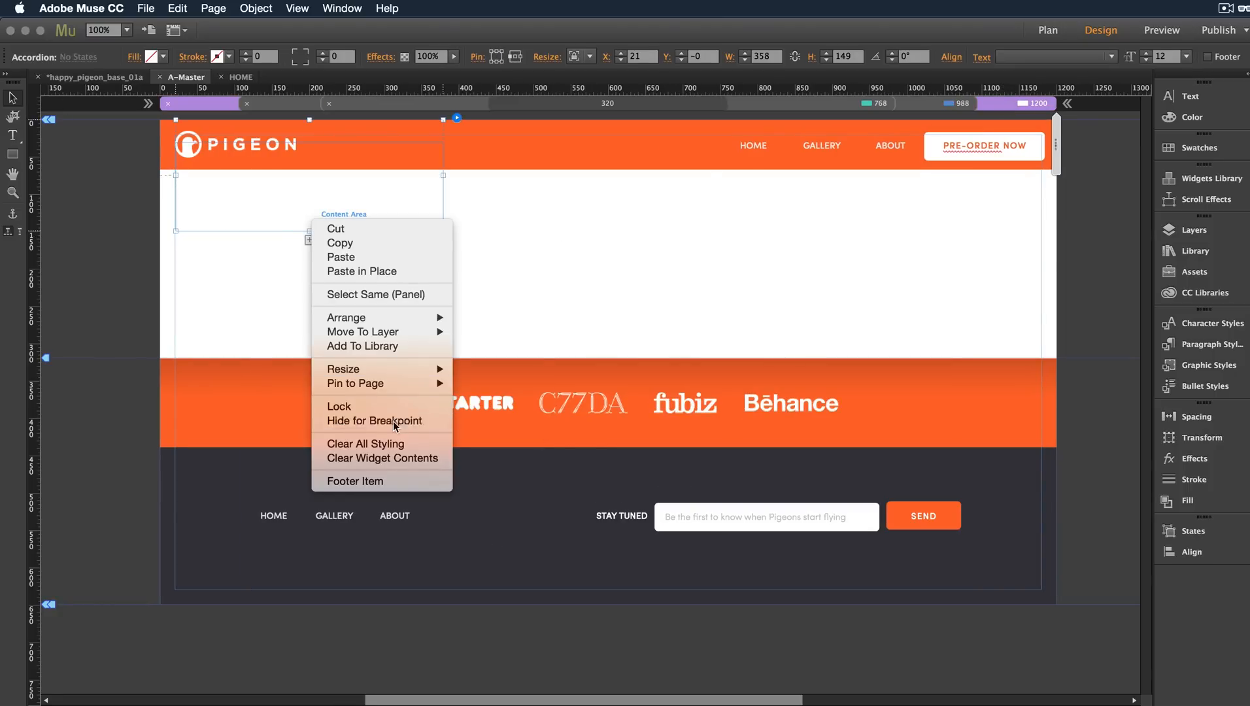
left_click(569, 291)
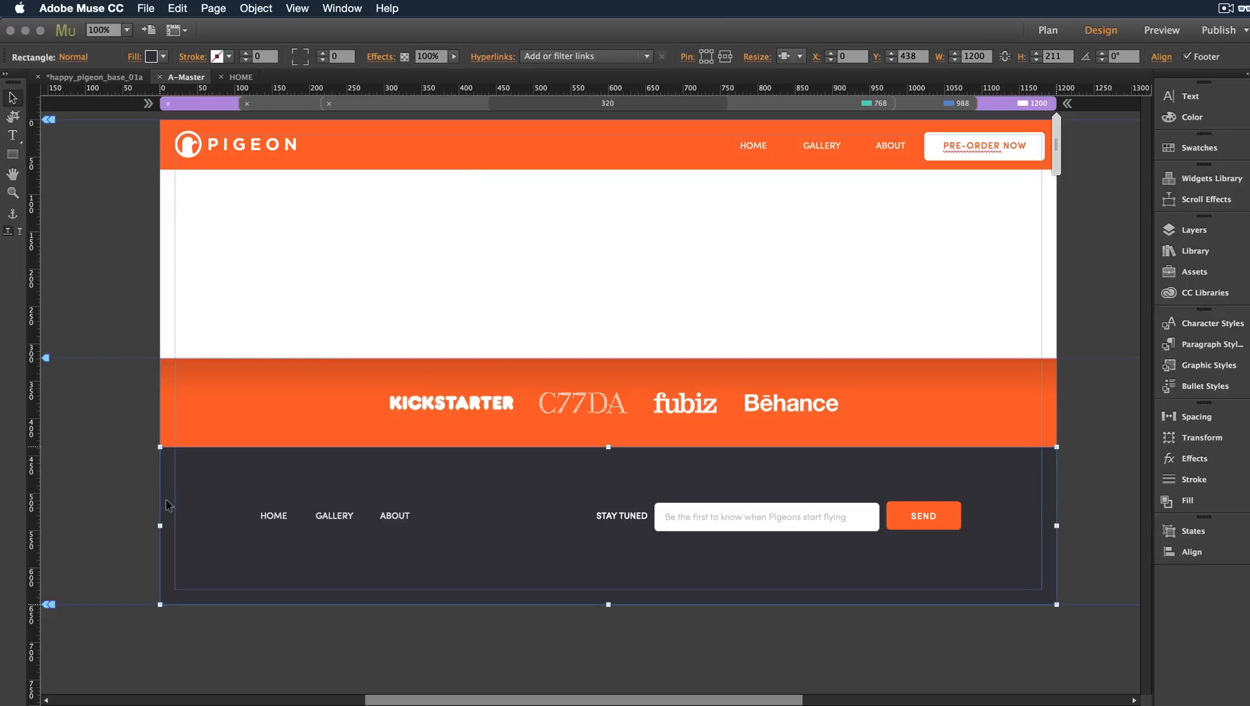
Open the HOME page and view its 988 layout
left_click(1048, 30)
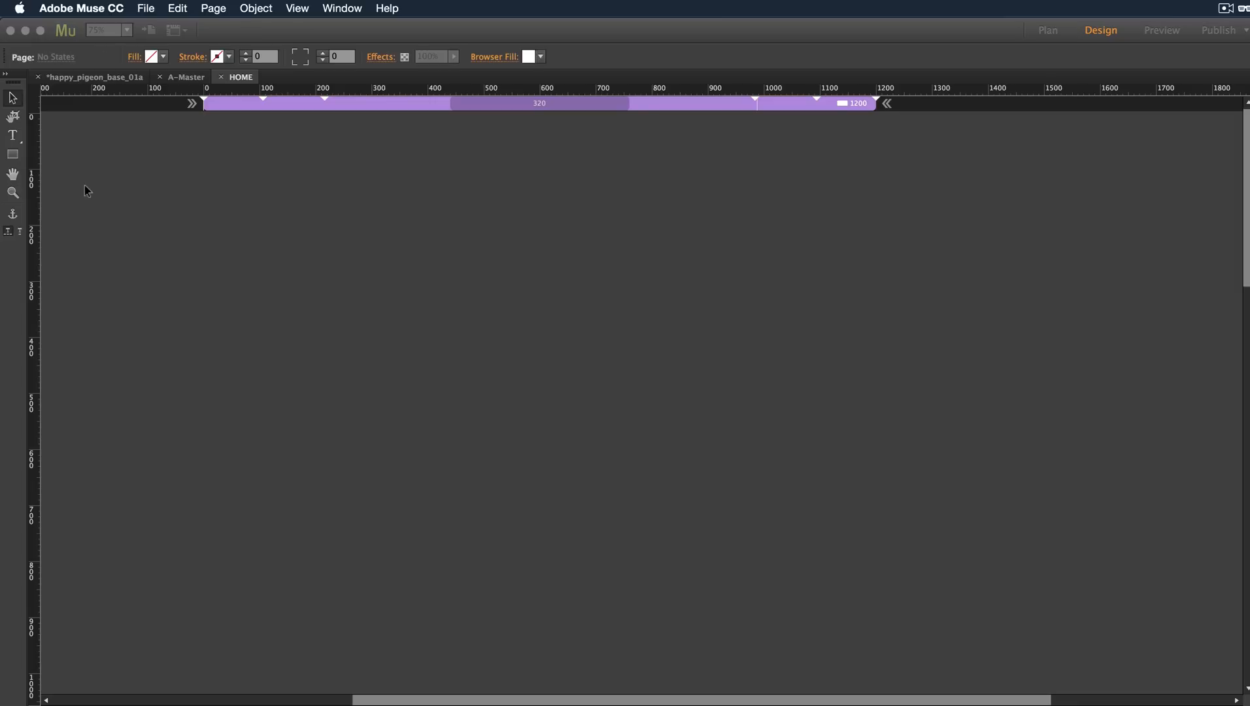
left_click(241, 77)
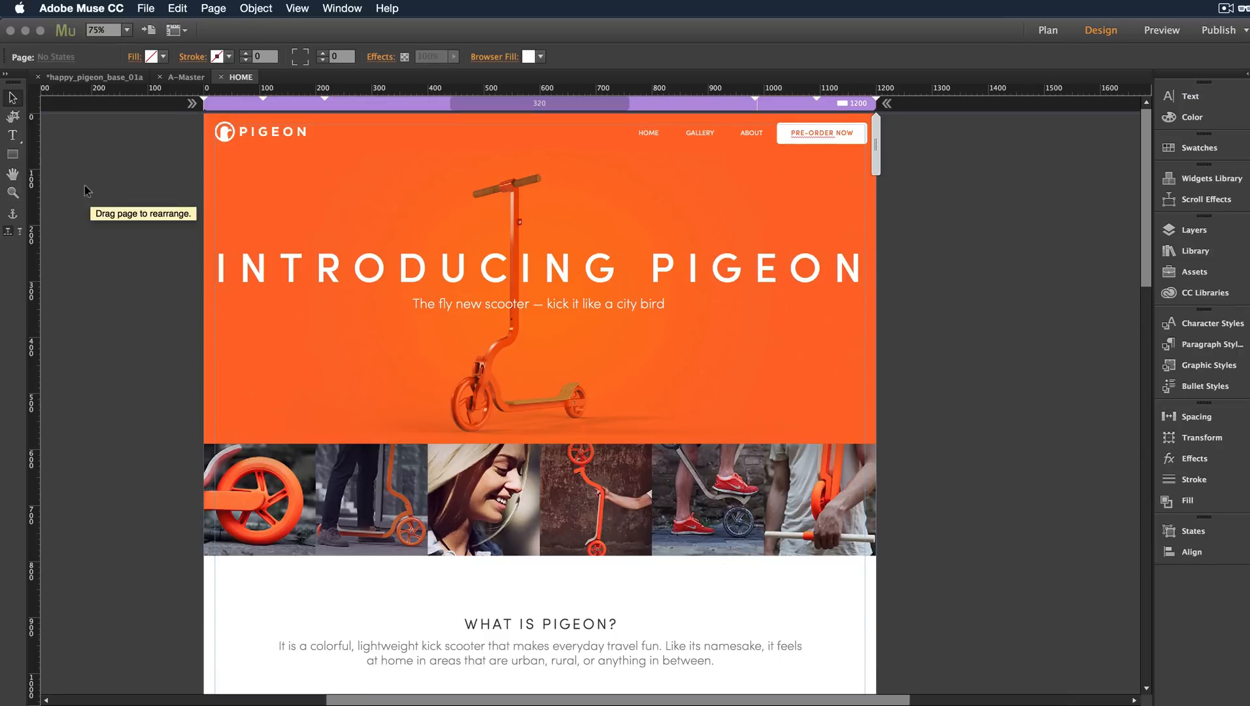
mouse_move(87, 191)
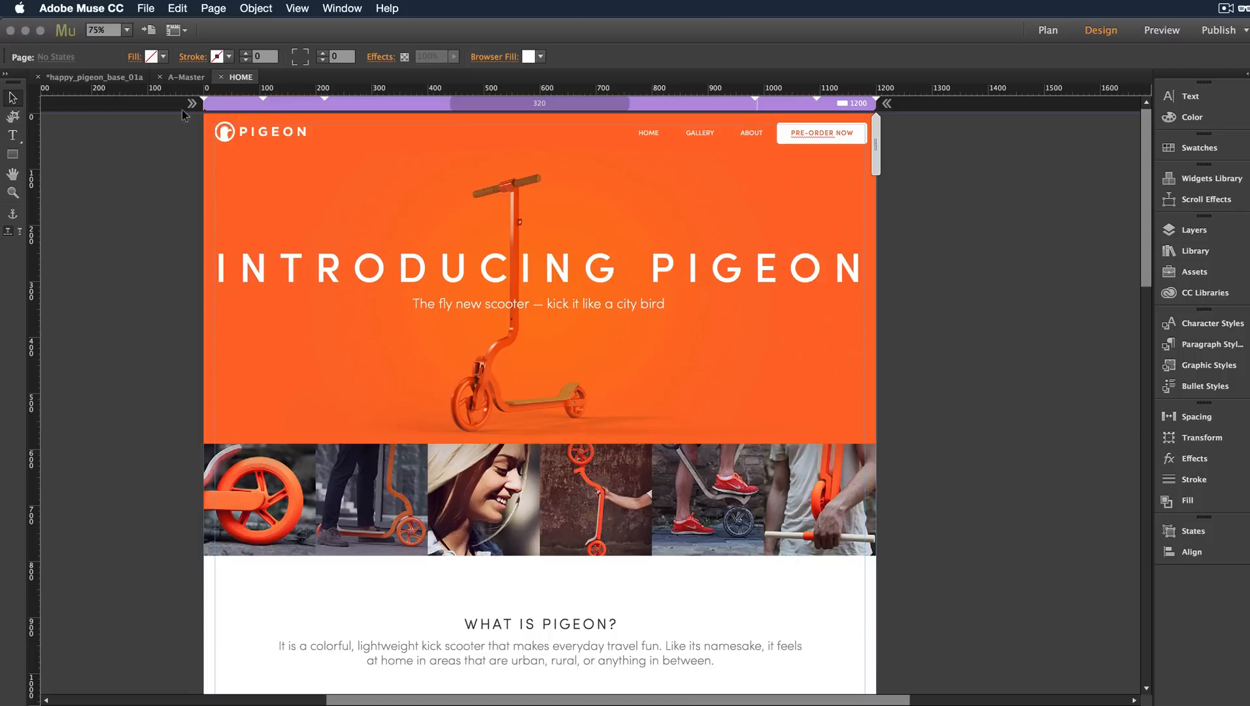
mouse_move(790, 110)
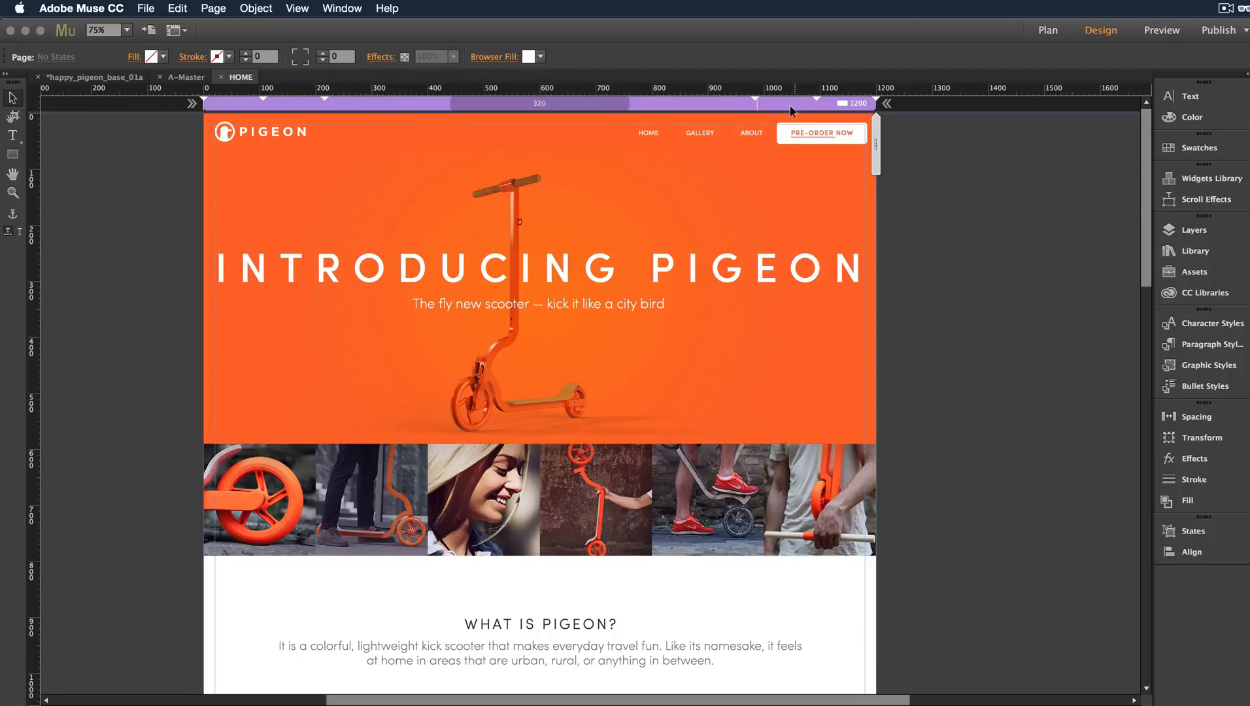
mouse_move(799, 111)
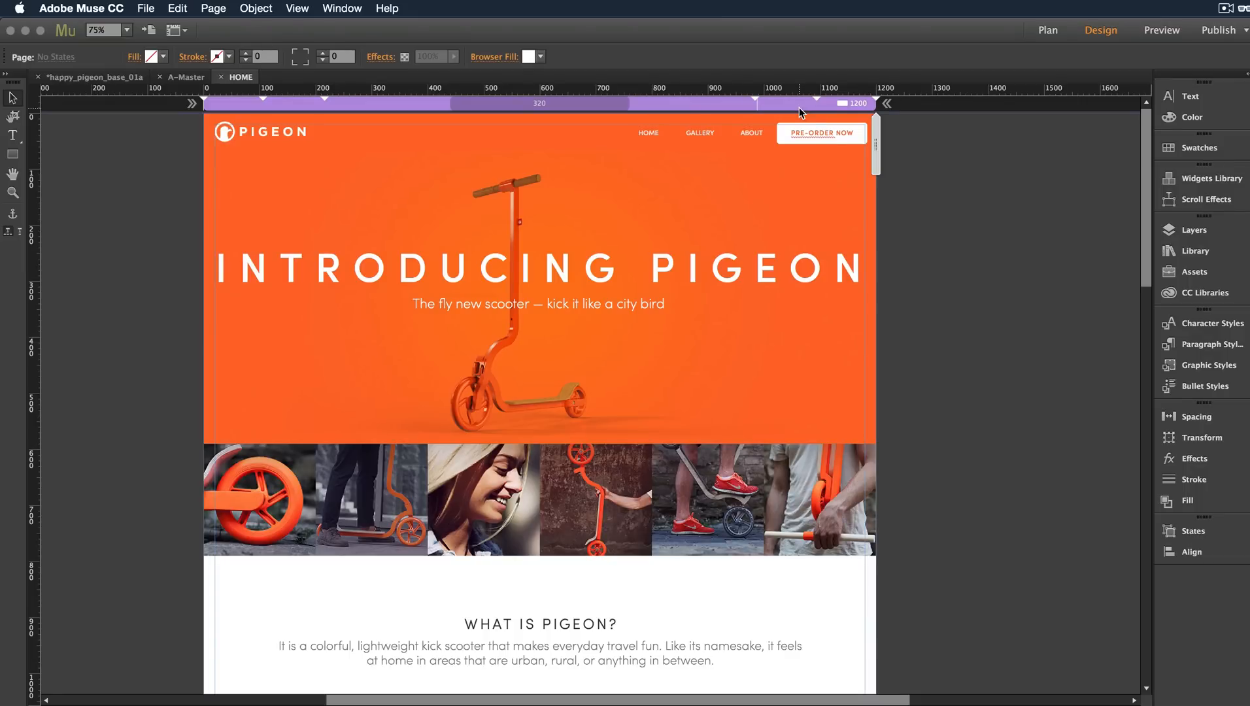
mouse_move(815, 104)
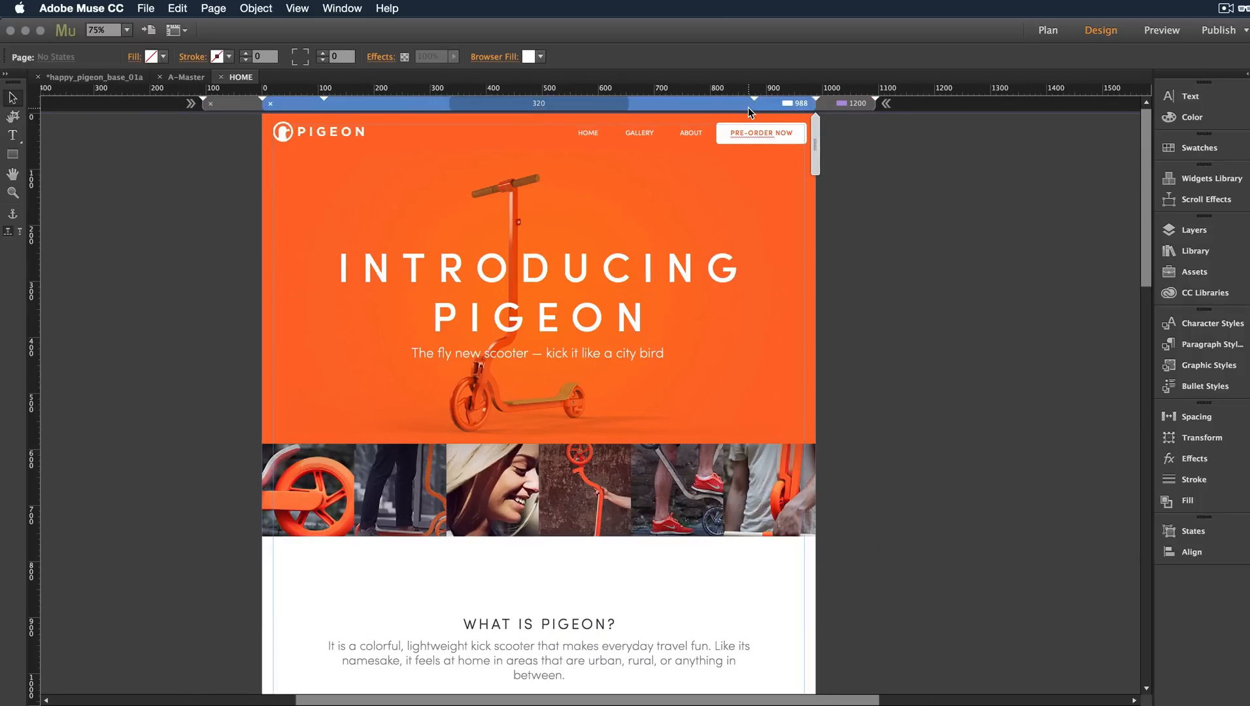
mouse_move(740, 297)
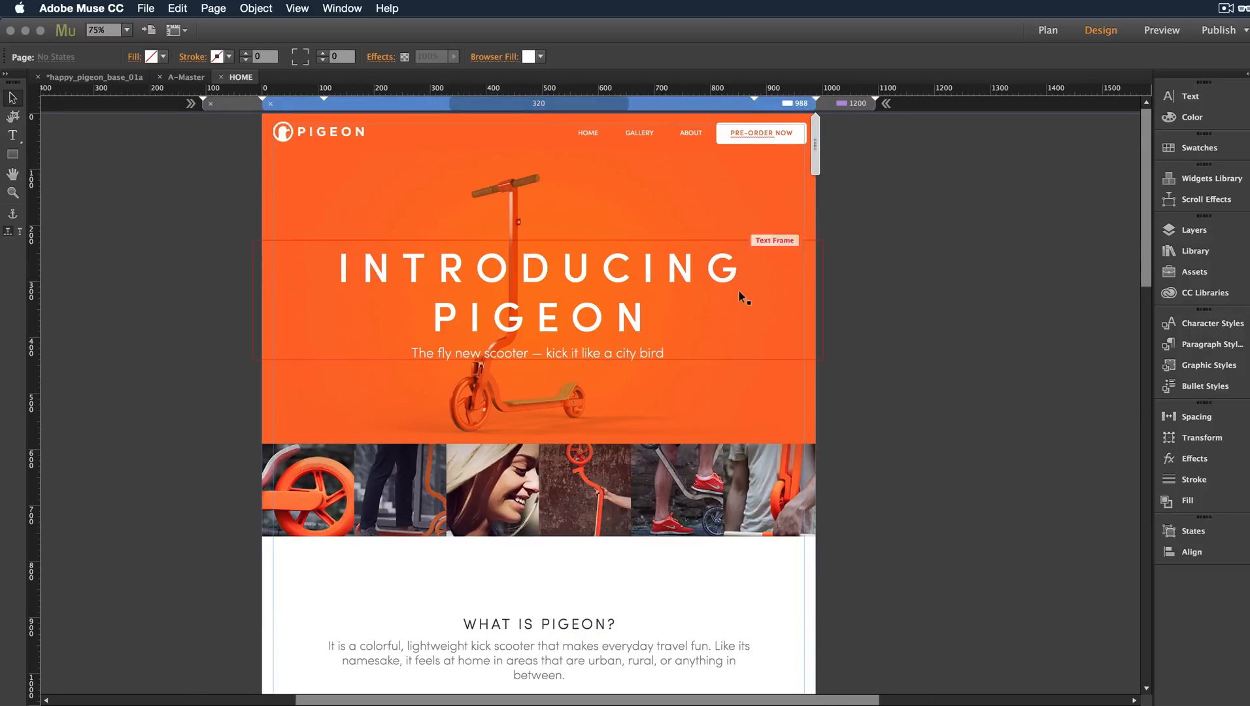
Scroll down through the HOME page at the 988 layout
scroll("down", 3)
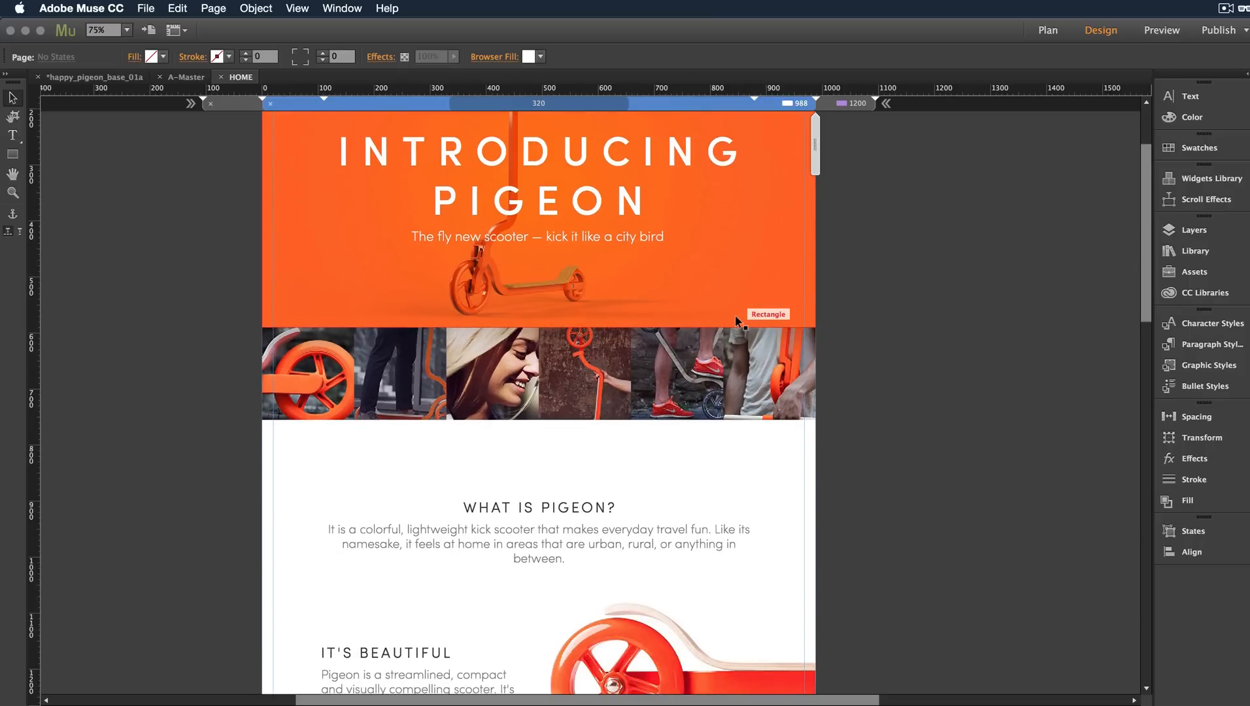
mouse_move(612, 374)
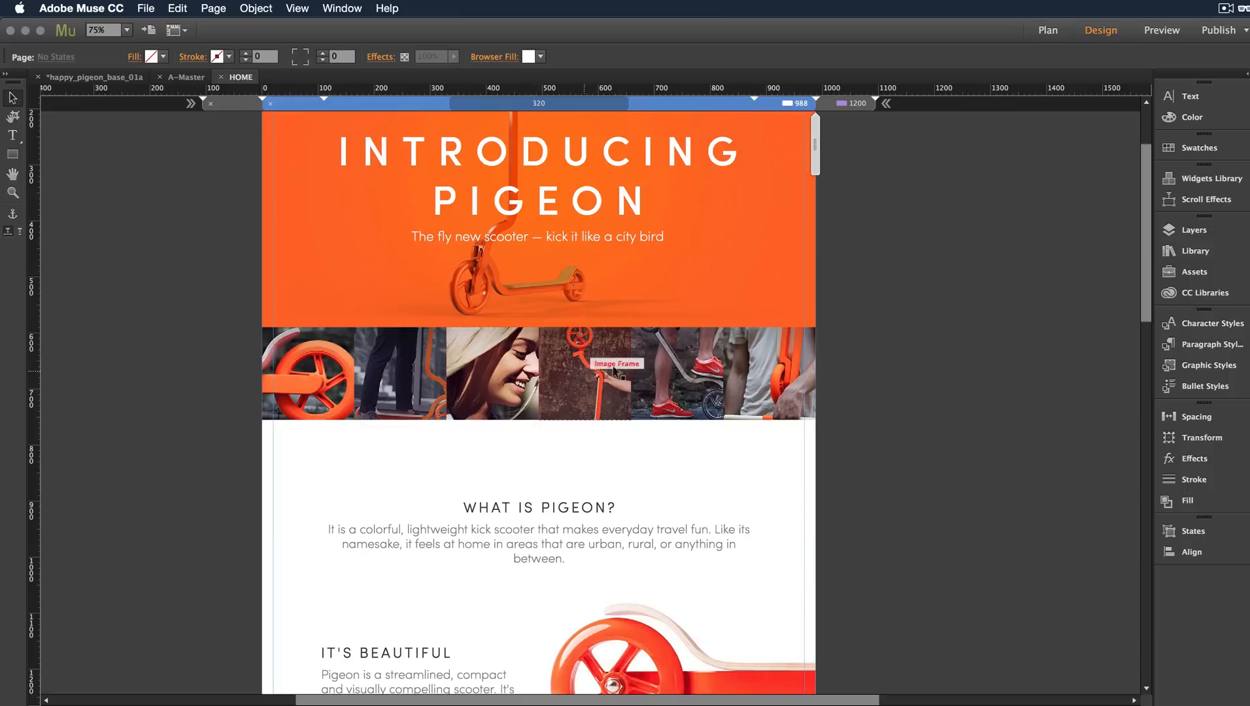
mouse_move(777, 373)
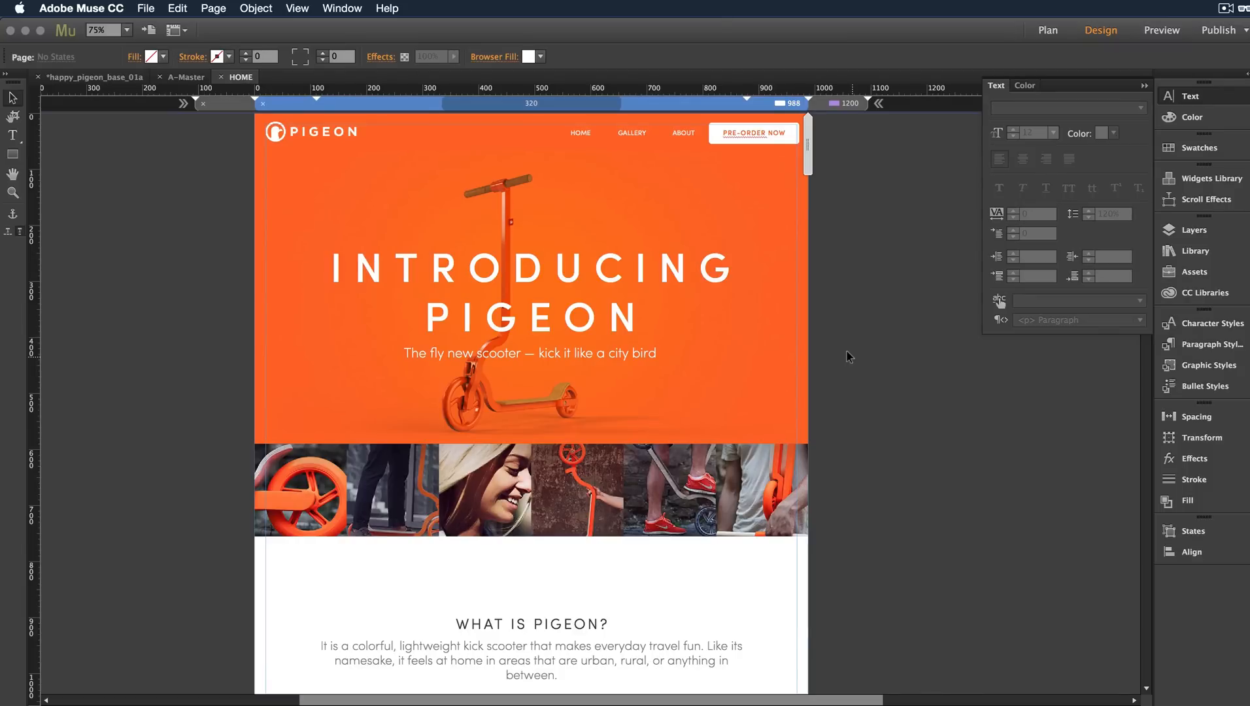
mouse_move(47, 165)
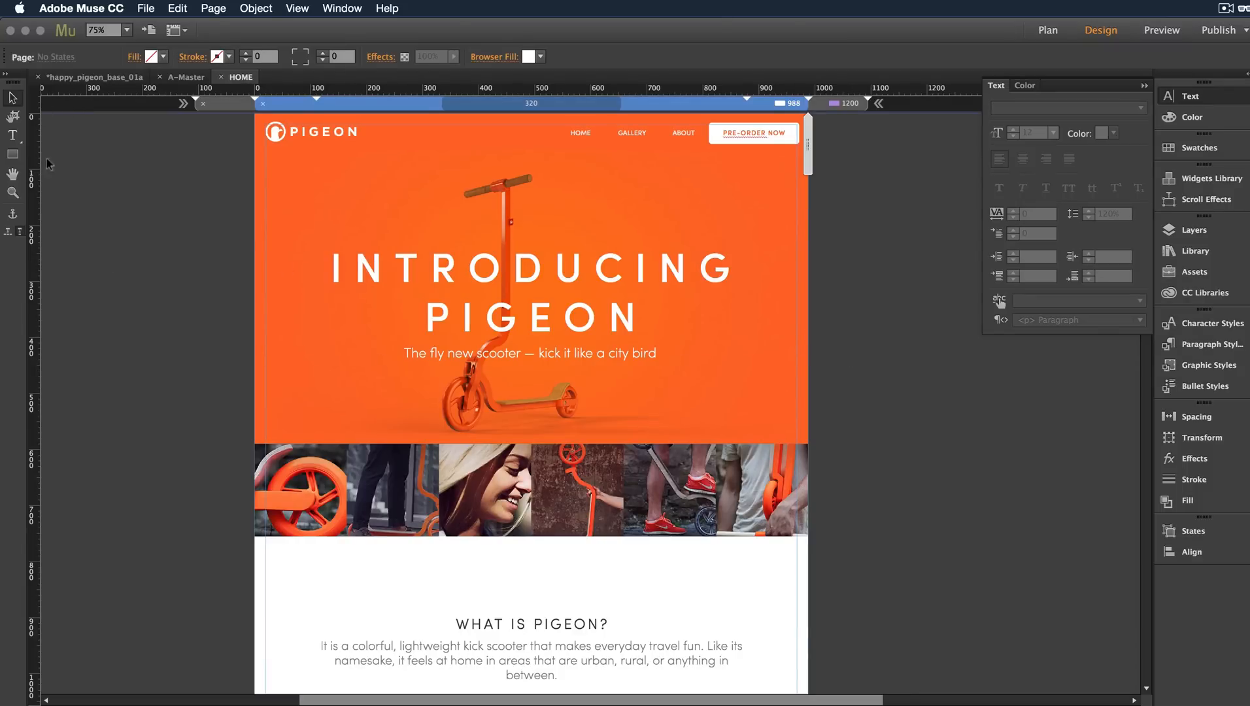
mouse_move(14, 255)
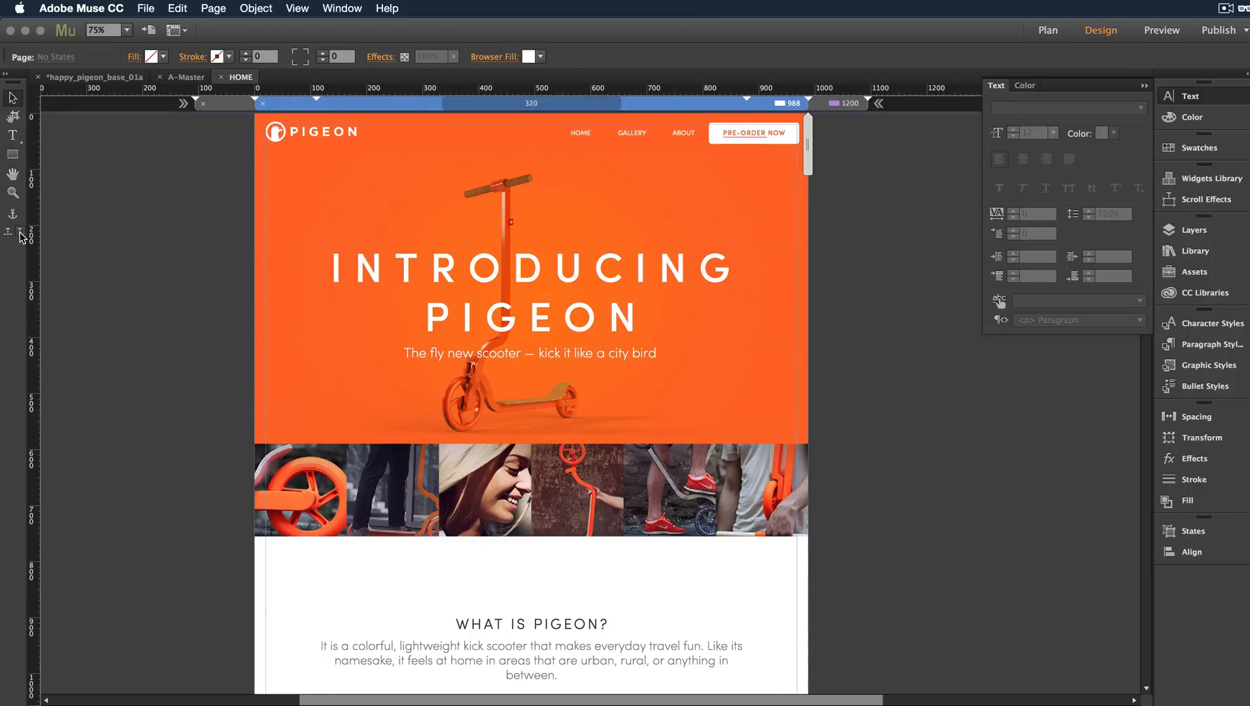
mouse_move(118, 268)
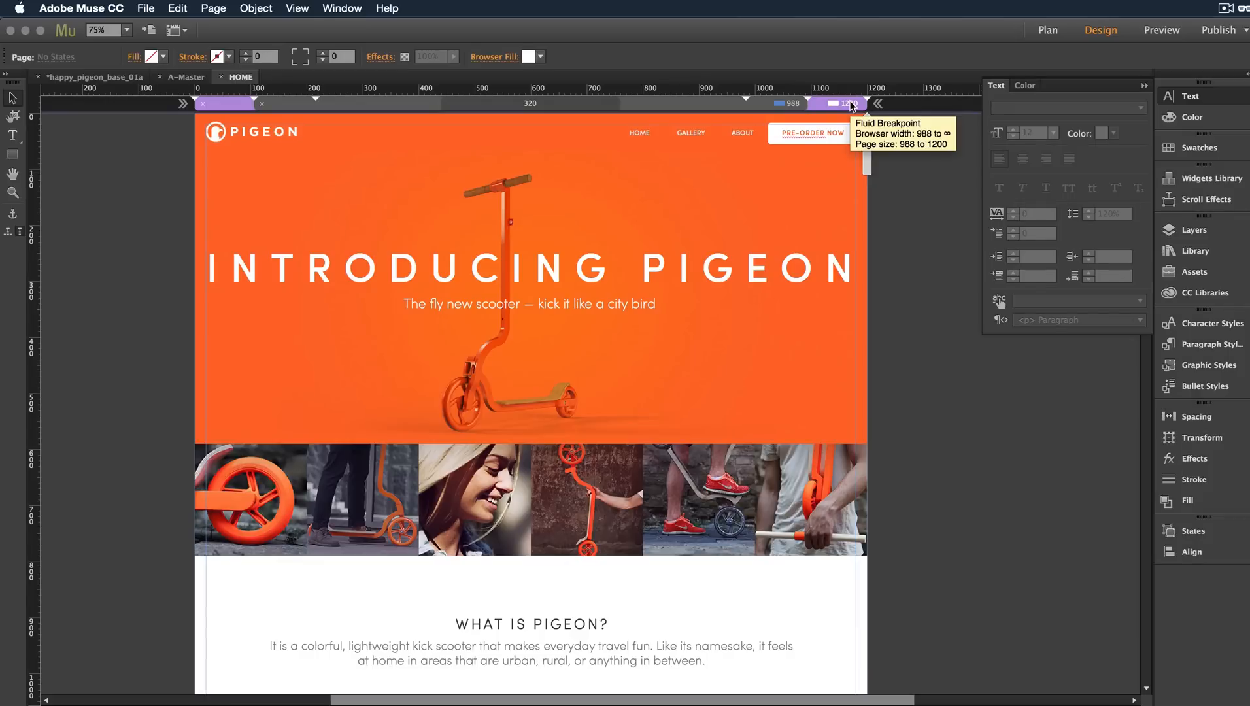
mouse_move(762, 110)
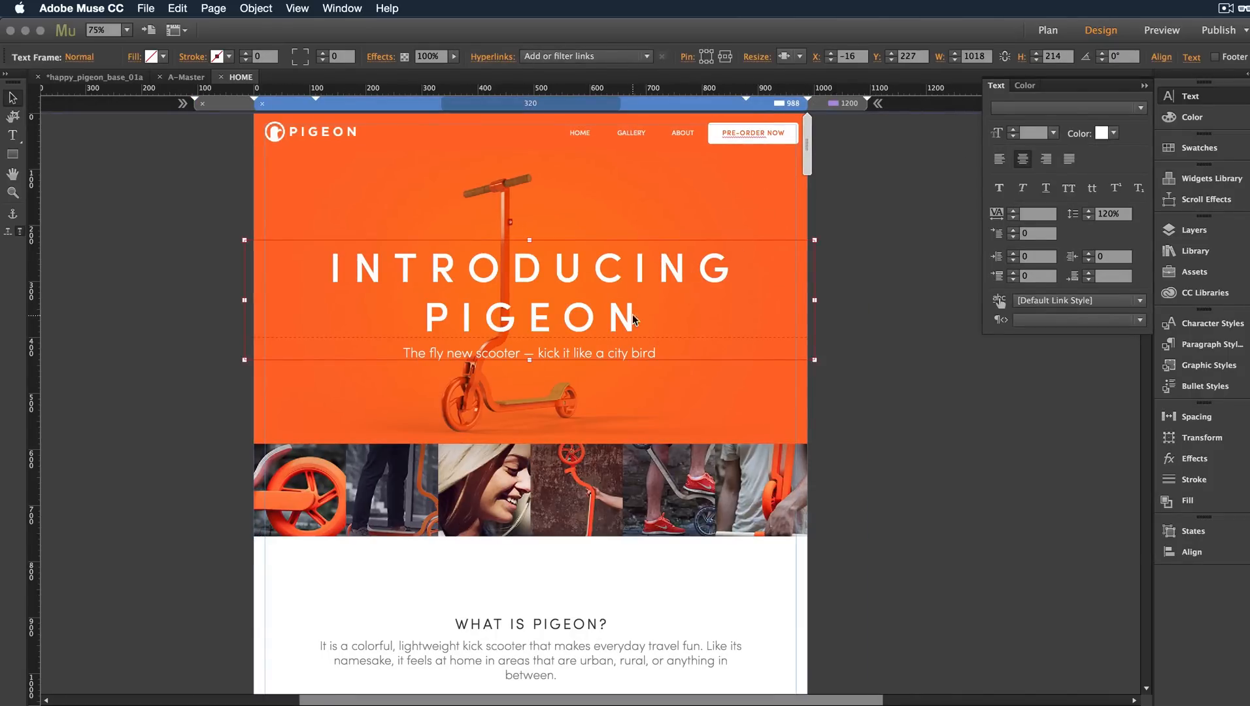
Set the 988 HOME headline to size 65, tracking 16, reading INTRODUCING THE PIGEON
double_click(526, 269)
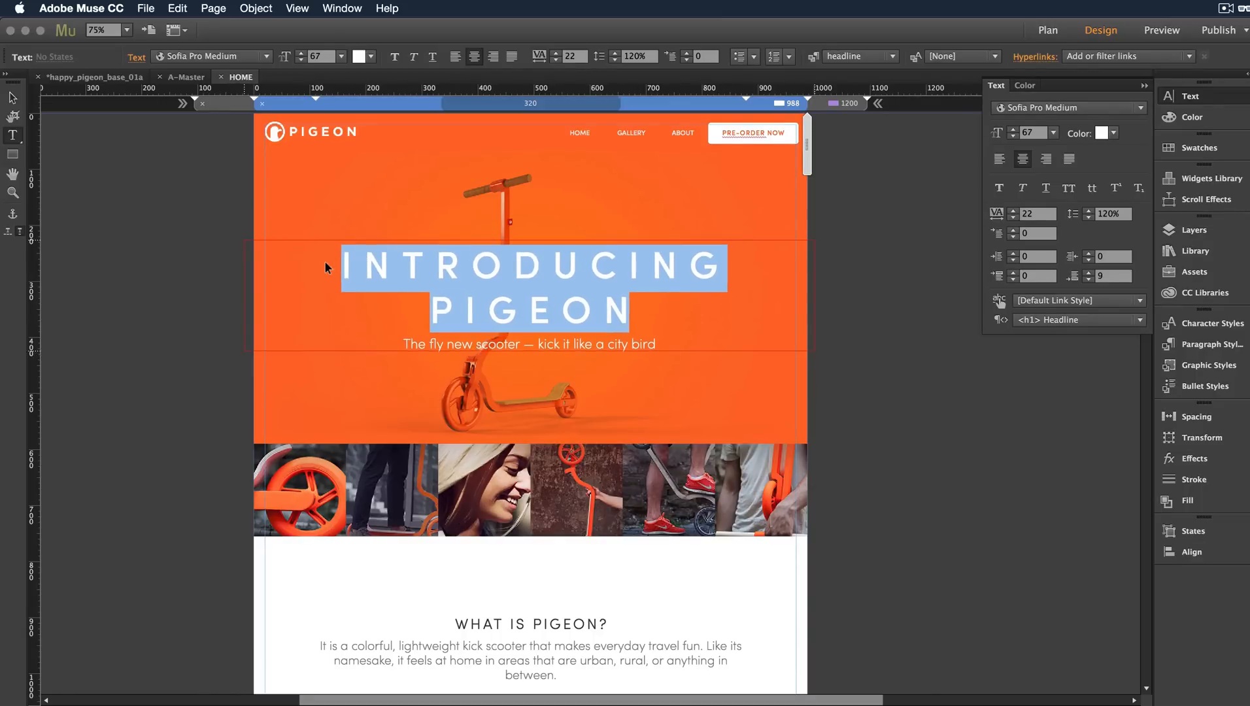
left_click(1014, 217)
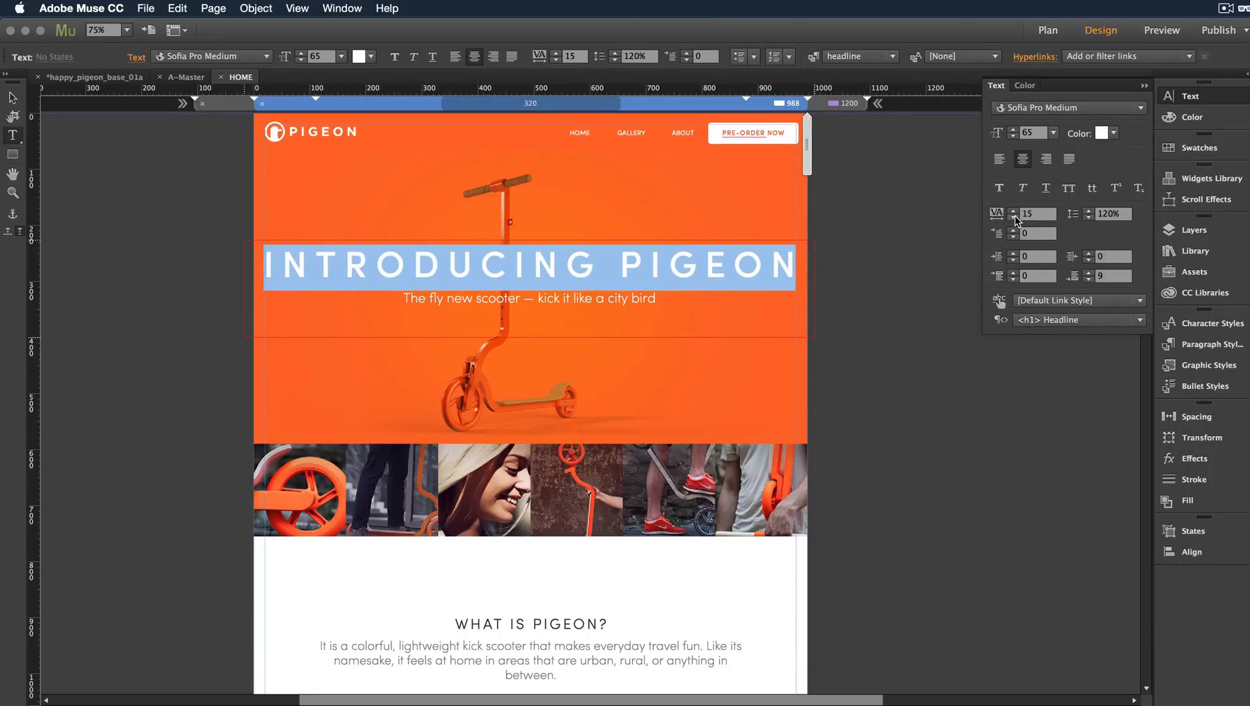
left_click(1013, 209)
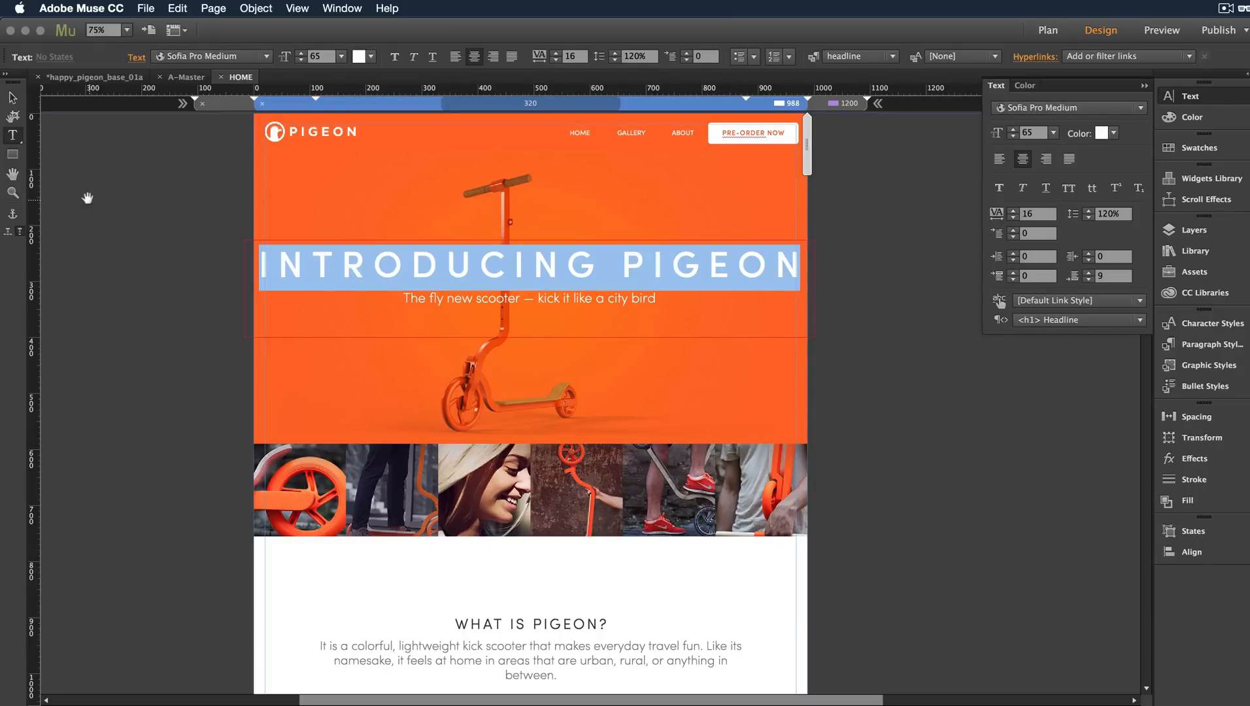
left_click(642, 265)
type("THE ")
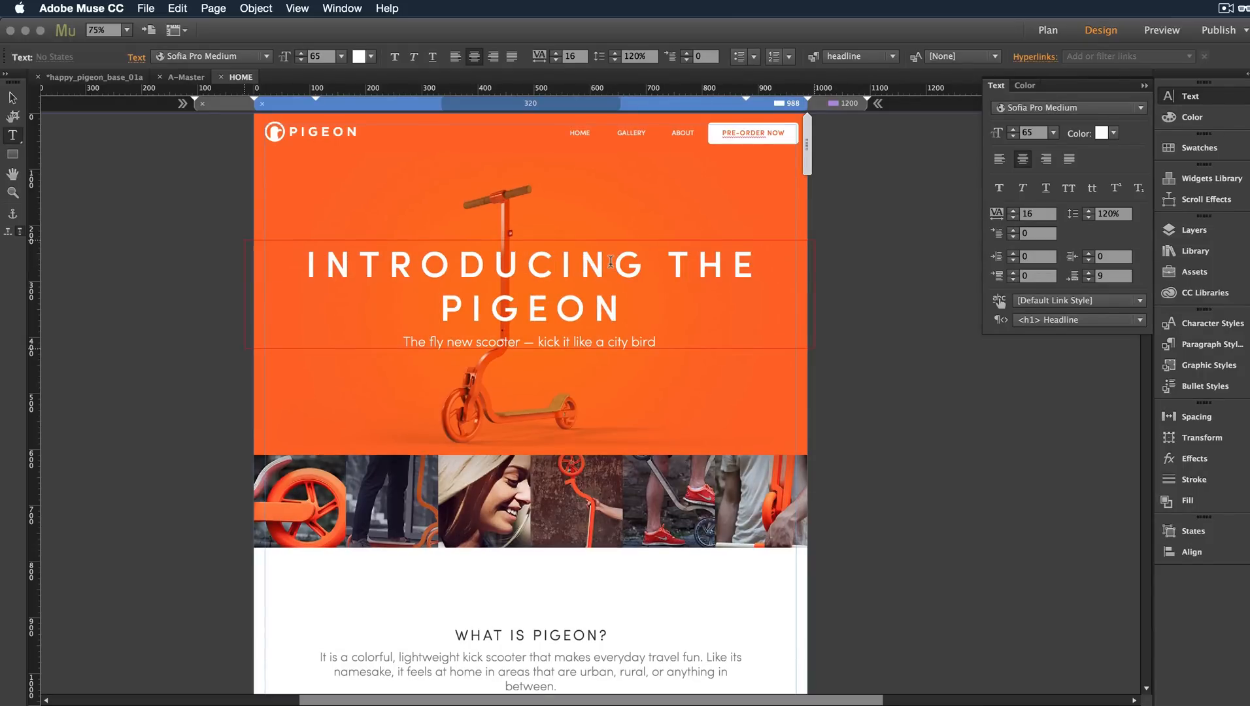
mouse_move(848, 106)
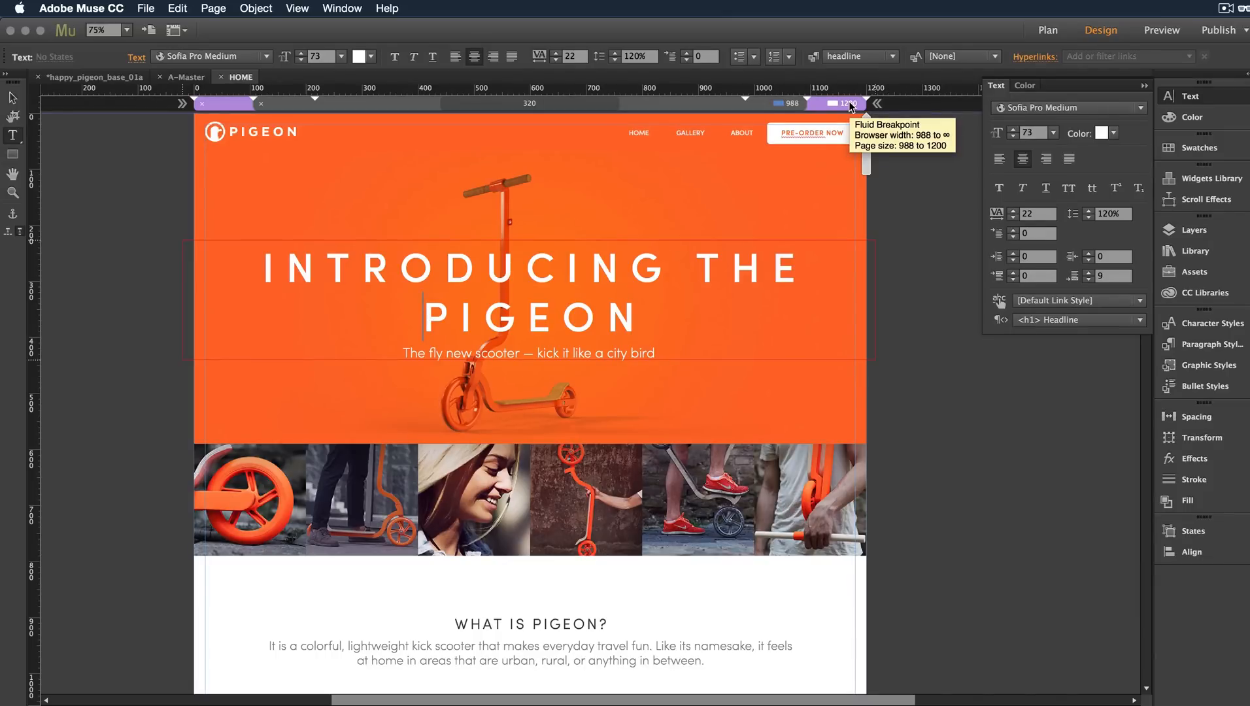
mouse_move(889, 285)
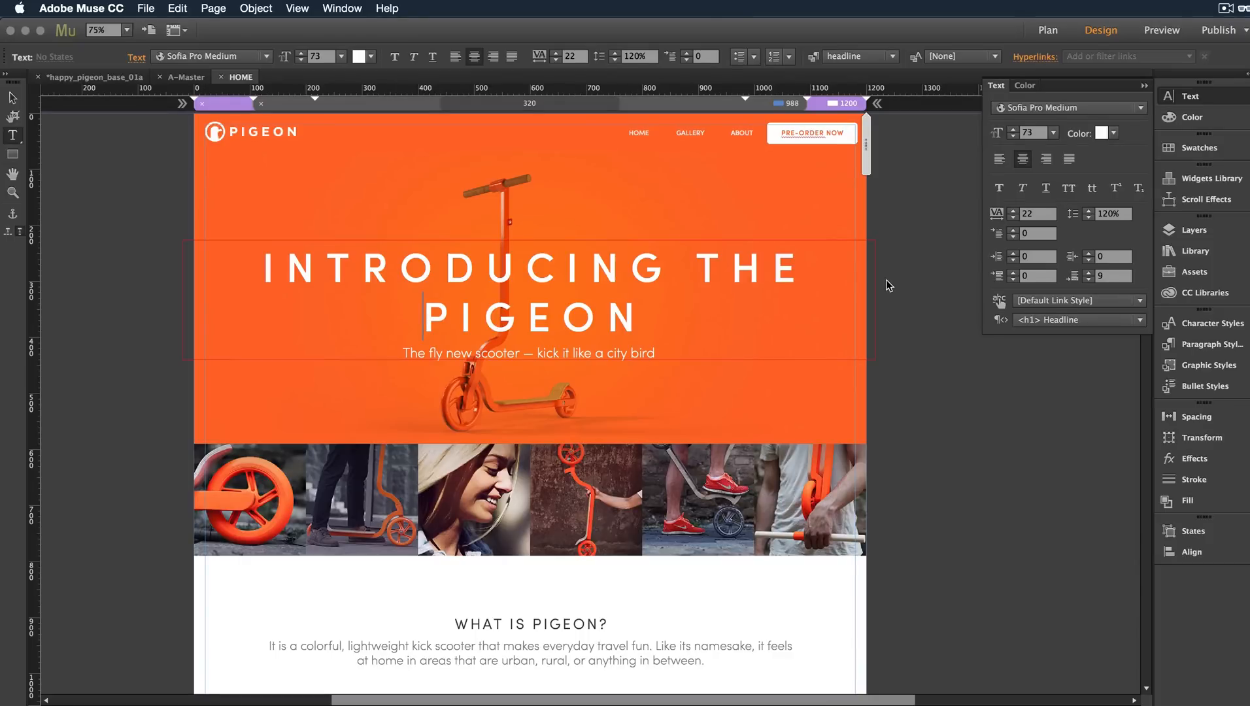